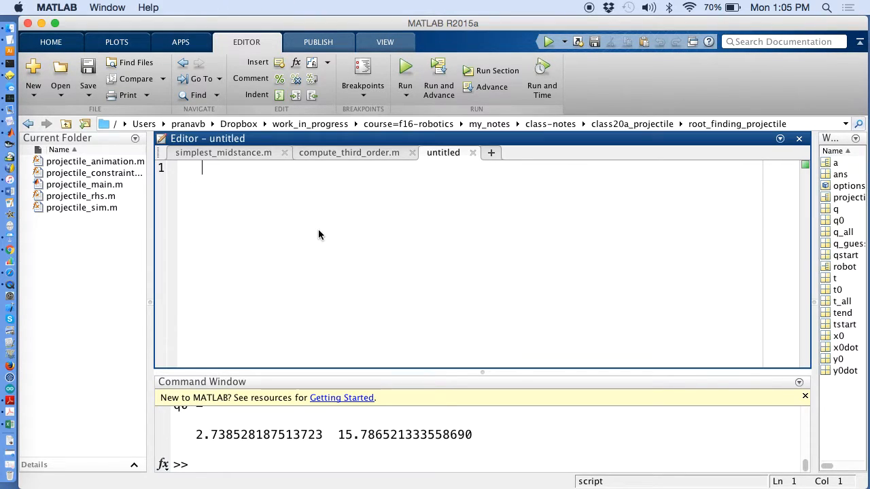
Type clc and clear all as the first two lines of the new script.
text(clc)
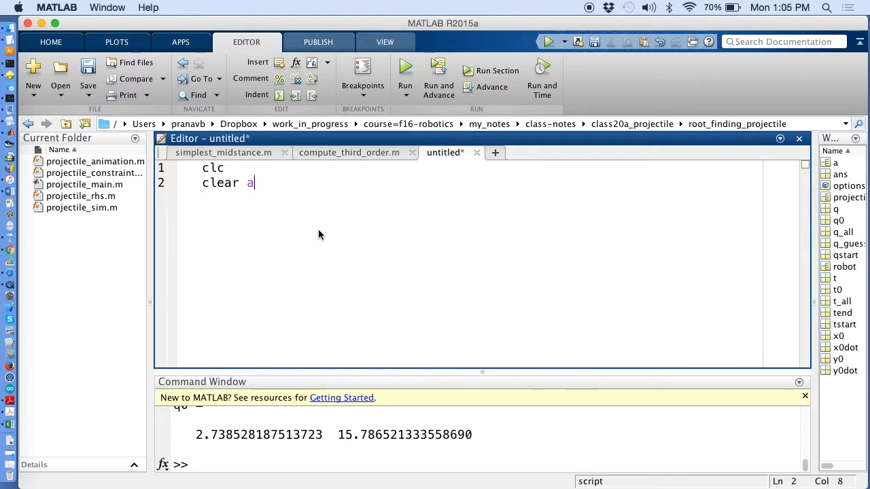
text(ll)
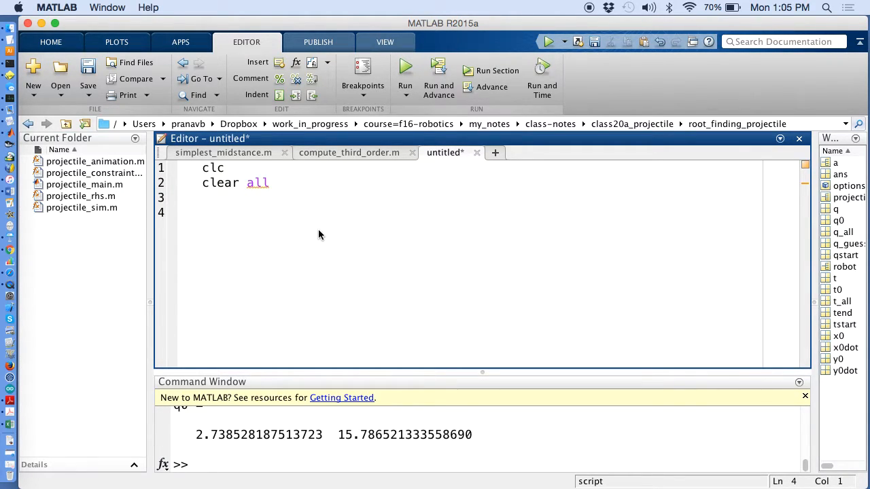
Save the script as sunrise_sunset.m in the Documents/MATLAB folder.
click(88, 71)
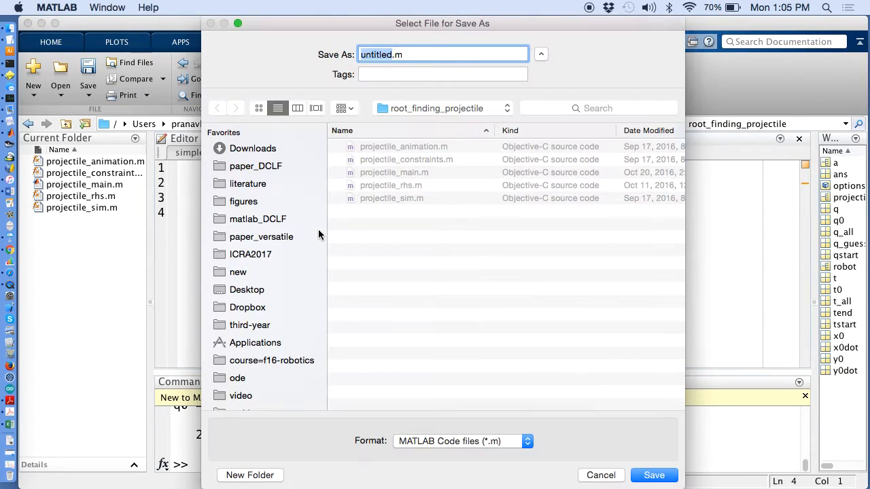
mouse_move(276, 96)
text(sunrise_sunse)
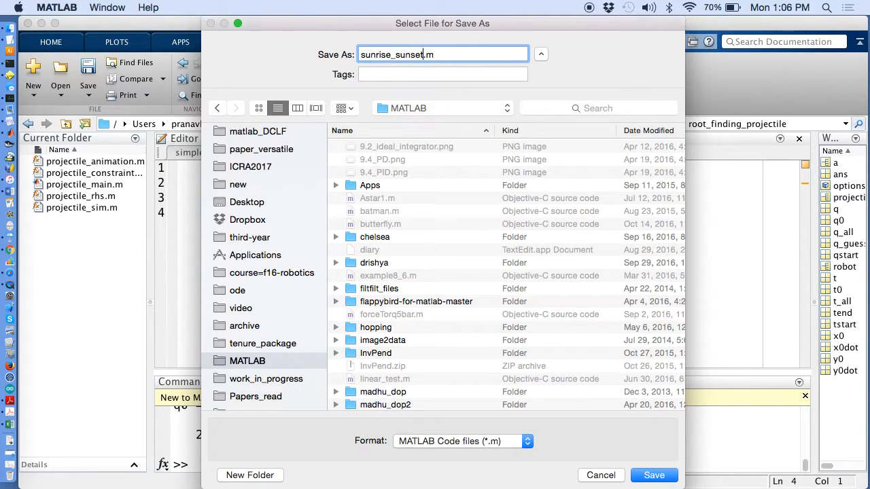
click(653, 475)
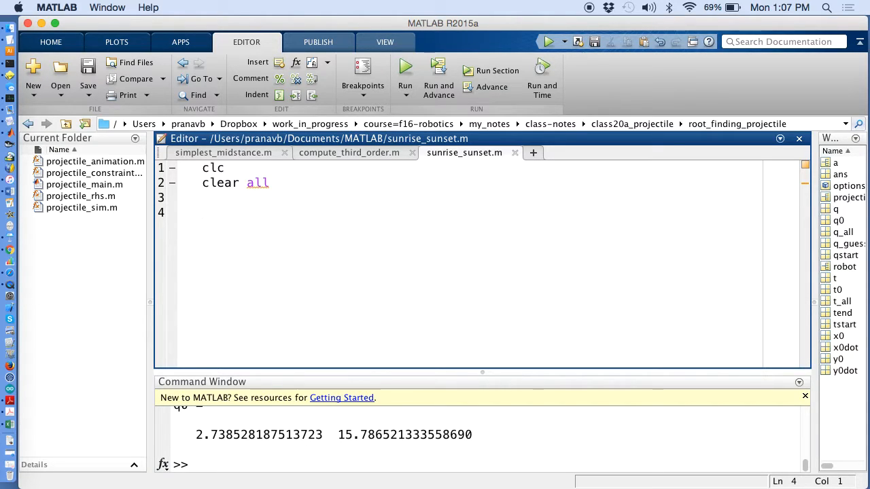
Add figure(1) and axis([-2 2 -2 2]); to the script and run it.
text(f)
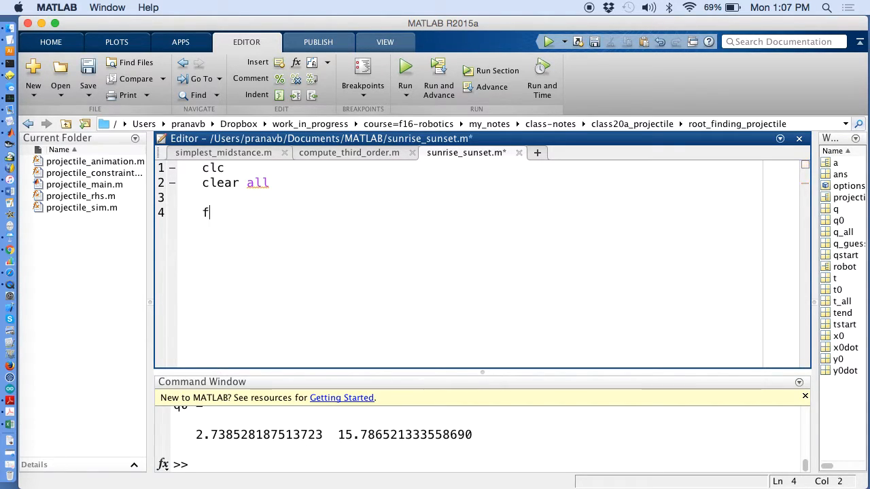
text(igure(0)
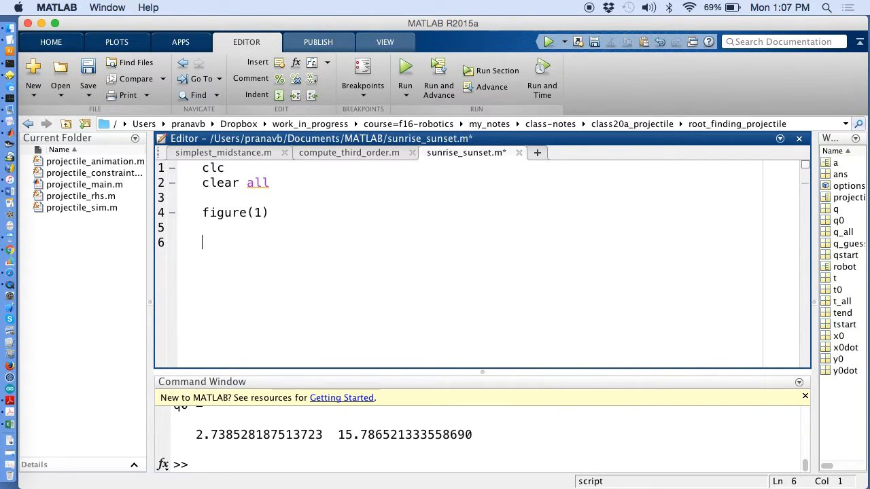
text(axis()
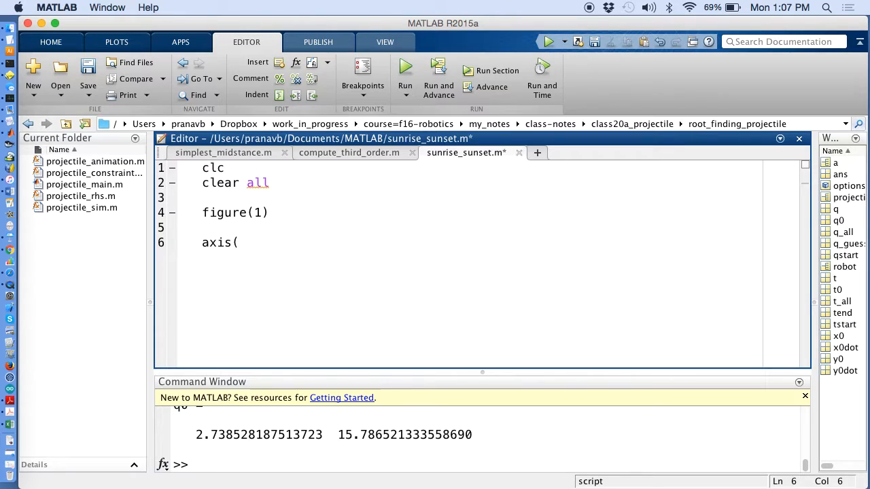
text([-2 2 -)
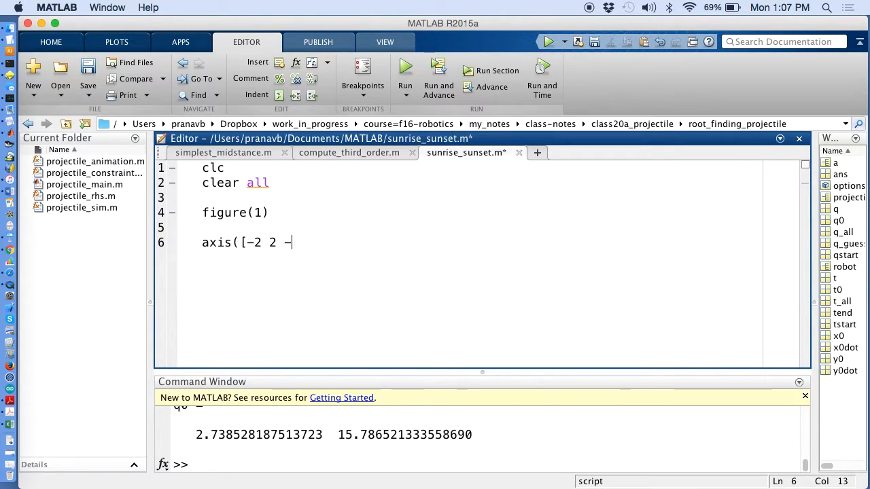
text(2 2]))
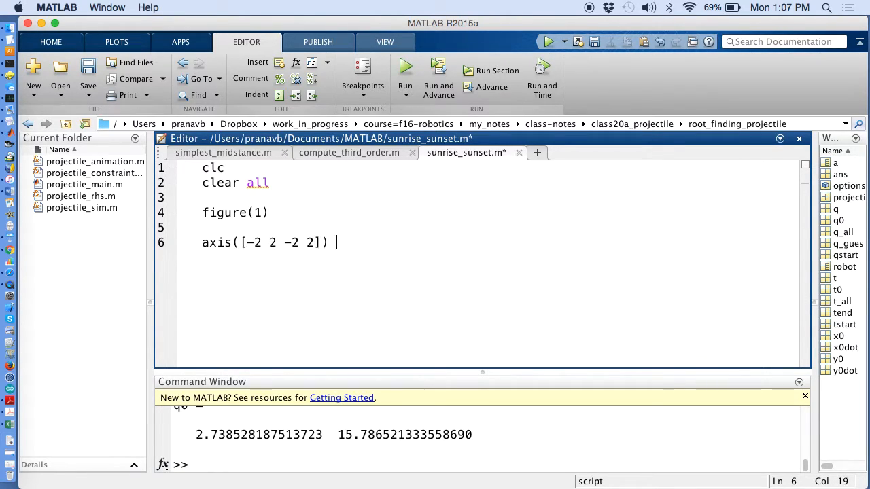
text(;)
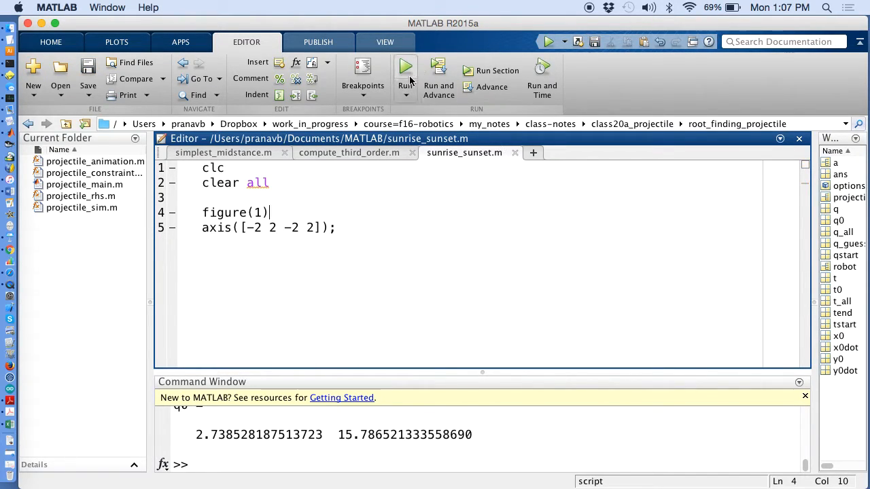
click(405, 67)
text(g)
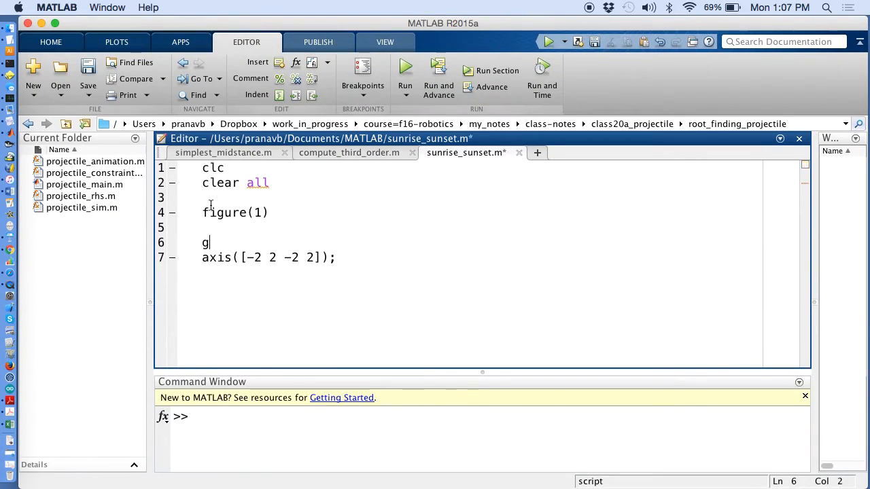
Add a grid on line above the axis limits, then run and save the script.
text(ird on)
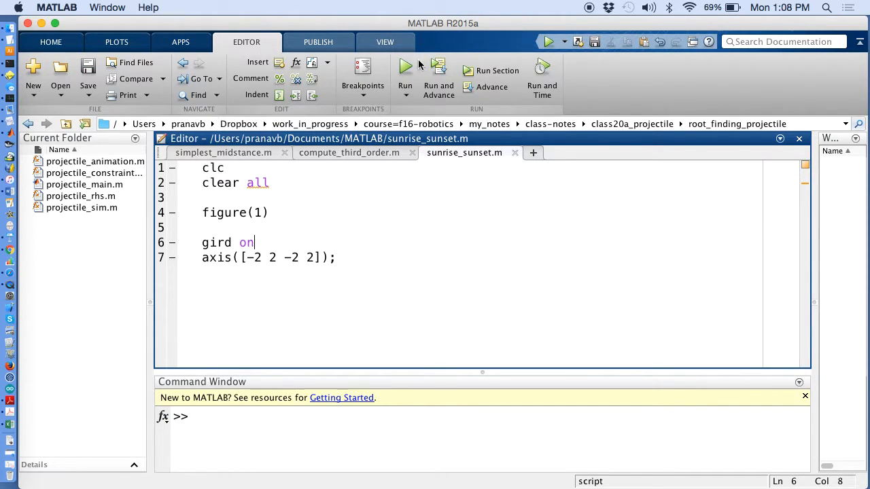
click(405, 70)
text(r)
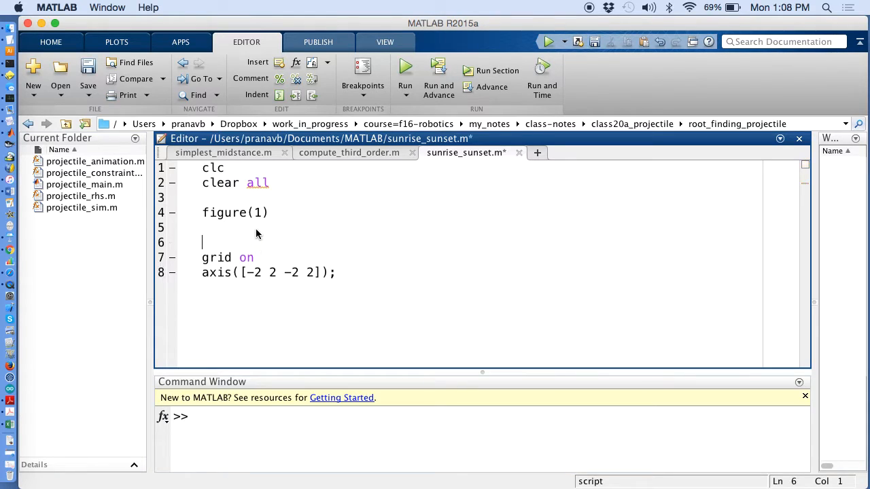
key(cmd+s)
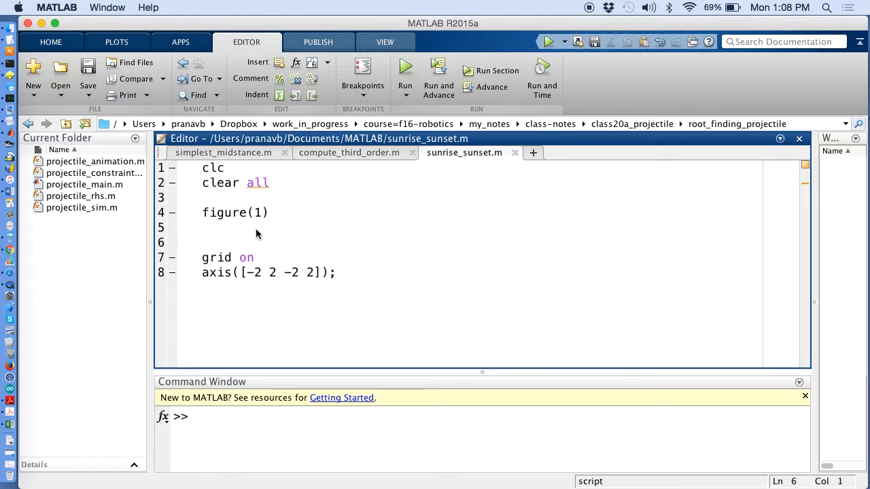
Add plot(0,0,'yellow'); before grid on and display help for plot.
text(plot(0,)
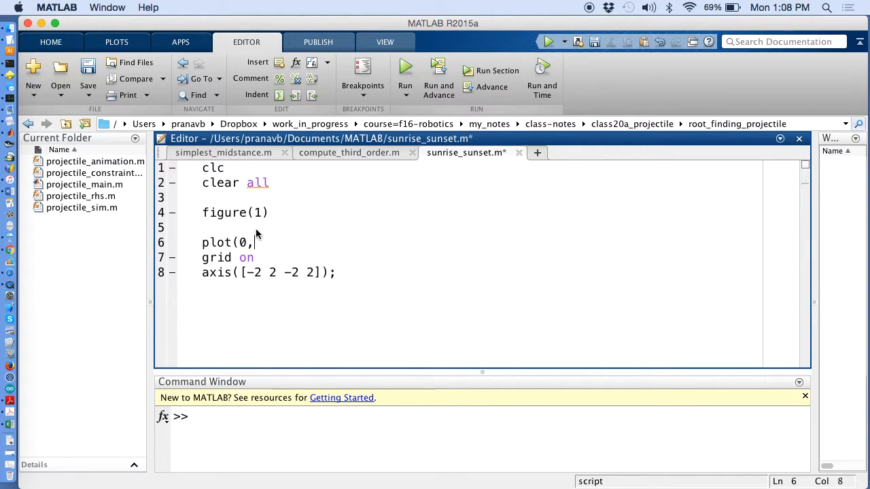
text(0,)
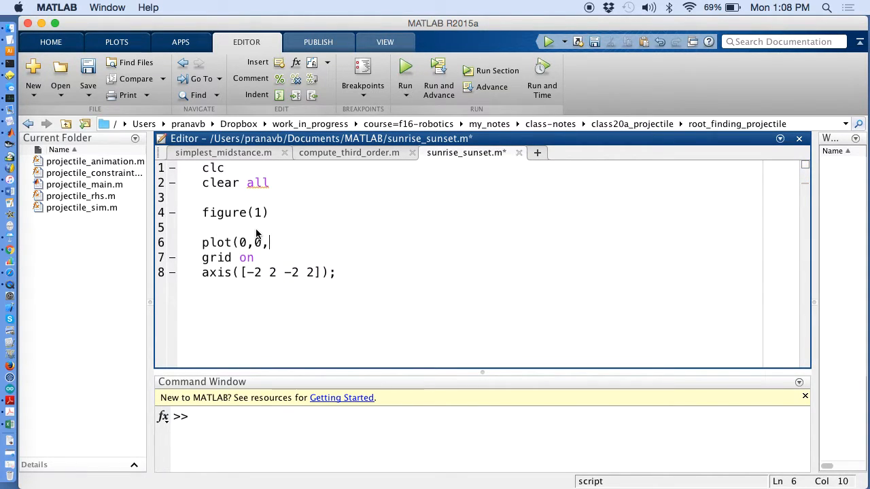
text('yello)
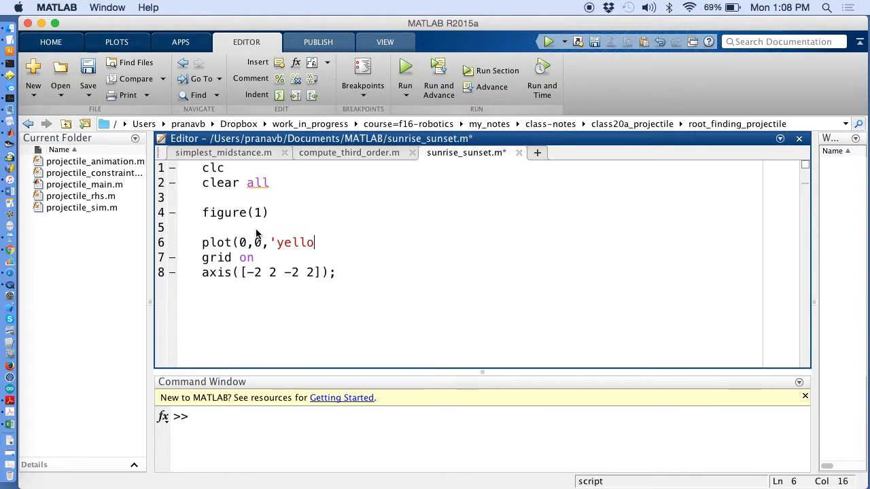
text(w');)
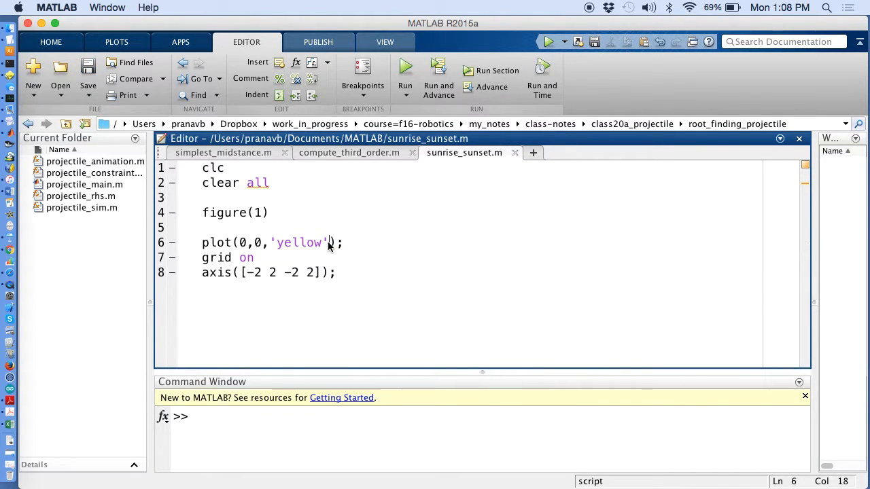
mouse_move(290, 449)
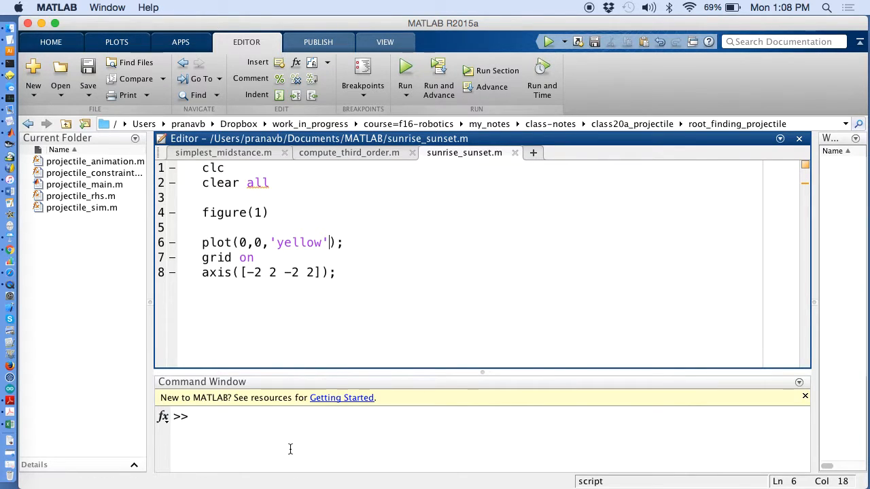
text(help plot)
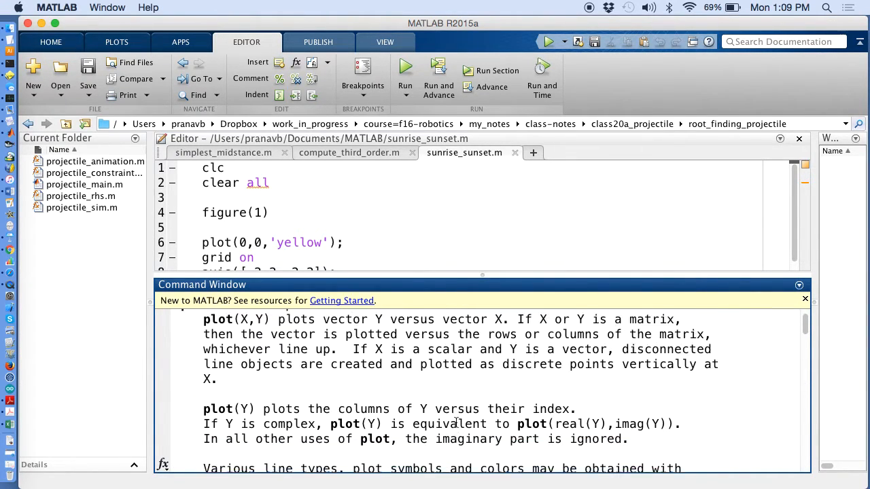
scroll(down, 3)
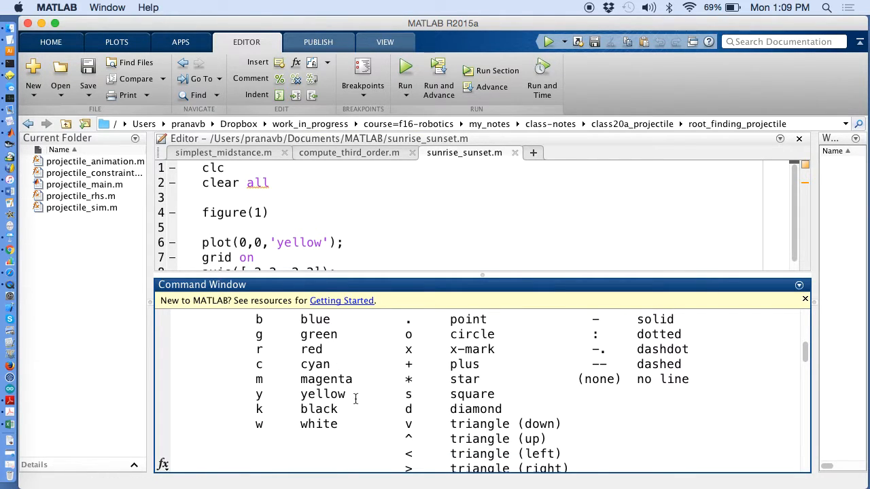
double_click(322, 395)
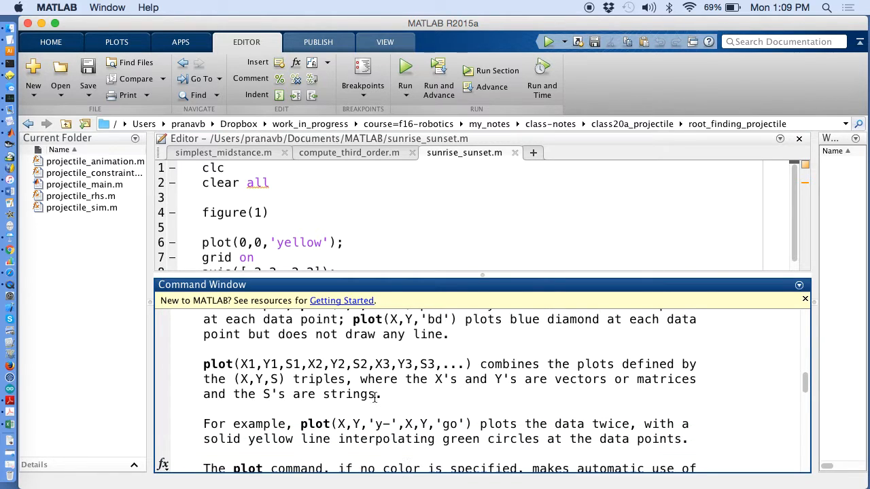
scroll(down, 3)
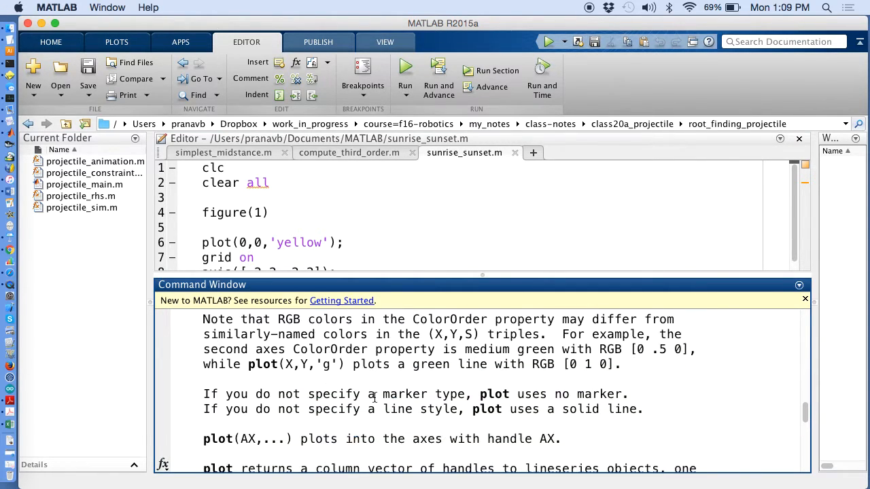
scroll(down, 3)
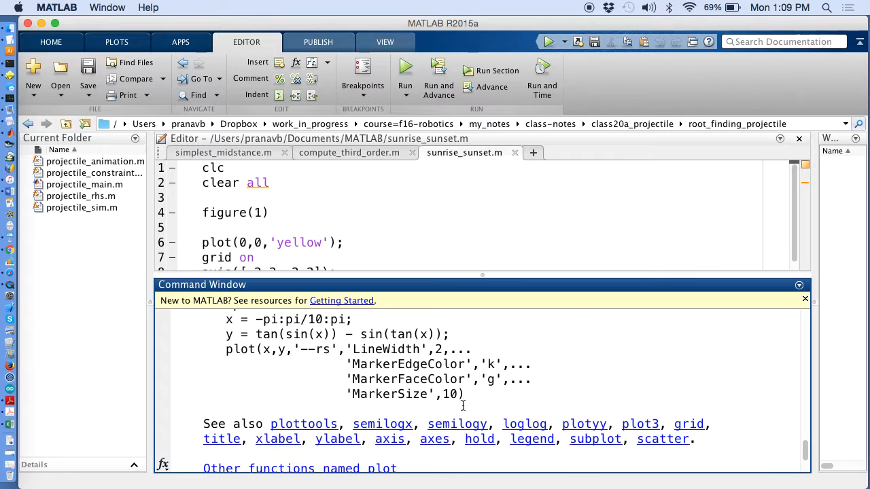
mouse_move(426, 373)
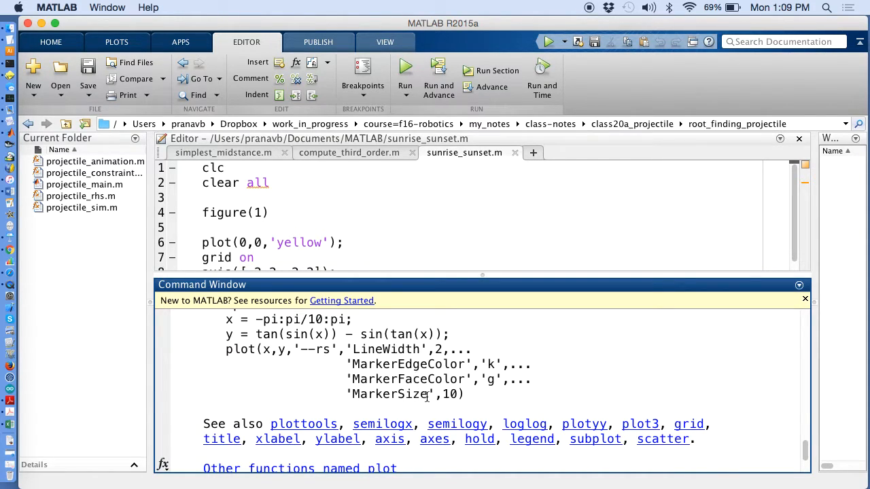
drag(345, 394, 464, 395)
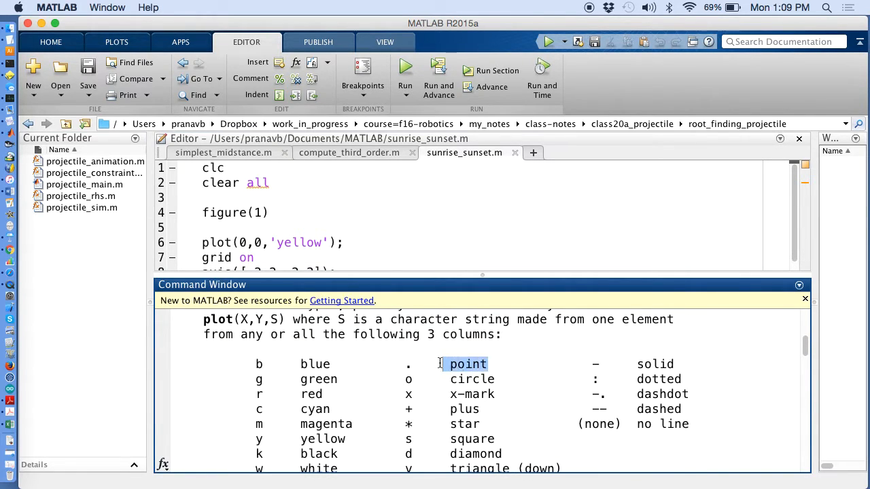
double_click(478, 394)
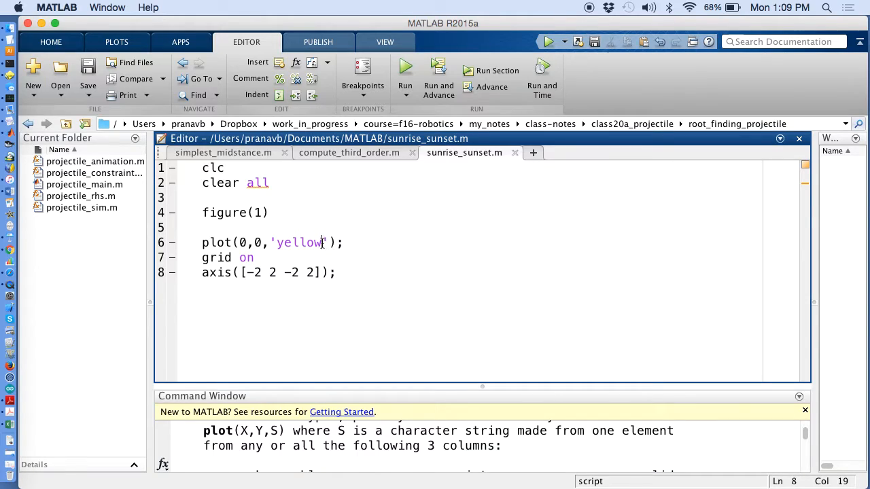
Change the plot call to plot(0,0,'yo','Markersize',20).
key(Backspace)
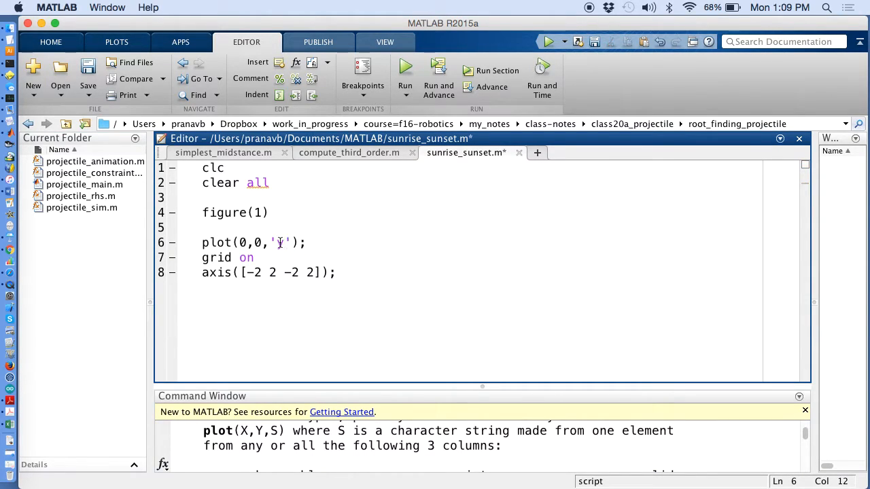
text(o)
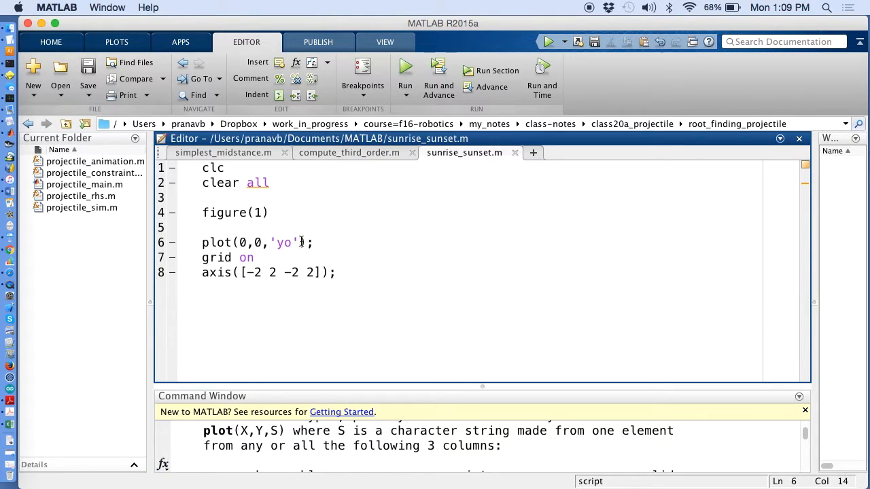
text(Markersize,)
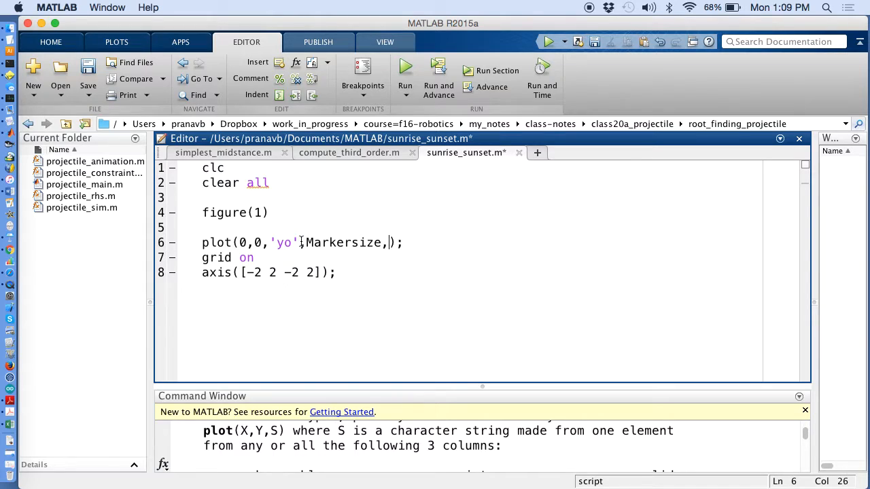
text(20)
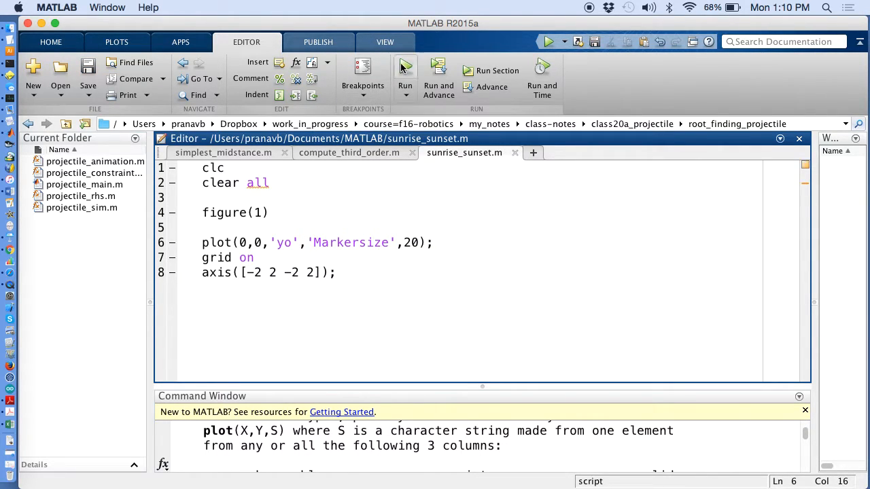
click(405, 70)
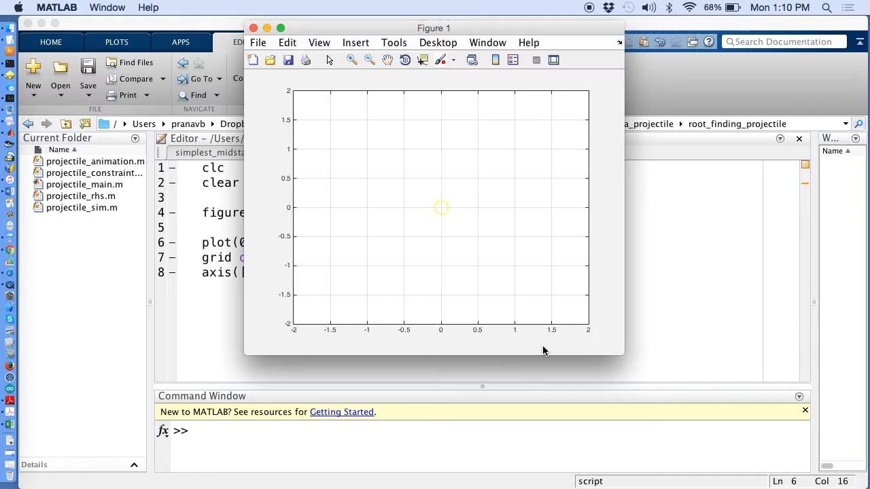
mouse_move(432, 197)
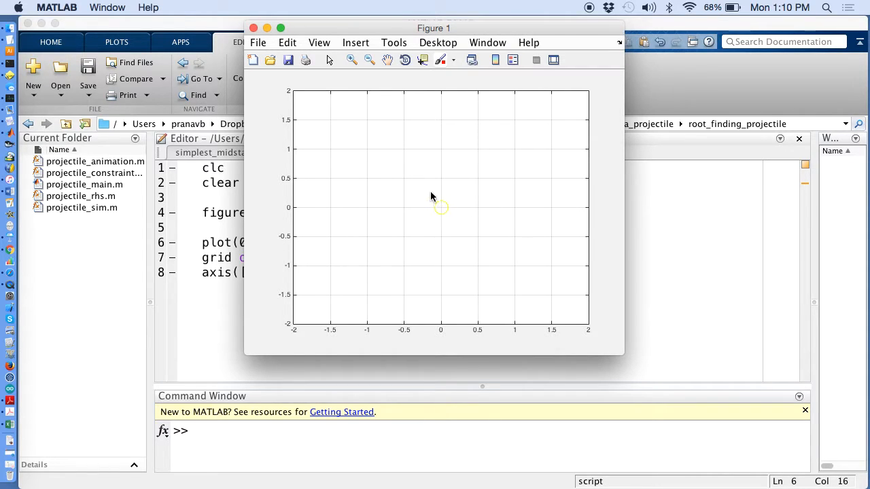
mouse_move(407, 102)
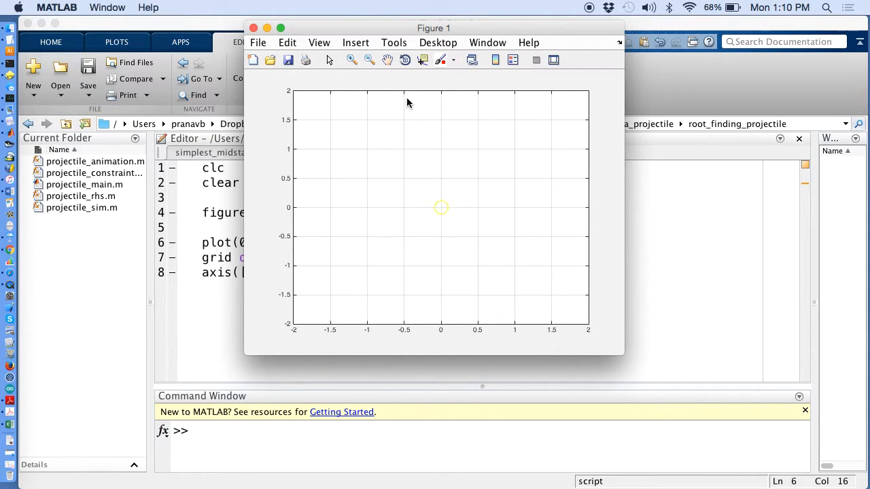
mouse_move(464, 198)
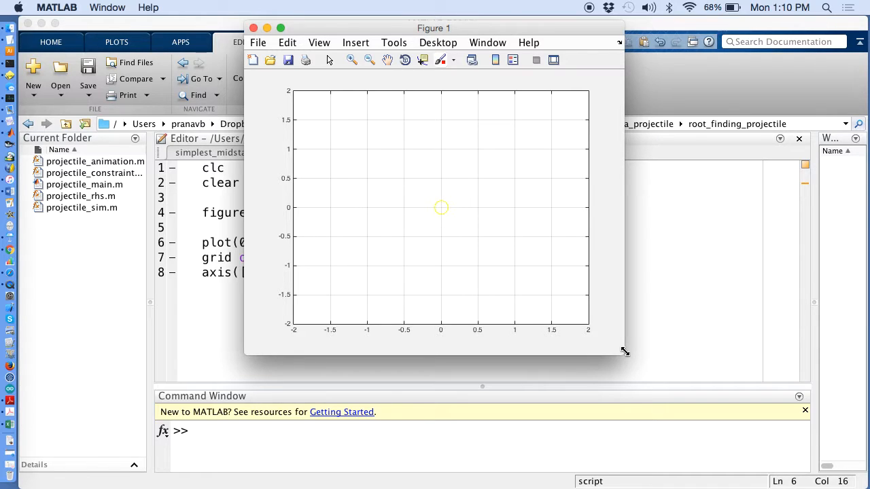
mouse_move(664, 323)
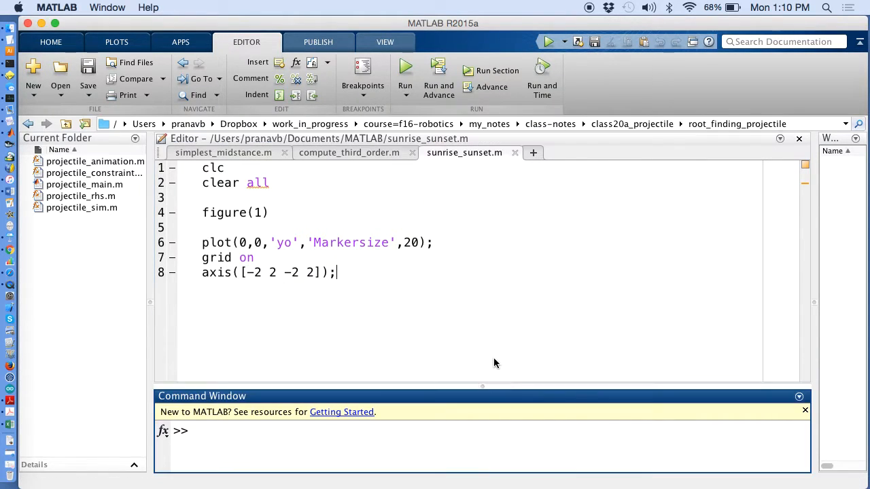
Enlarge the Command Window and display the help text for plot.
drag(483, 387, 482, 322)
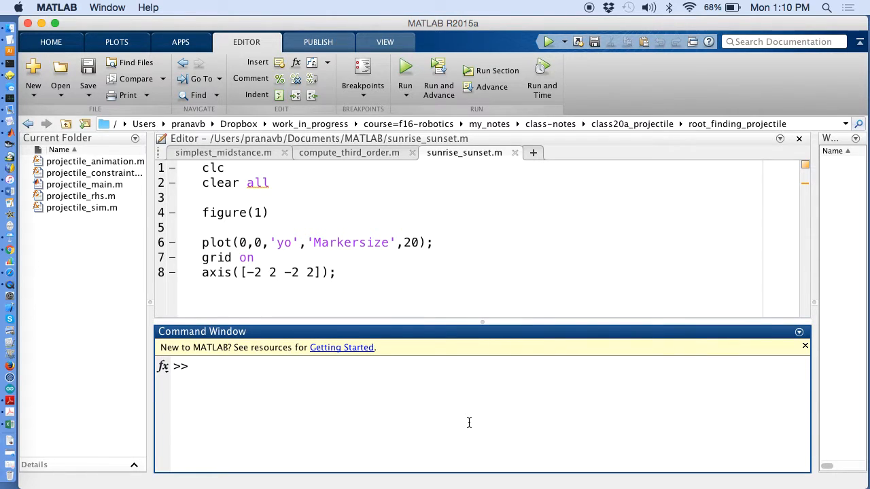
text(help plot)
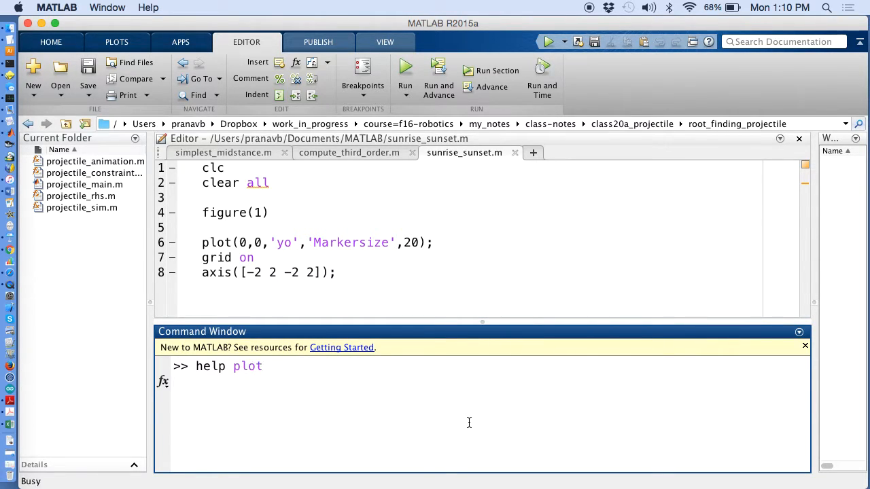
key(Return)
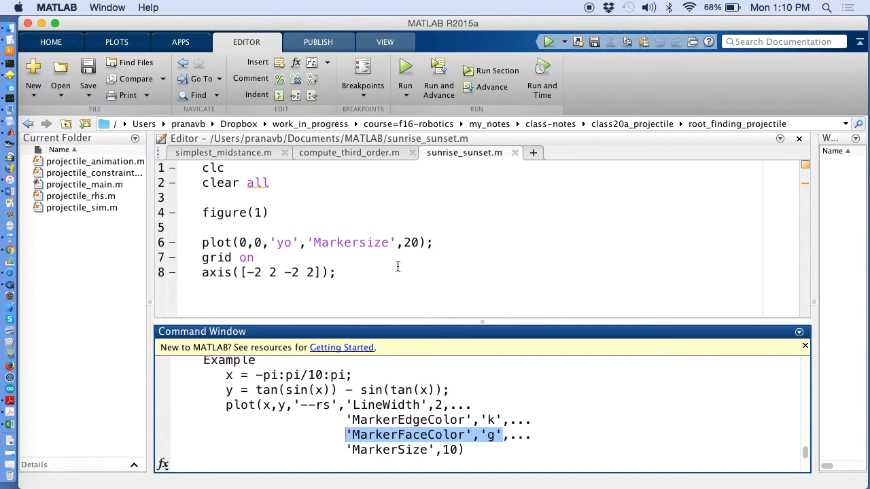
Fill the sun marker with MarkerFaceColor 'y', raise Markersize to 40, and run.
text(m)
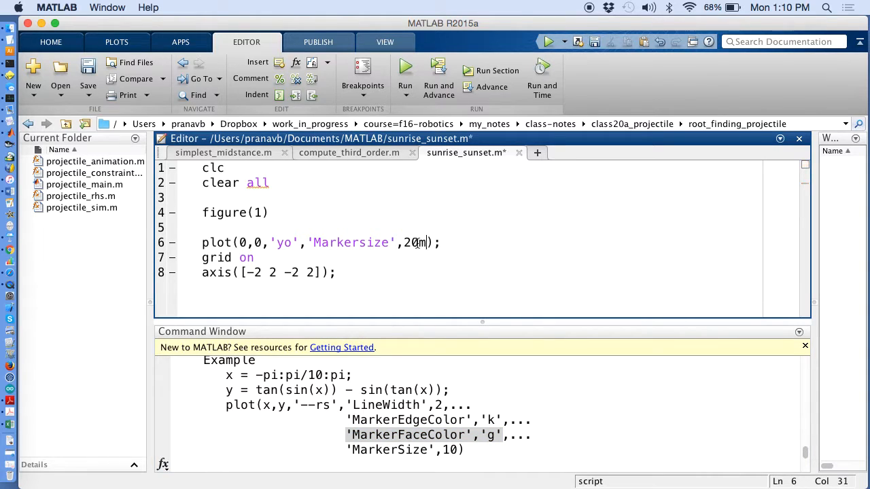
text(,'MarkerFaceColor','g')
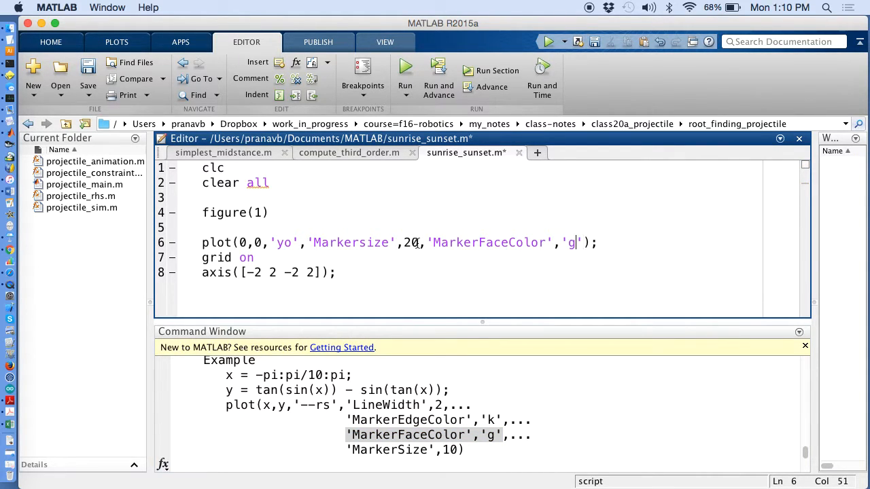
text(y)
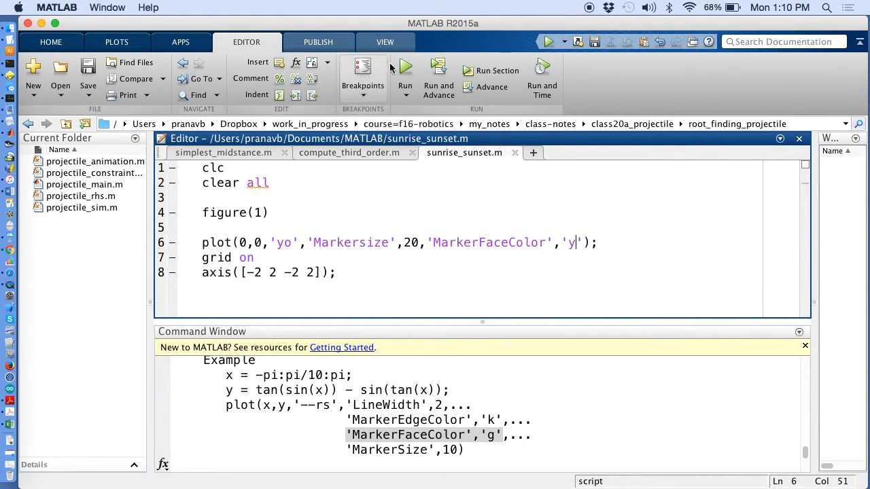
click(405, 65)
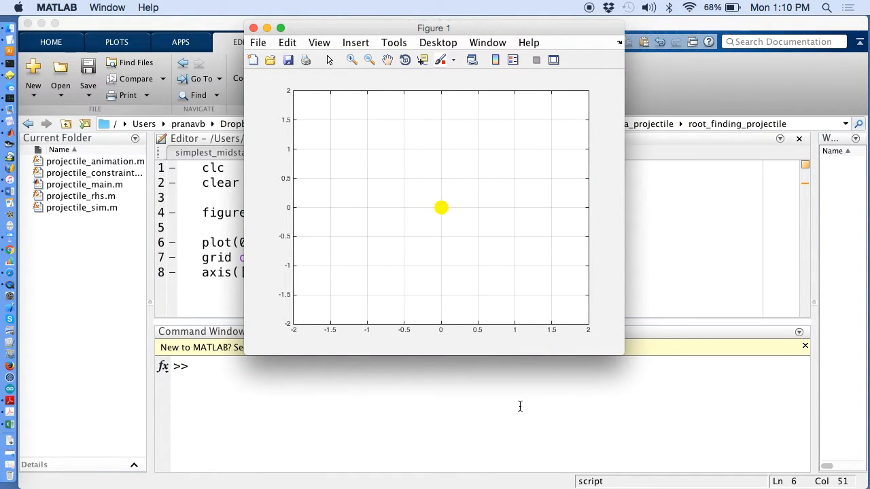
mouse_move(657, 249)
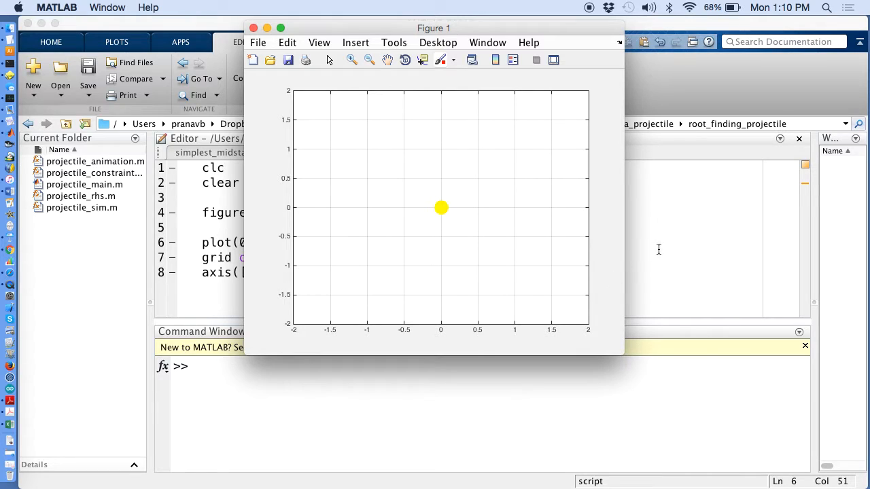
click(254, 27)
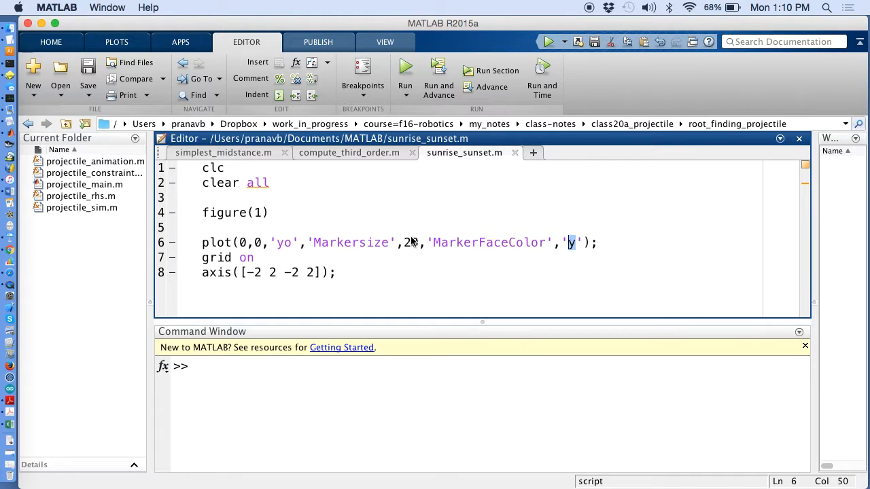
text(40)
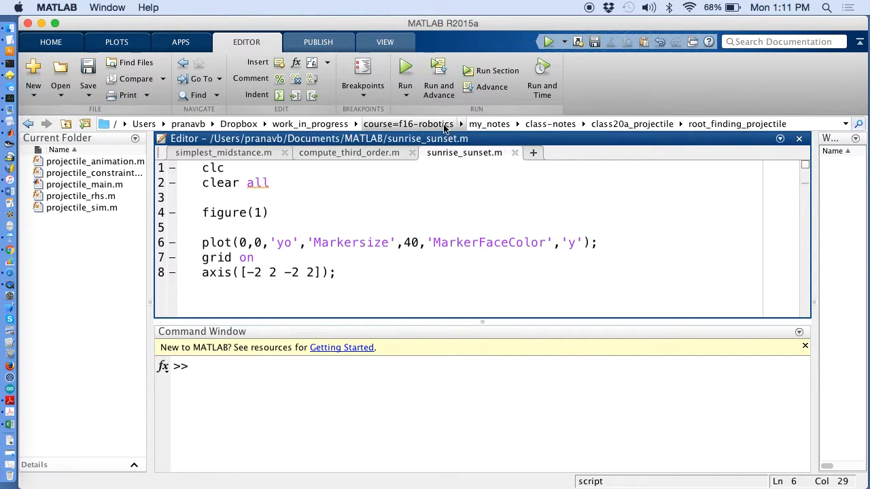
click(405, 66)
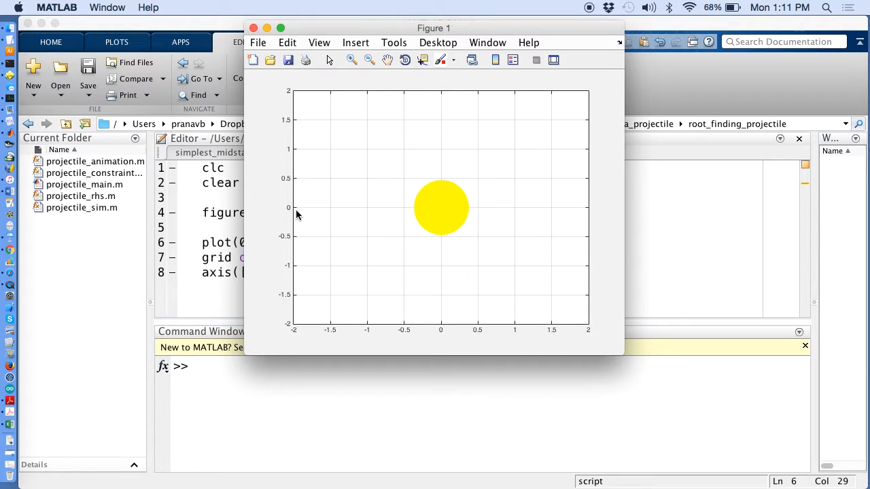
mouse_move(297, 301)
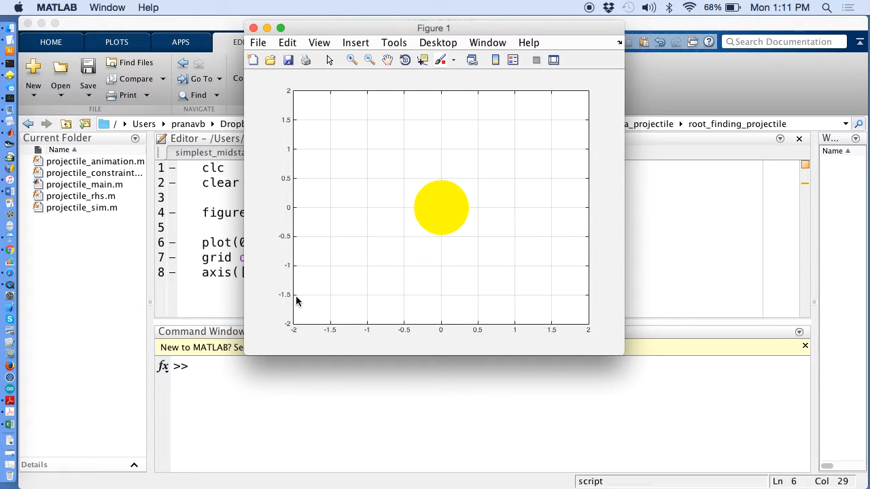
mouse_move(575, 326)
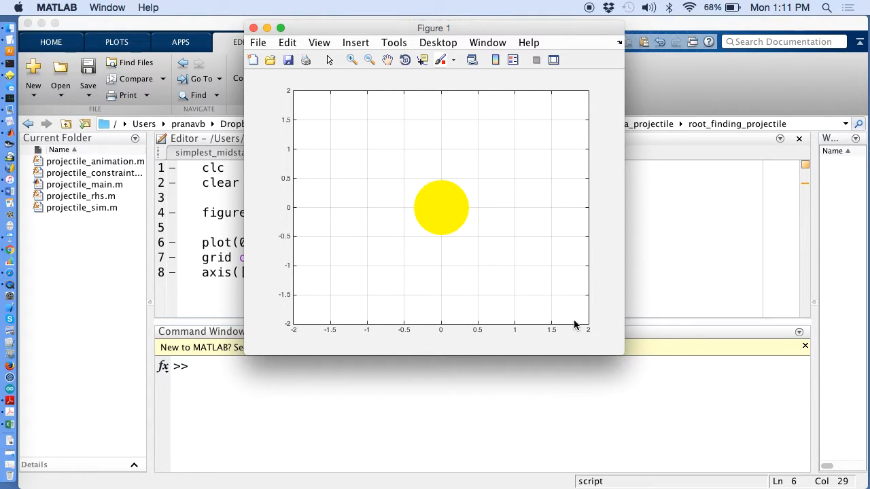
mouse_move(297, 217)
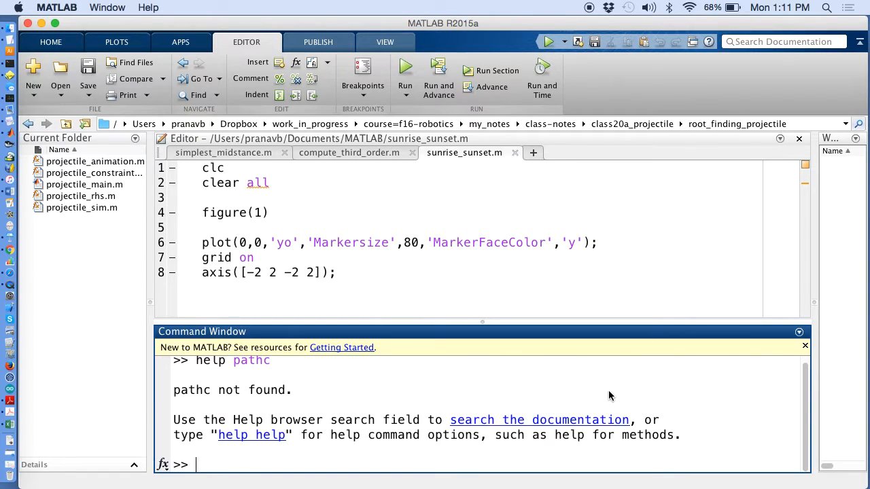
Run help patch and scroll through its colour specification section.
text(hel)
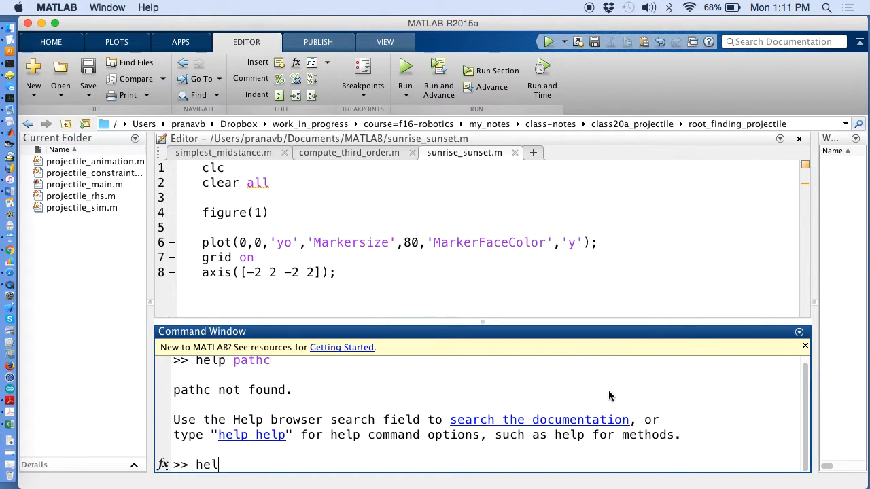
key(Return)
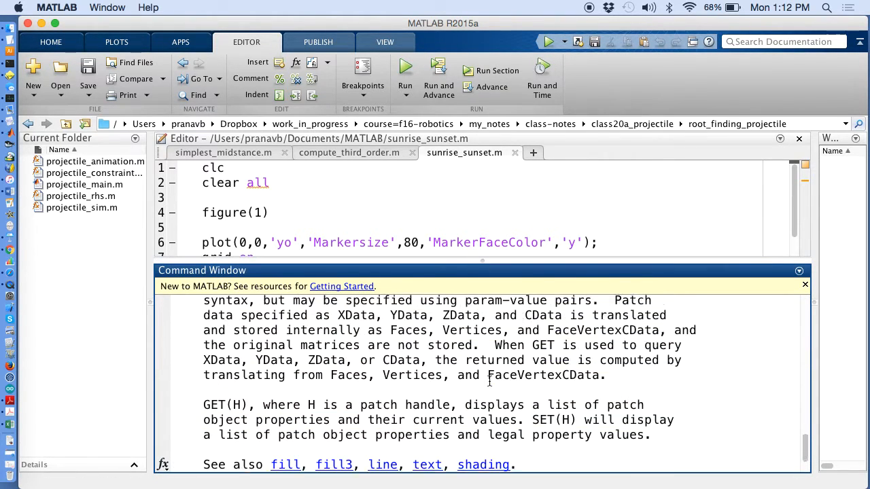
scroll(down, 3)
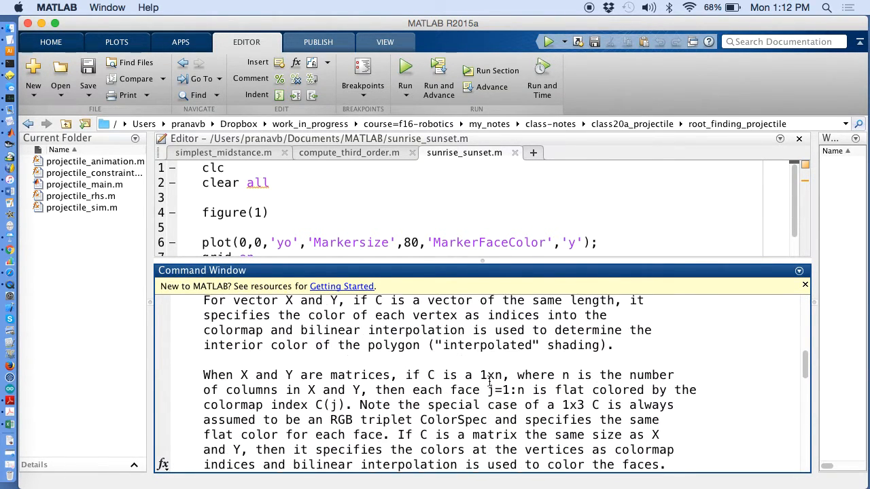
text(help patch)
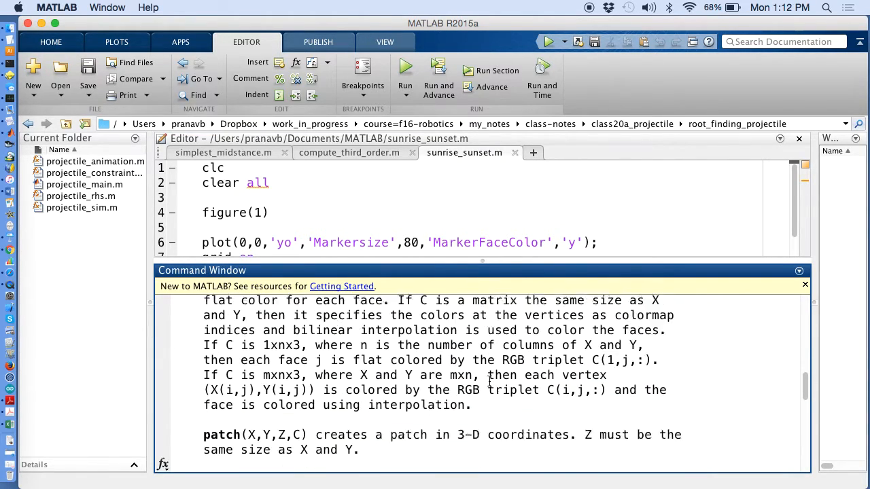
scroll(down, 3)
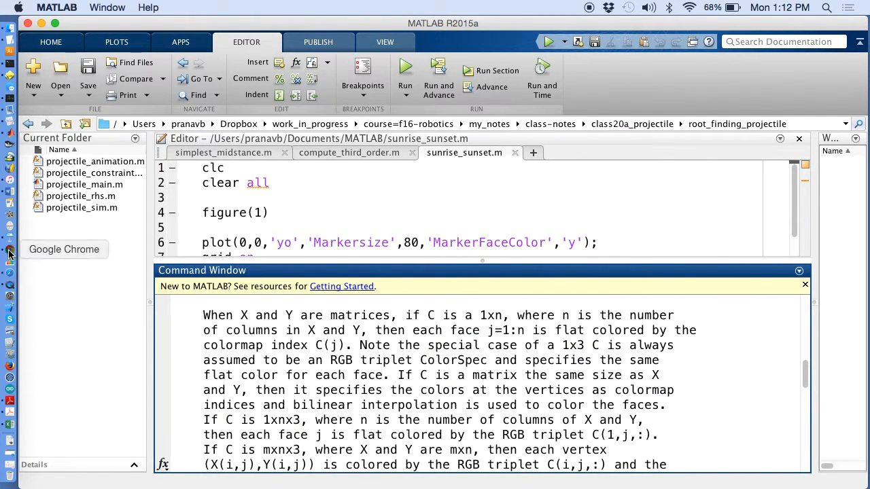
Search for MATLAB patch examples and scroll to the red square coordinates example.
text(patch example)
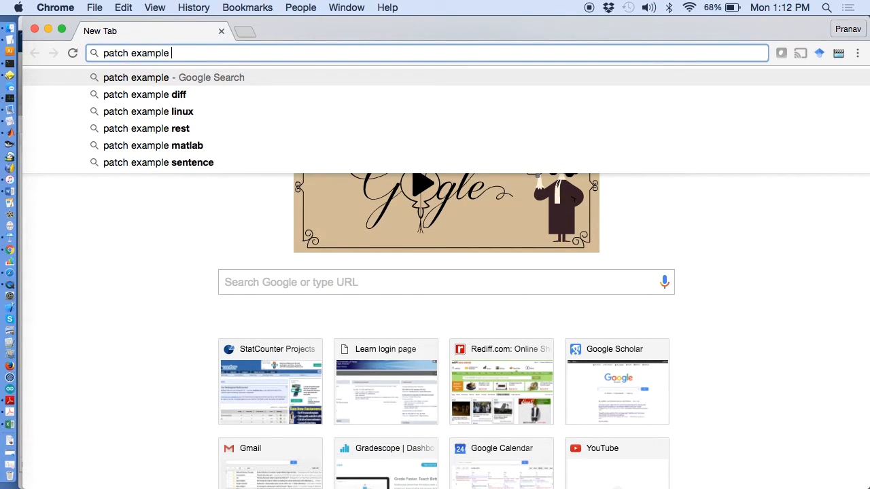
click(153, 144)
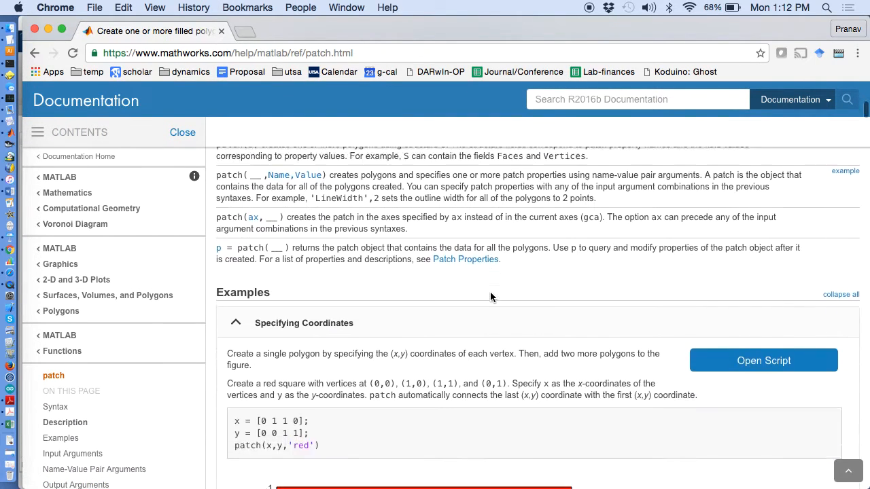
scroll(down, 3)
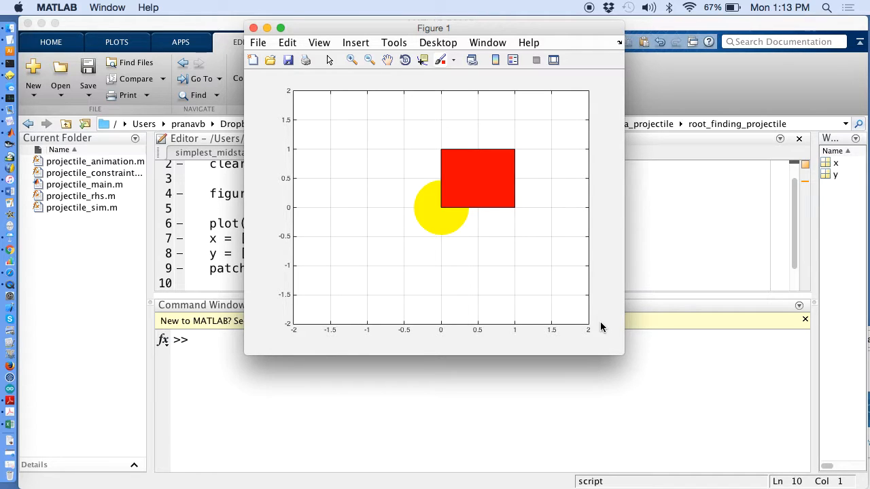
mouse_move(454, 153)
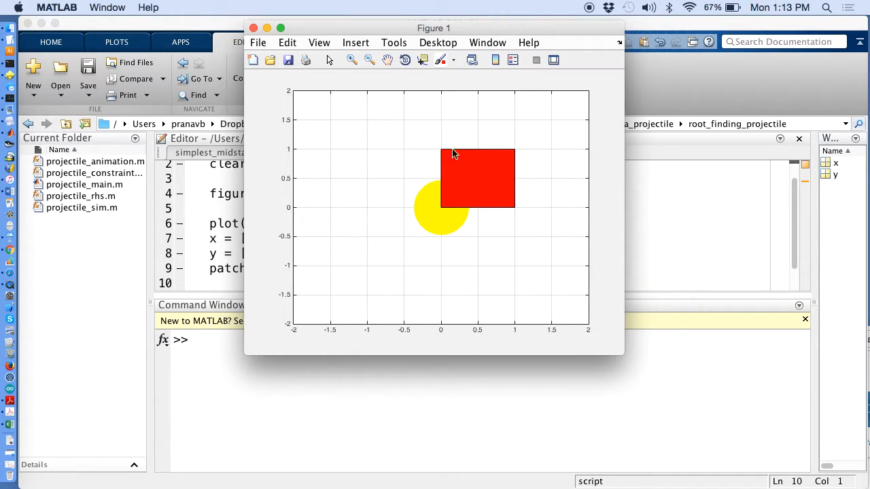
mouse_move(272, 381)
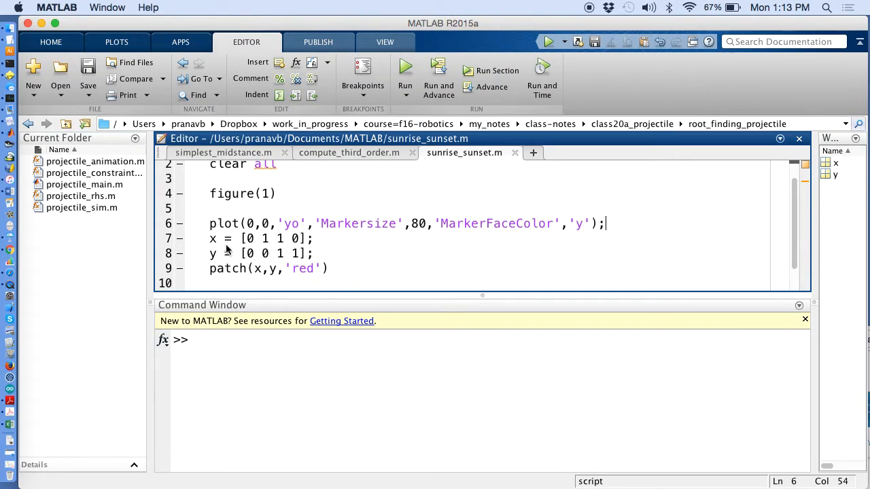
mouse_move(257, 247)
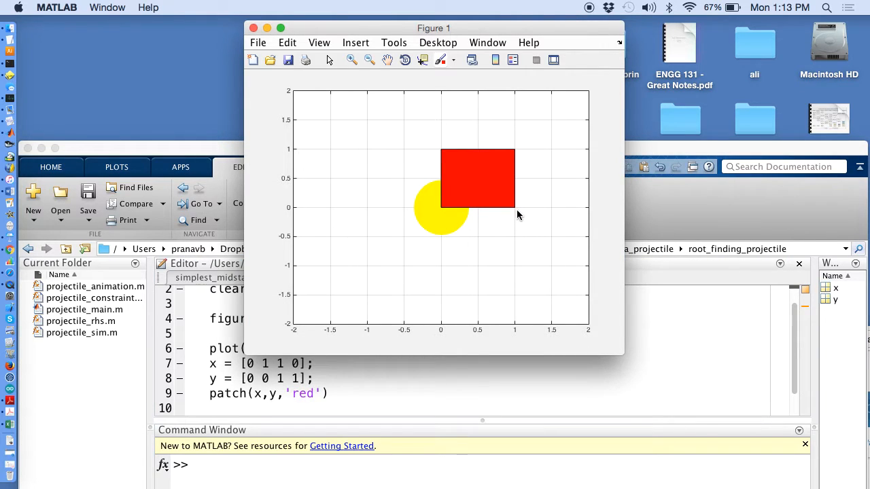
mouse_move(388, 134)
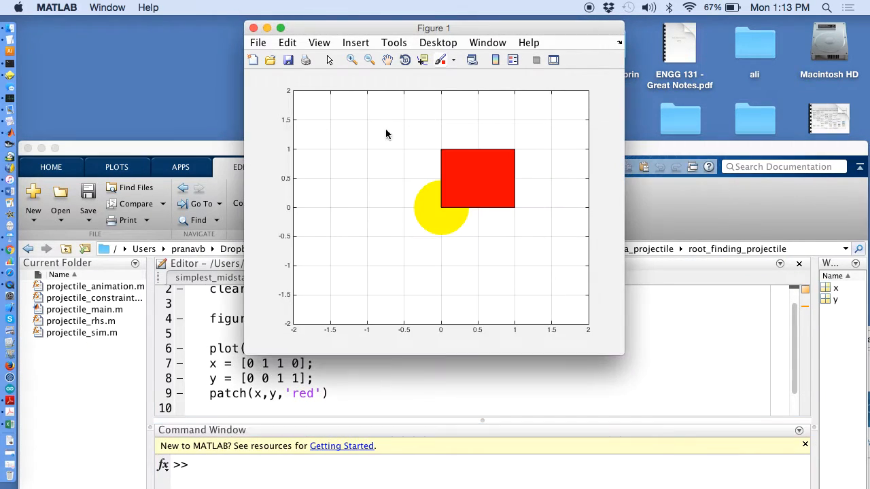
mouse_move(447, 215)
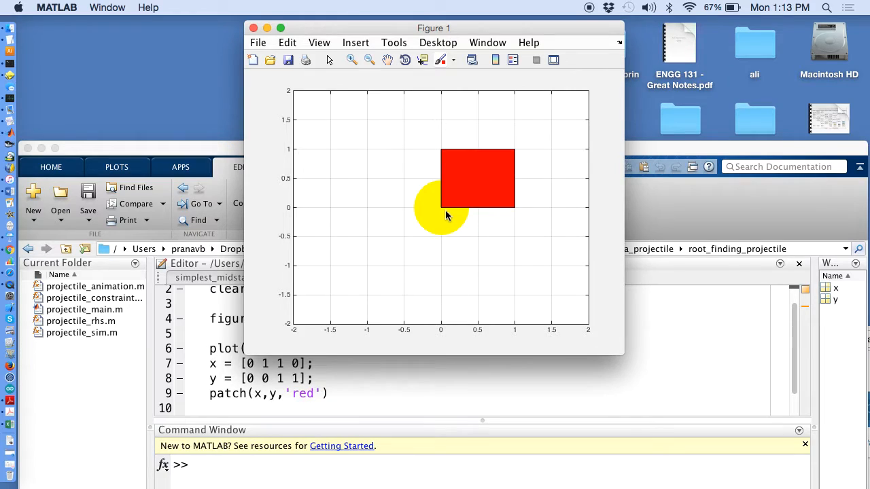
mouse_move(474, 152)
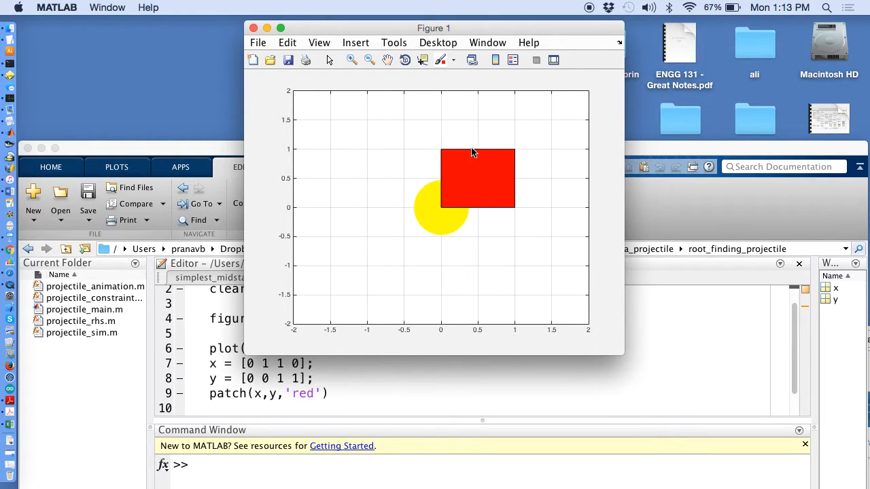
mouse_move(452, 229)
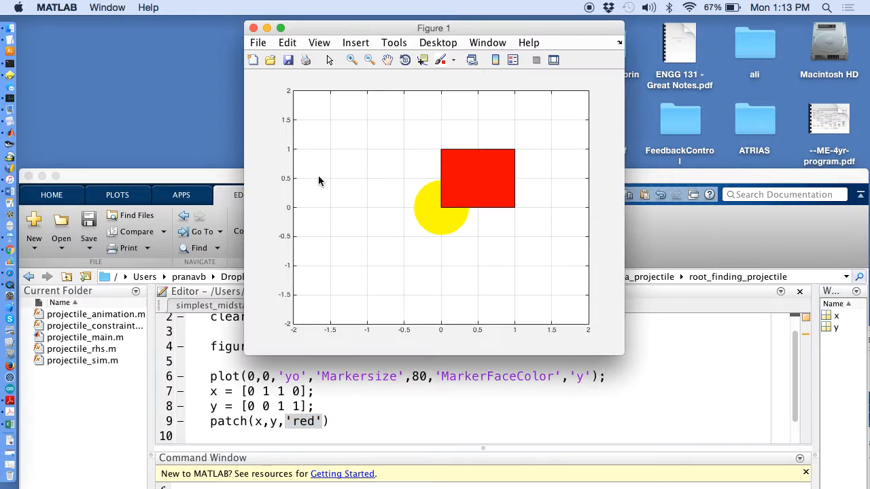
mouse_move(295, 214)
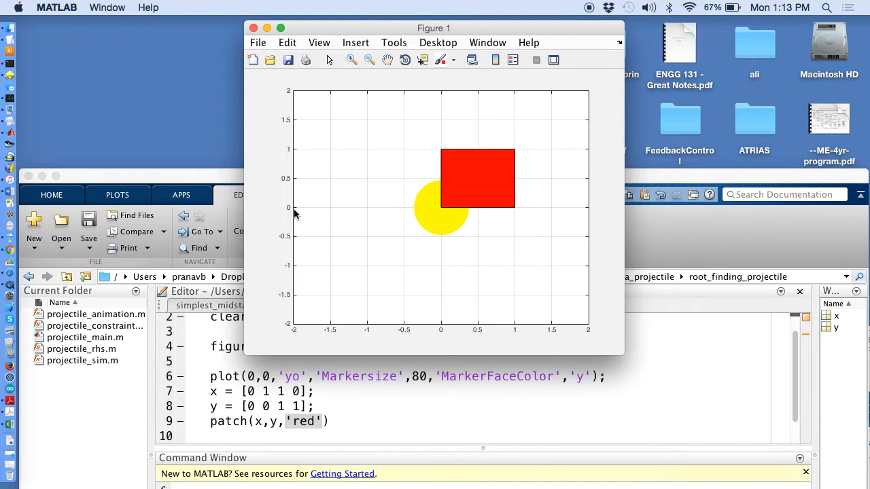
mouse_move(301, 343)
text(-)
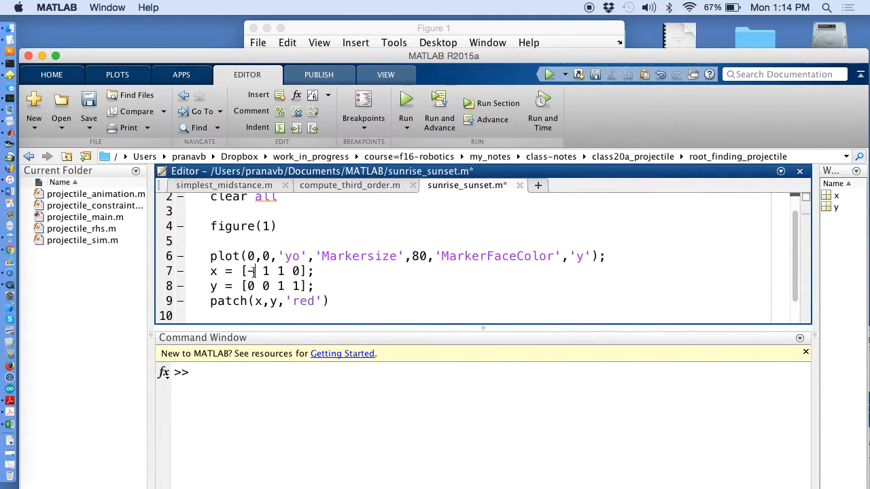
Edit the patch corners to negative-y values so the red patch fills the lower half.
text(2)
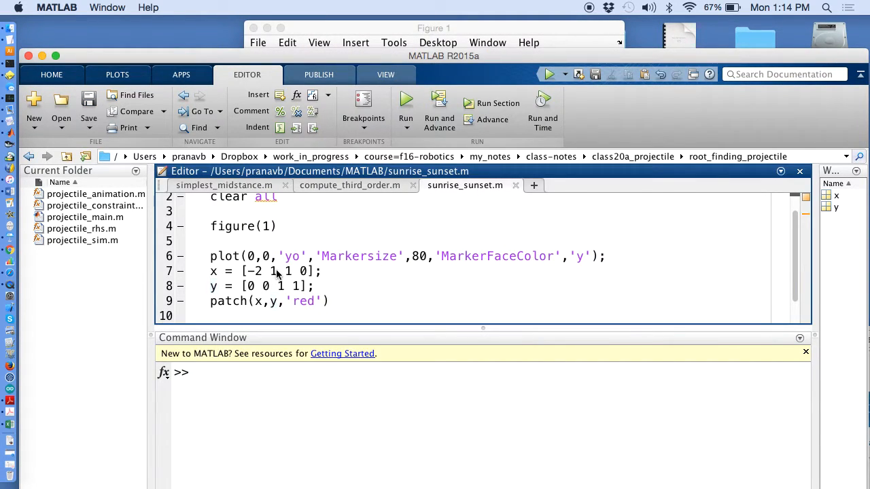
text(-)
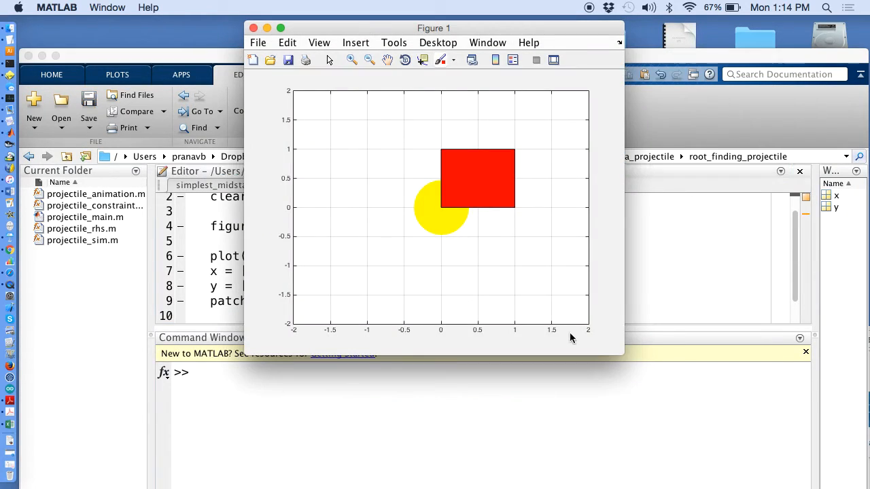
mouse_move(595, 337)
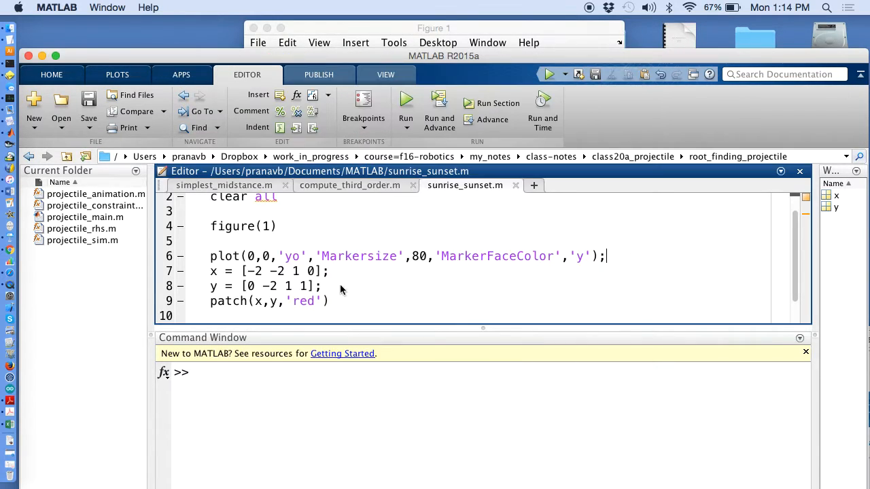
text(2)
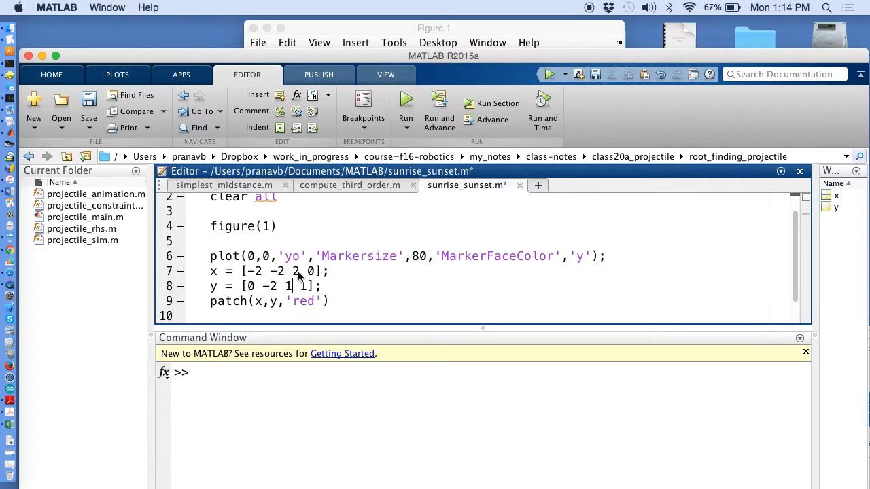
text(-2)
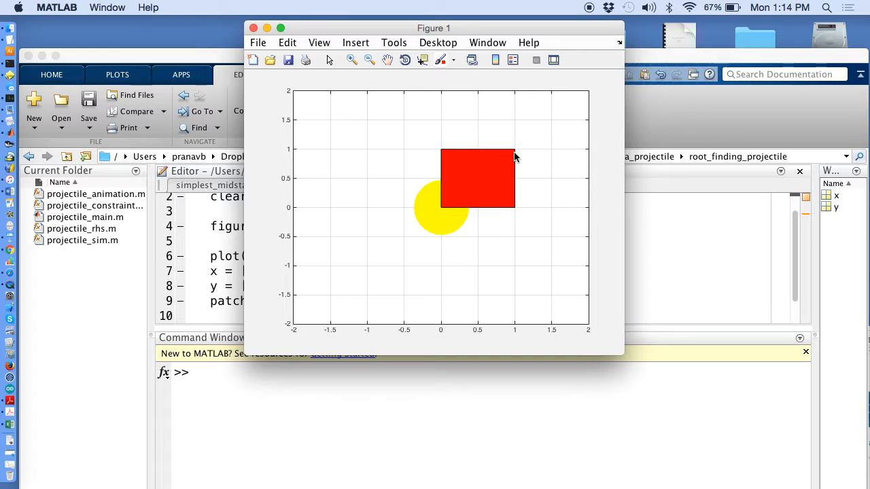
mouse_move(590, 216)
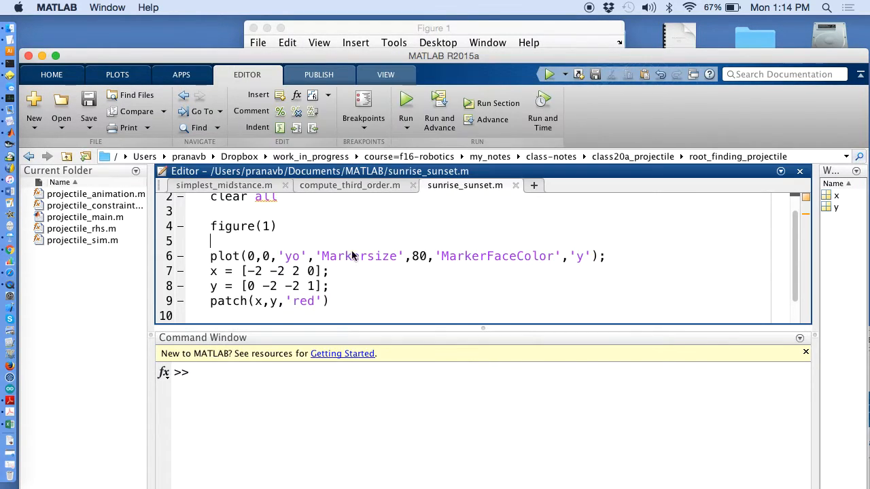
key(Backspace)
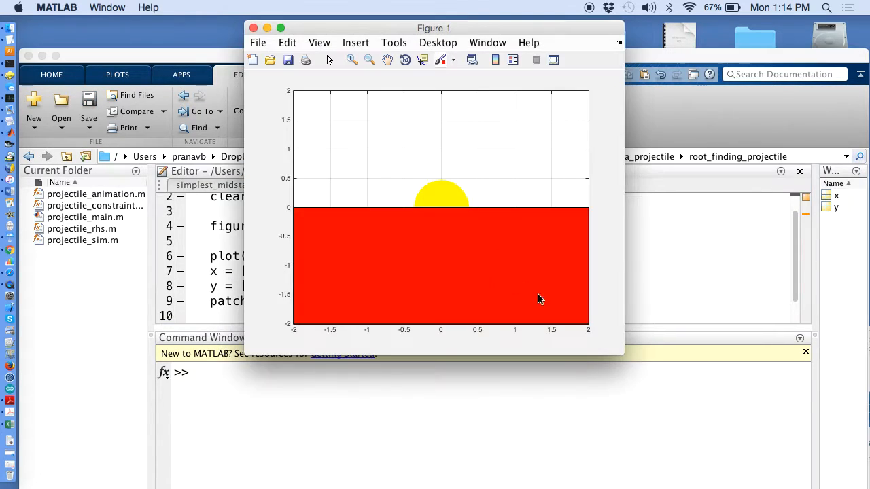
mouse_move(623, 335)
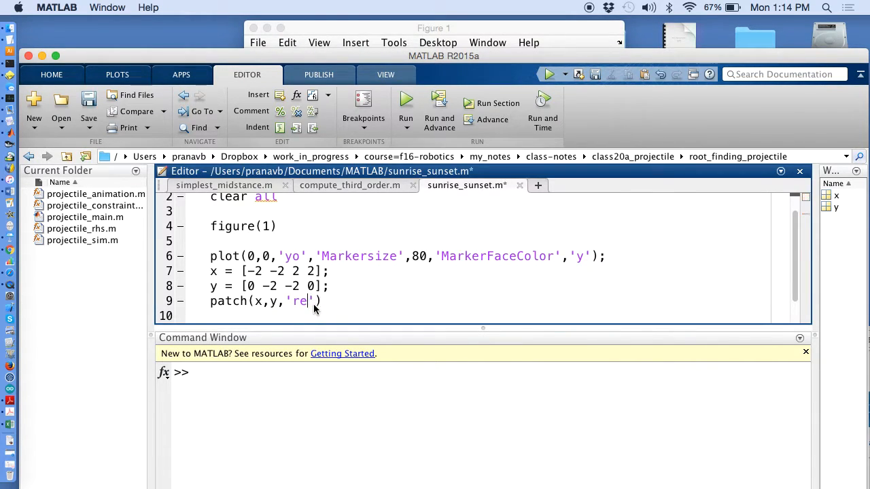
Change the ground patch colour from 'red' to 'black' and run the script.
text(BLA)
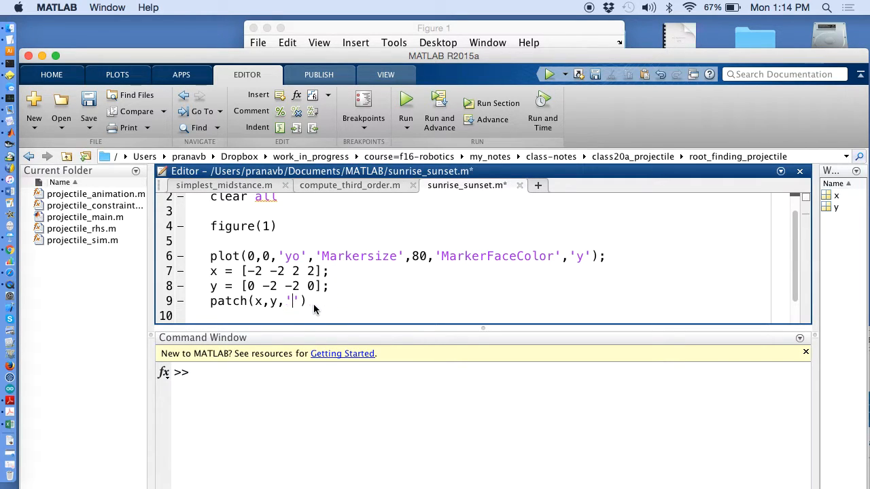
text(c)
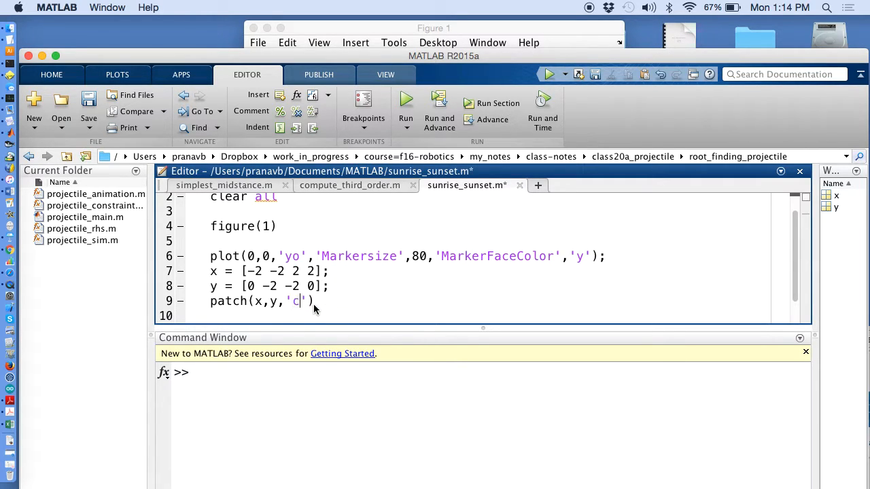
text(black)
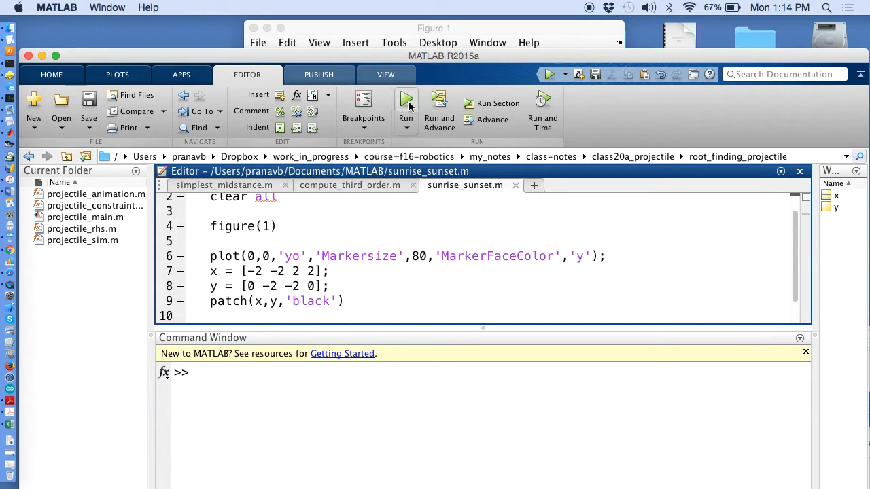
click(405, 100)
text(grid on)
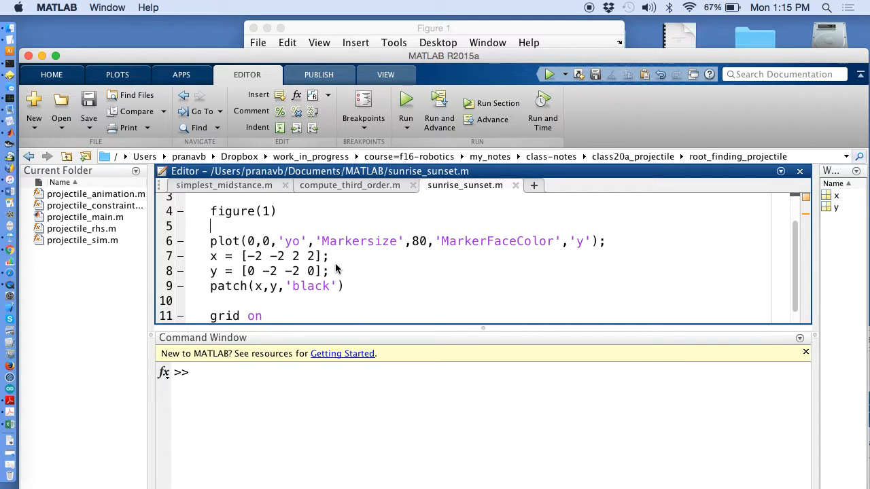
mouse_move(352, 266)
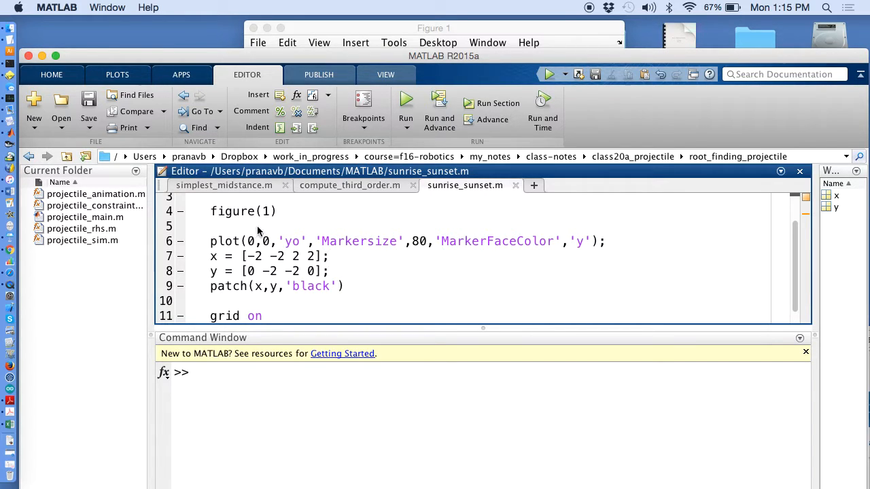
Start a new loop line reading 'for i=1:100' in the script.
text(for)
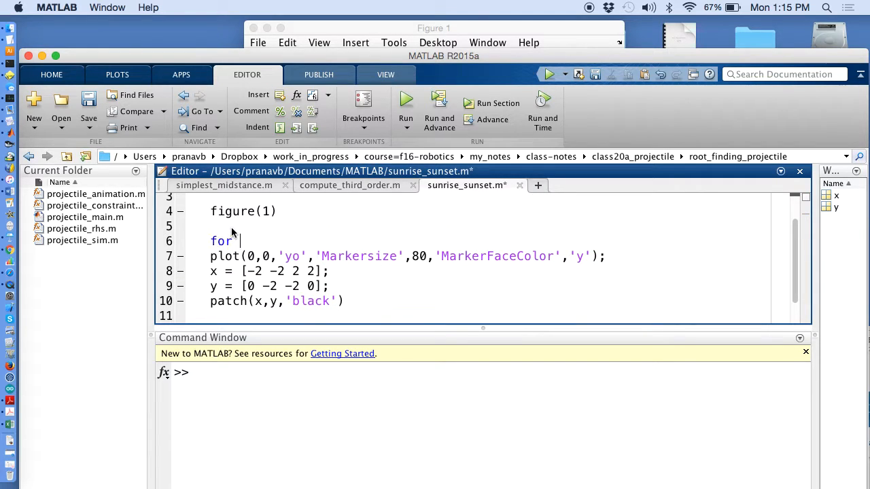
text(i=1:)
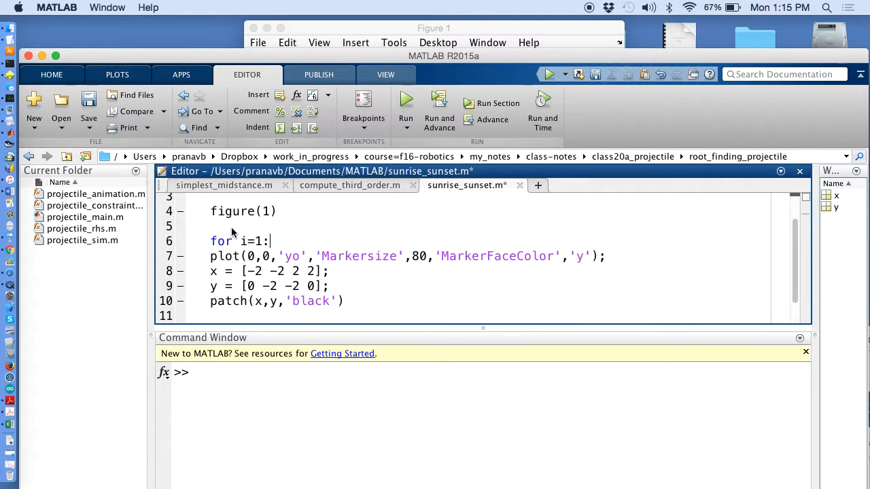
text(100)
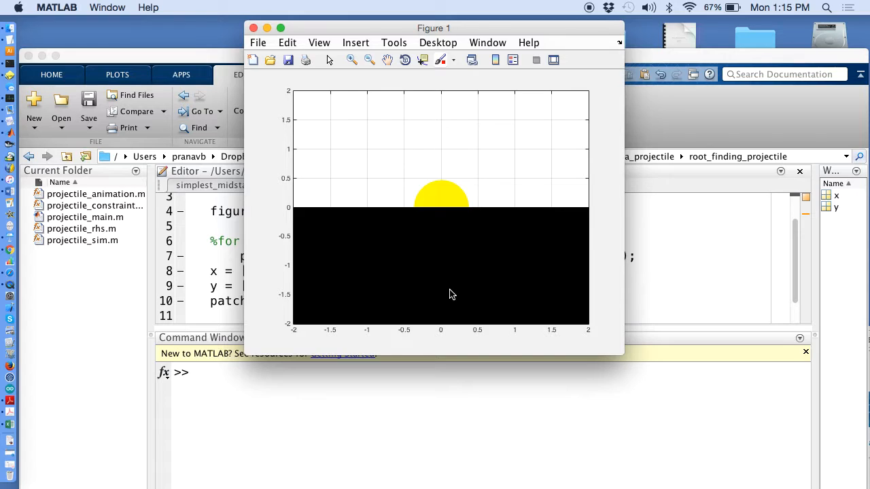
mouse_move(453, 276)
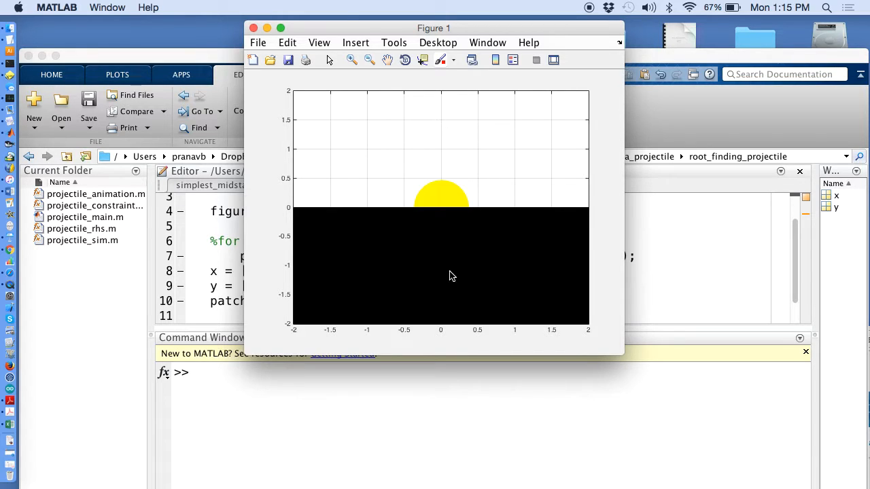
mouse_move(448, 273)
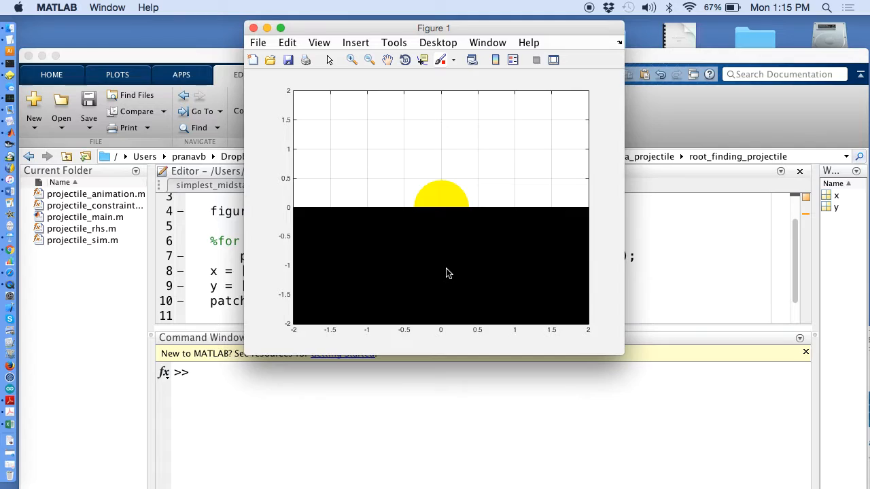
mouse_move(449, 246)
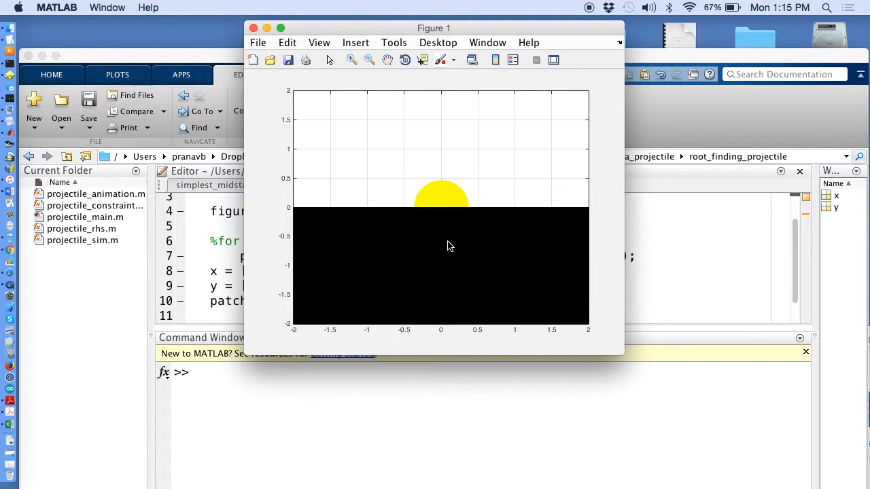
mouse_move(441, 160)
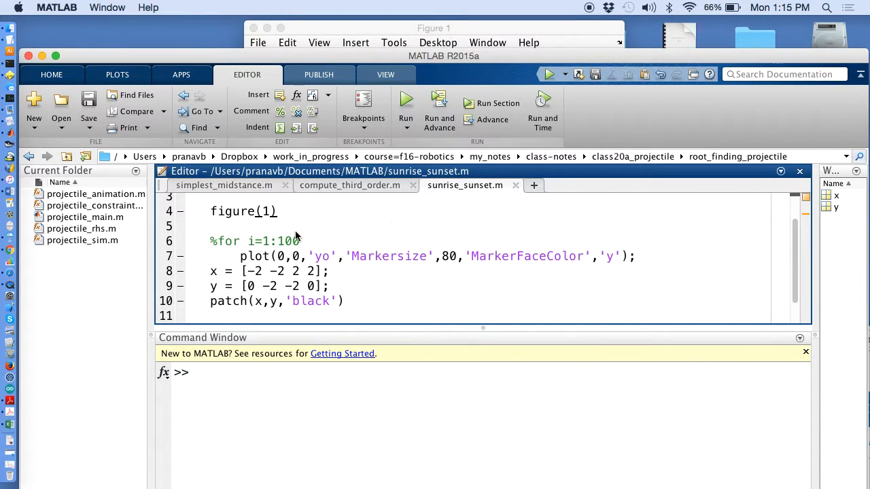
Define y_sun = linspace(-1,1); on a new line after figure(1).
text(k)
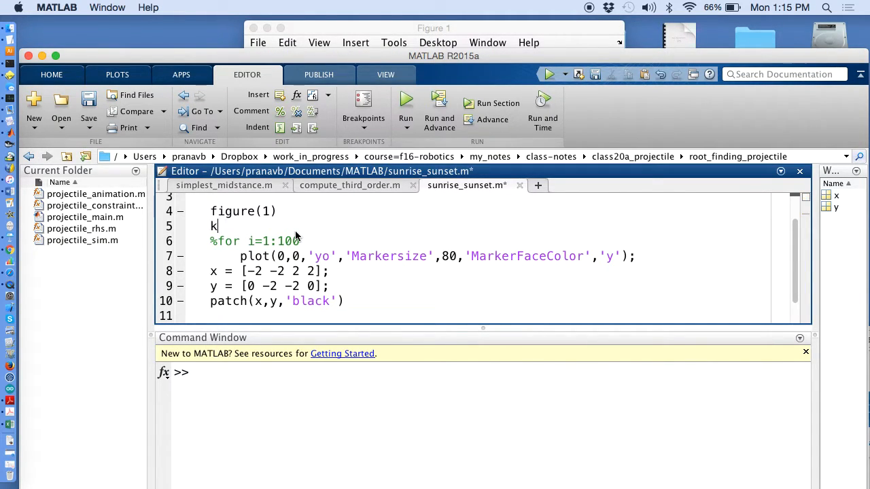
text(x)
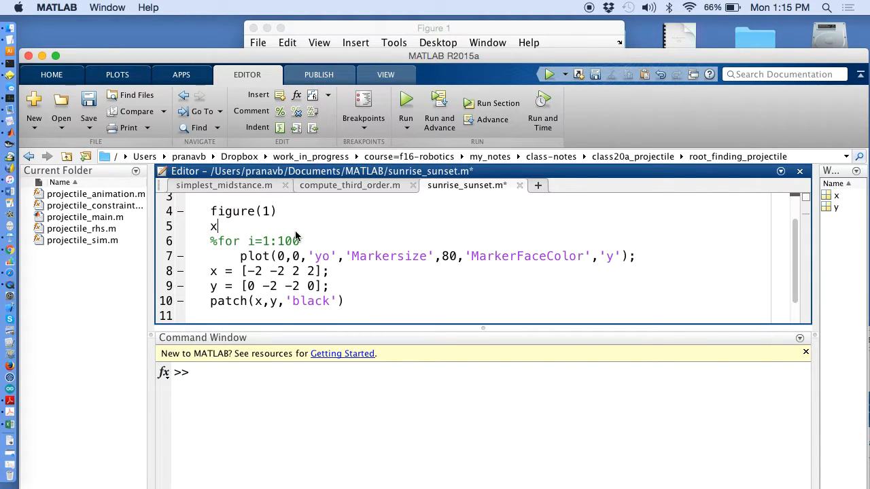
text(y =)
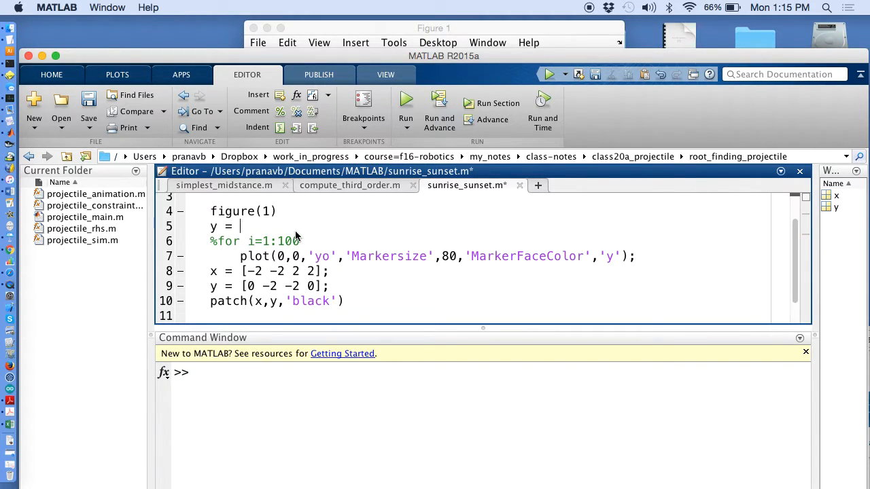
key(backspace)
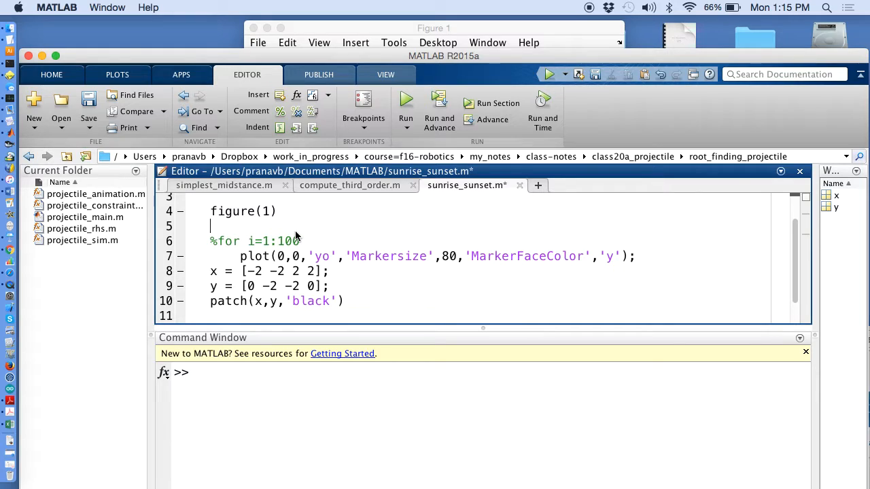
text(y =)
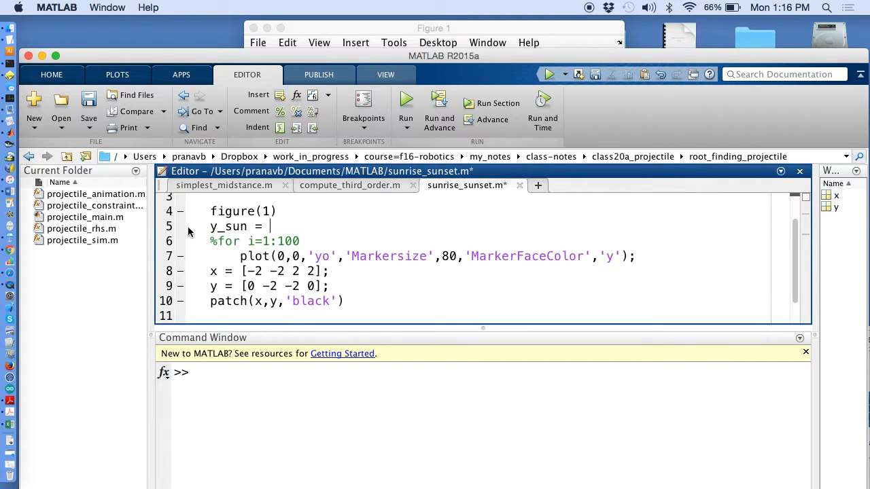
text(linspac)
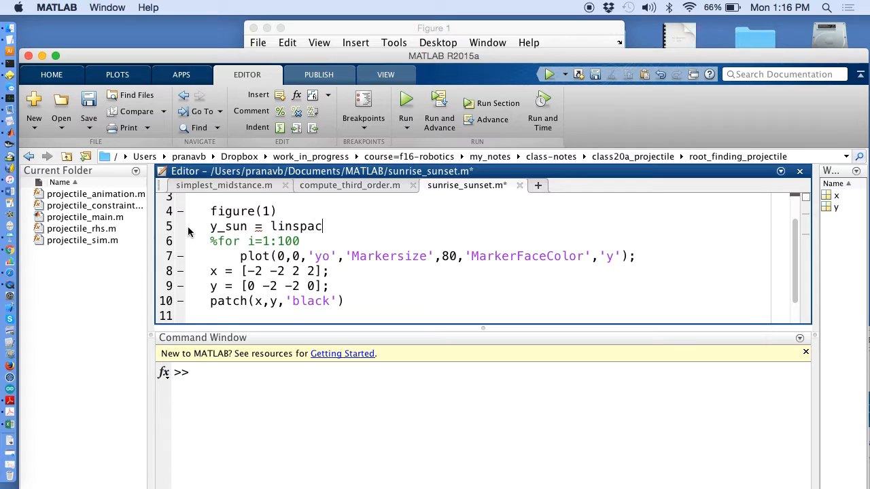
text(()
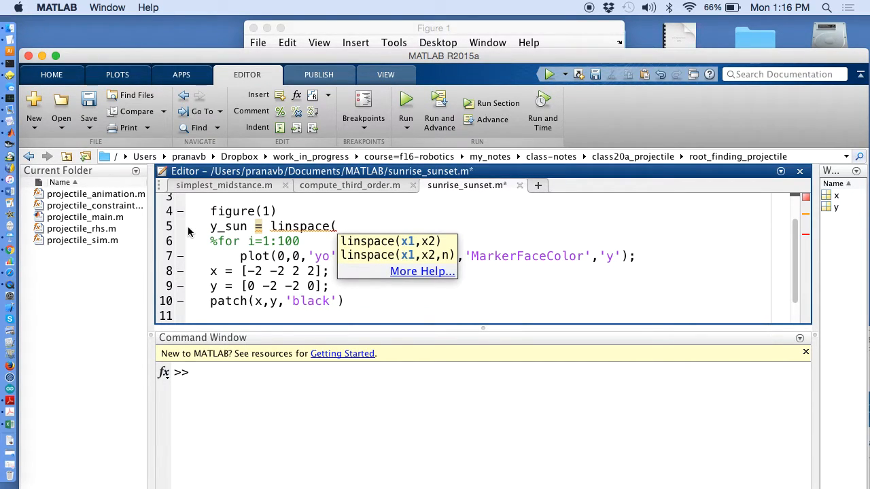
text(-1 1)
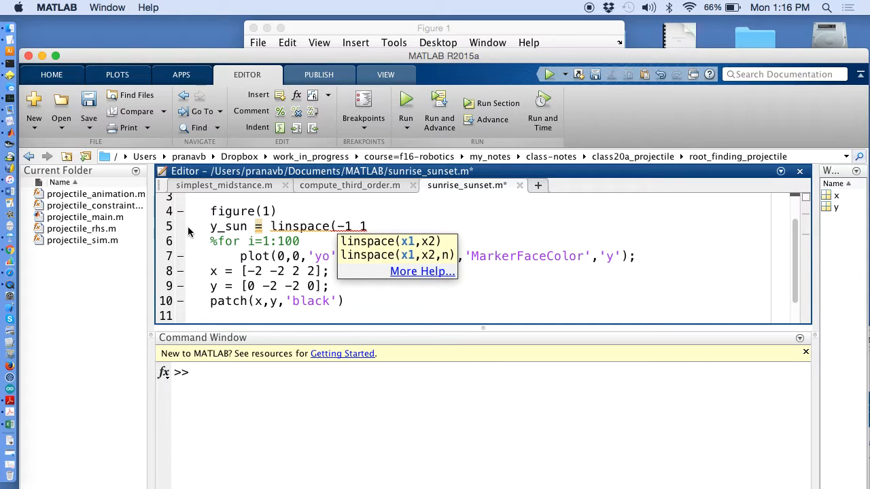
text(,)
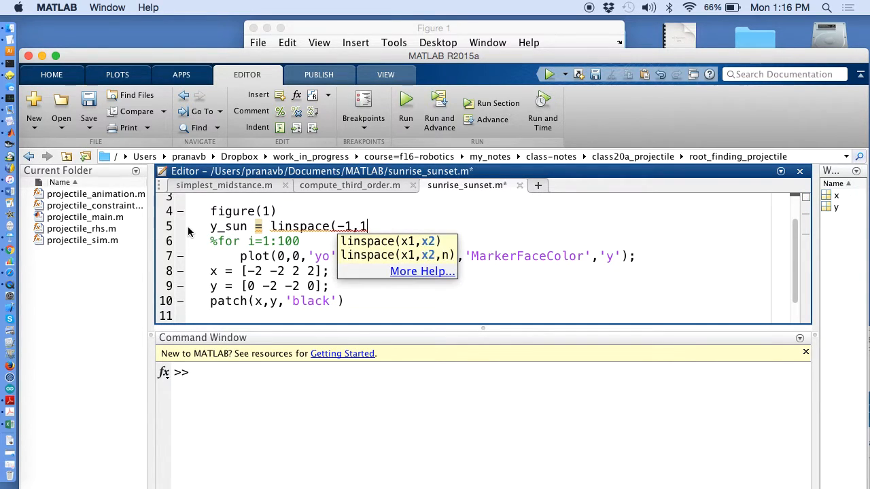
text();)
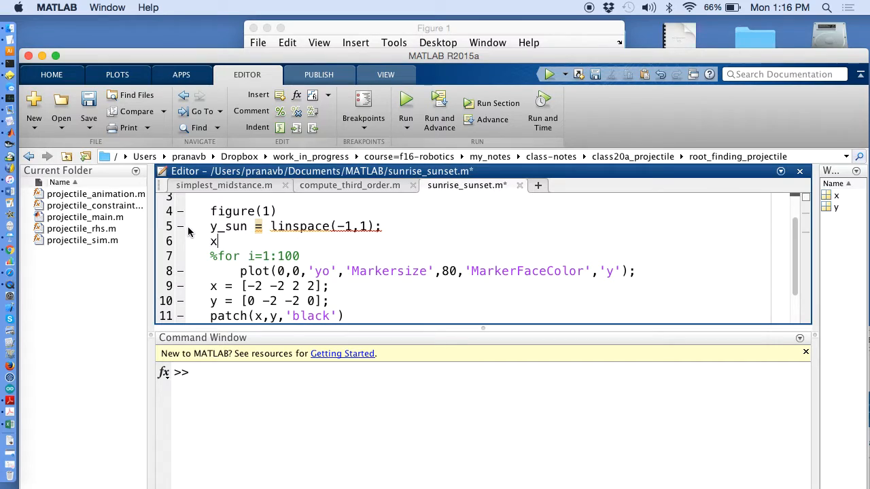
Add x_sun = zeros(1,length(y_sun)) on the following line.
text(_sun)
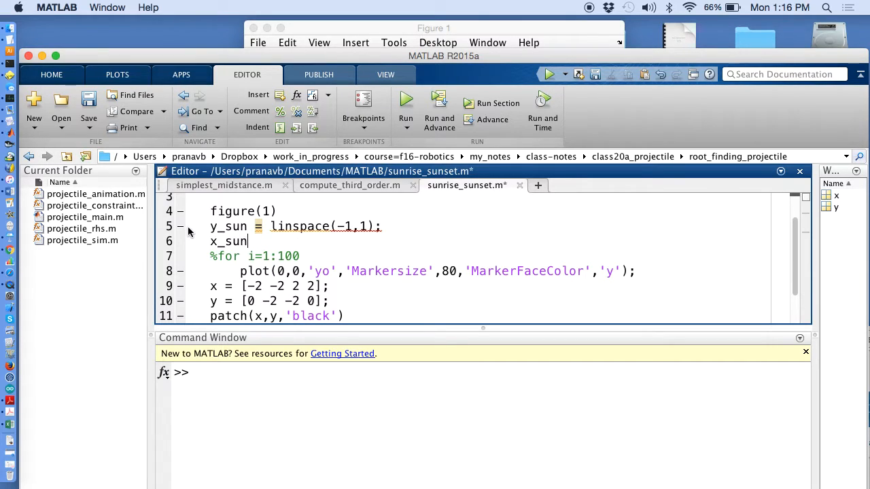
text(=)
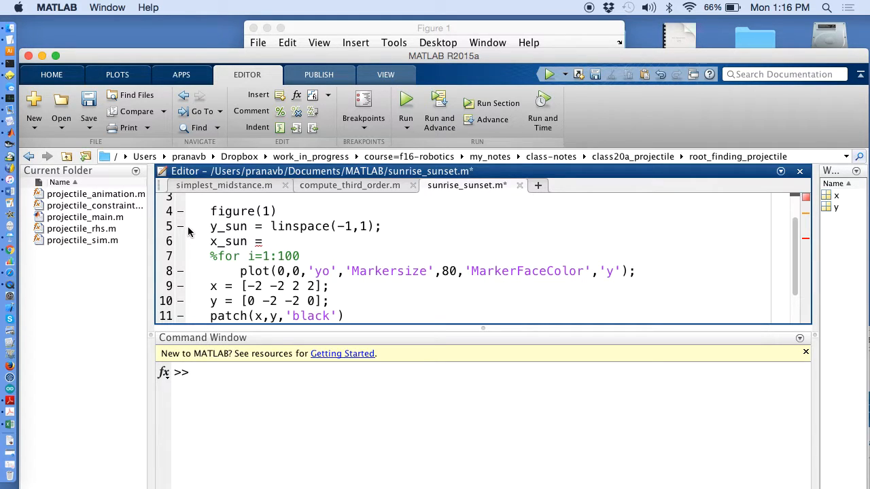
text(0)
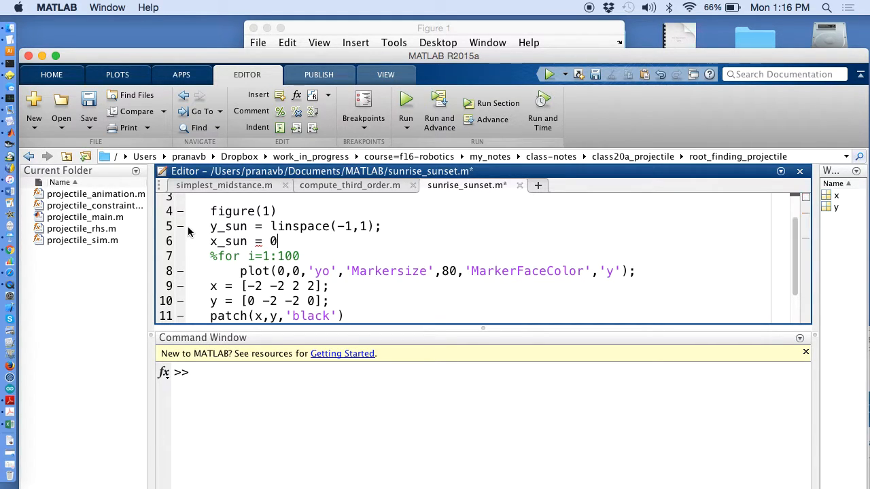
text(ze)
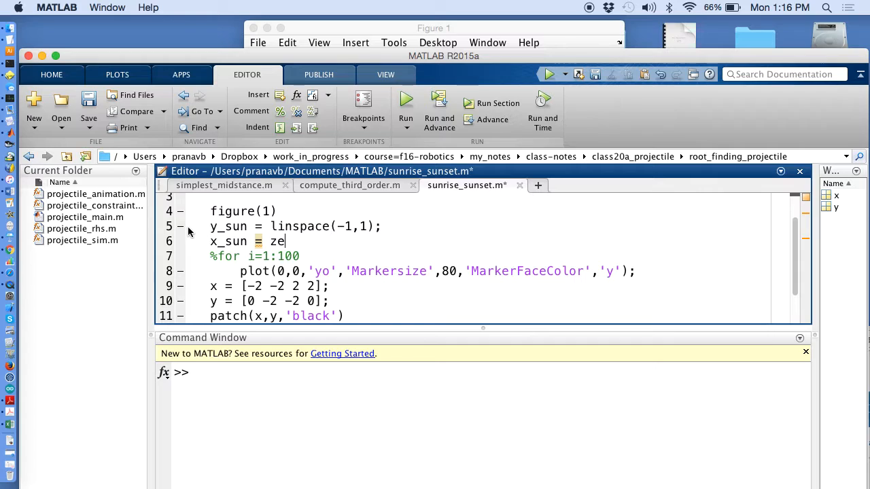
text(ros(length)
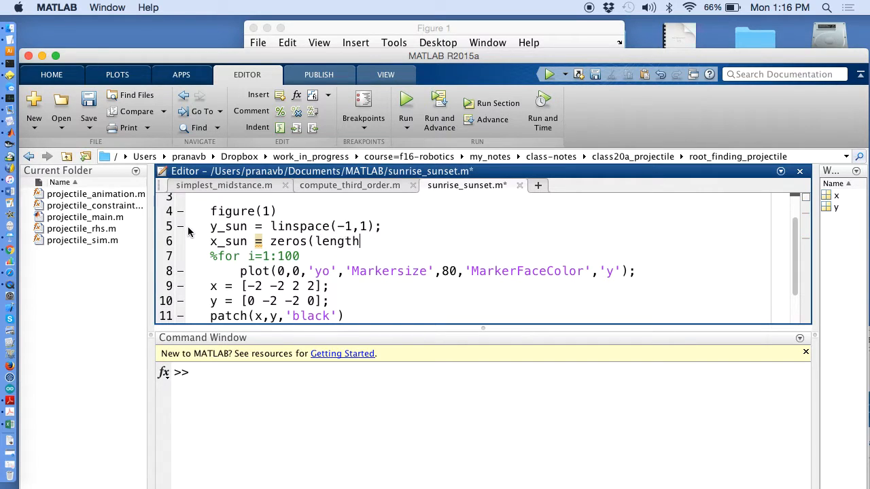
text(()
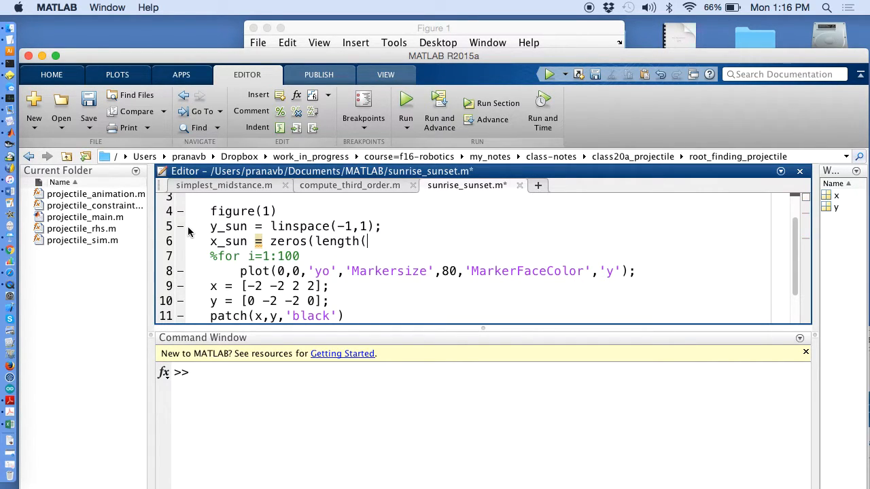
text(y_sun))
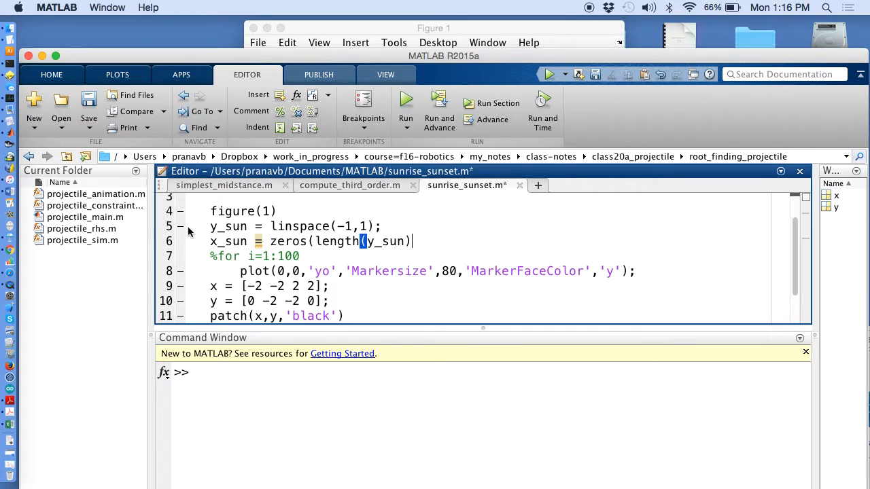
key(backspace)
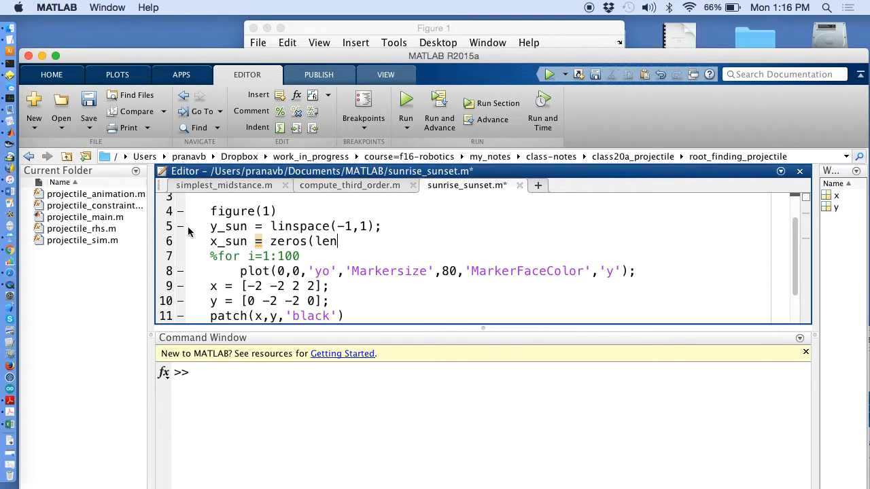
text(1,y_s)
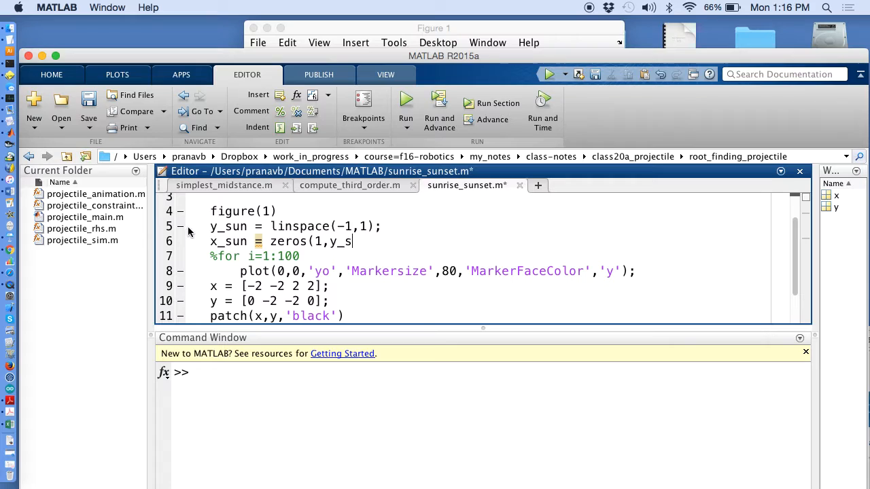
text(length)
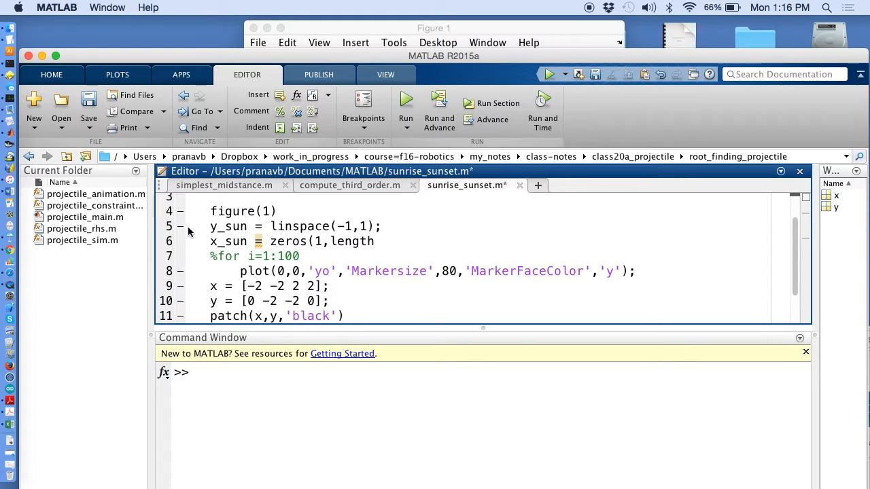
text((y_sun));)
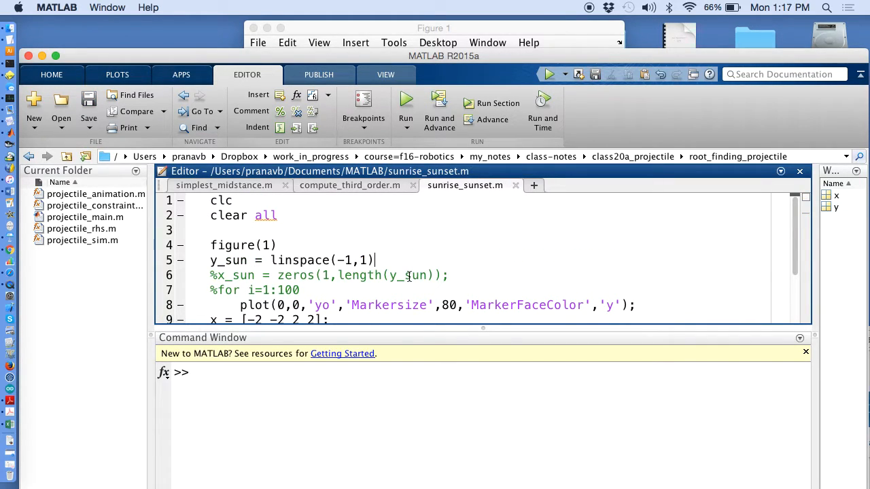
Check size(y_sun) in the Command Window (1 by 100) and uncomment the x_sun line.
text(length)
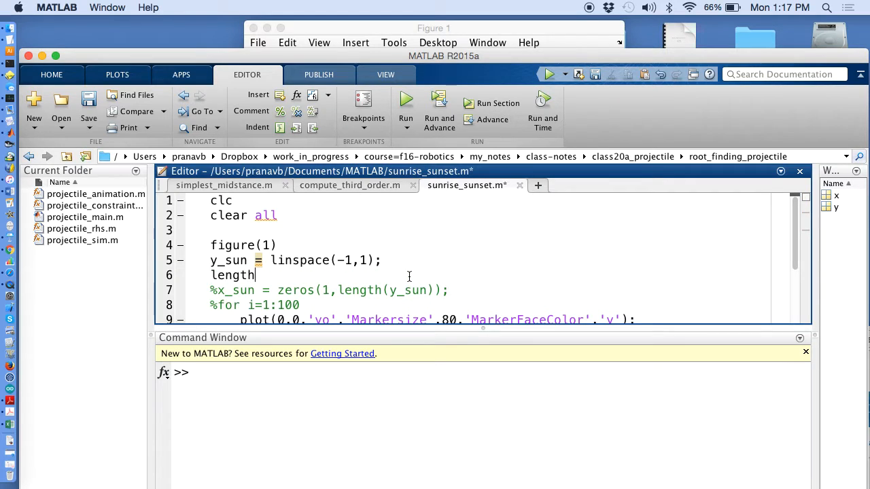
text((y_sun))
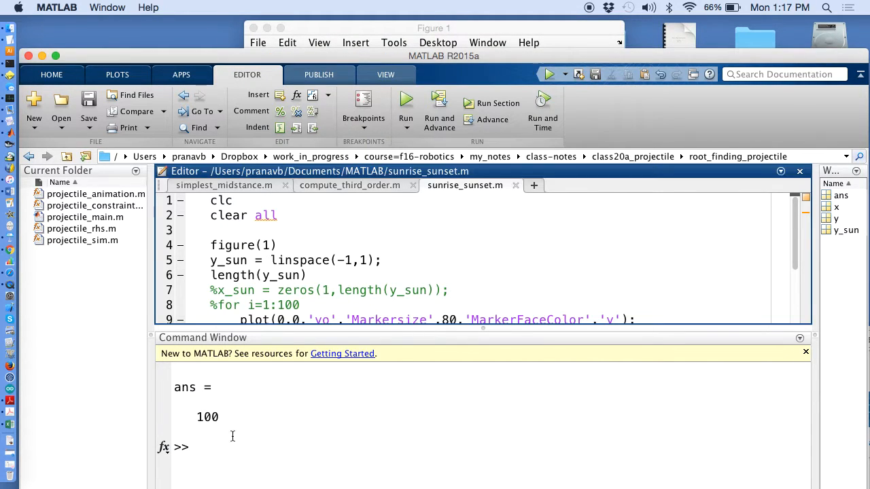
double_click(207, 416)
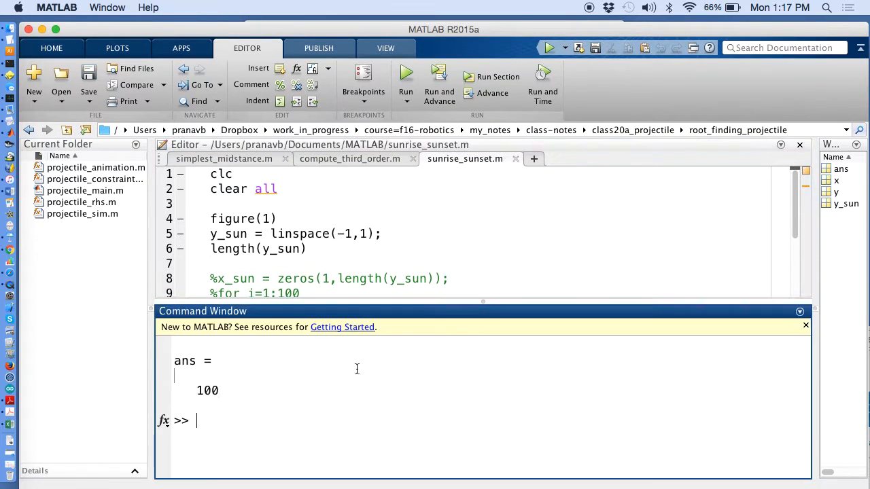
text(size()
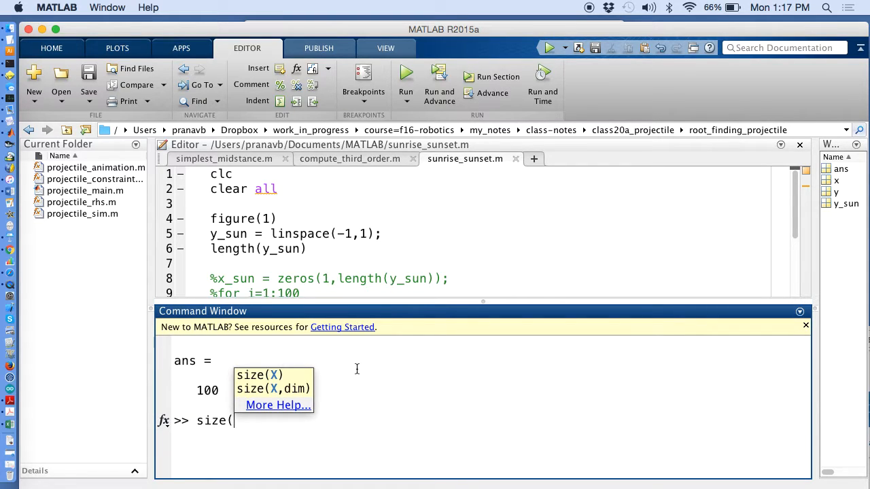
text(y)))
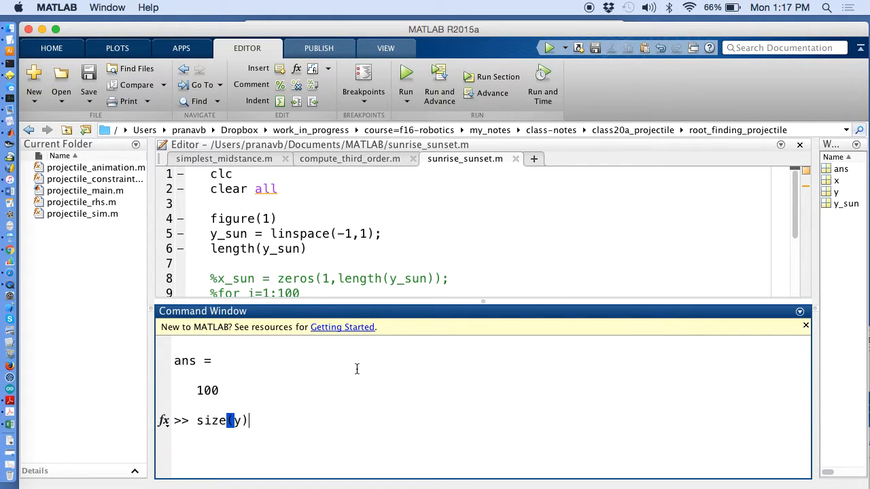
text(y_sun)
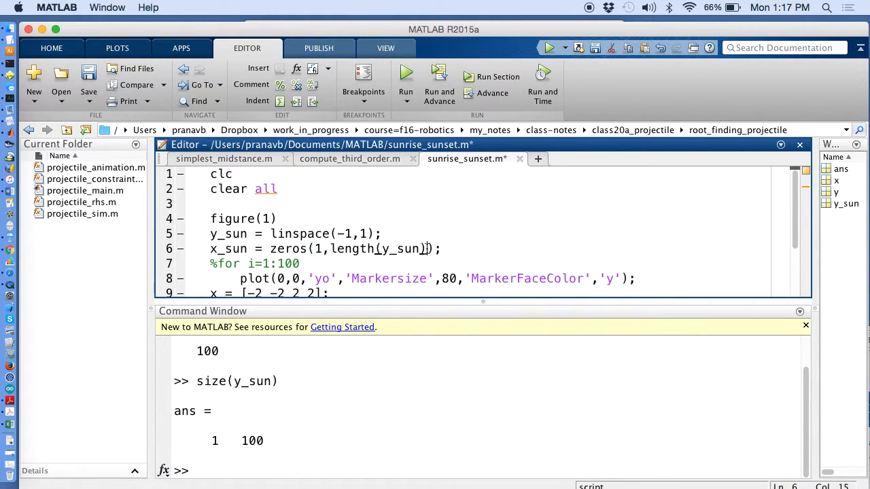
Loop i over 1:length(y_sun), close it with end, and plot x_sun(i), y_sun(i).
drag(330, 249, 427, 248)
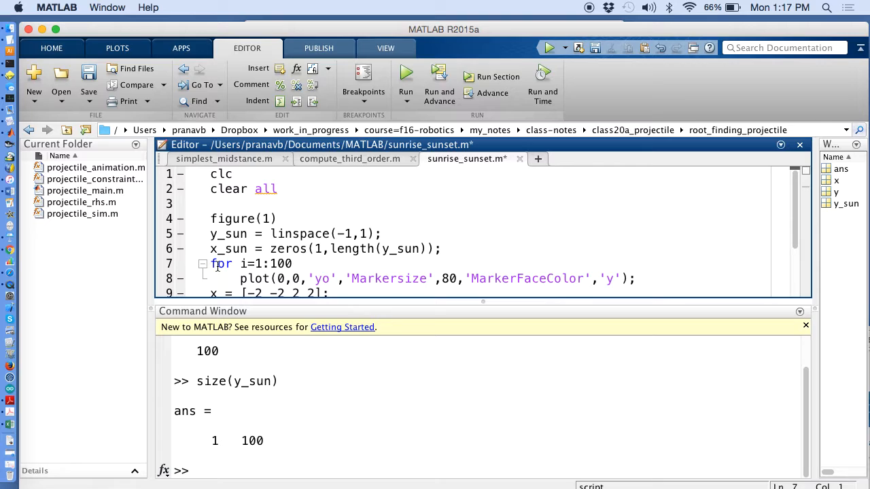
scroll(down, 3)
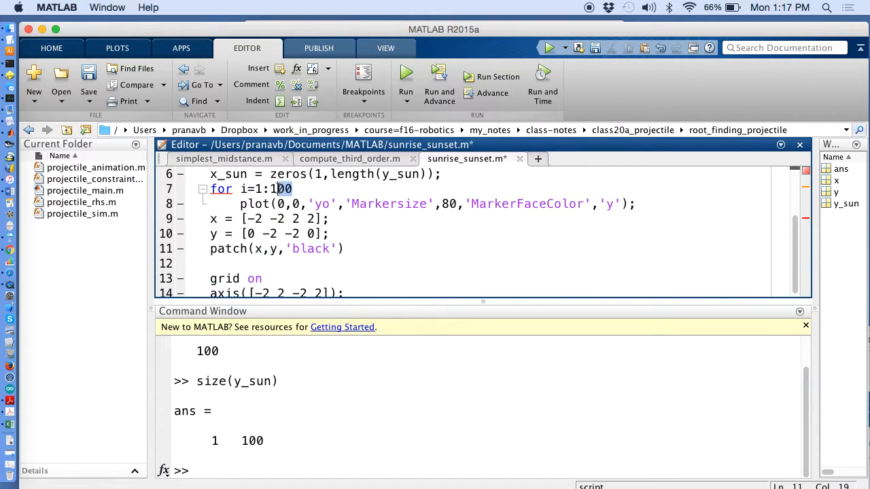
text(lengty()
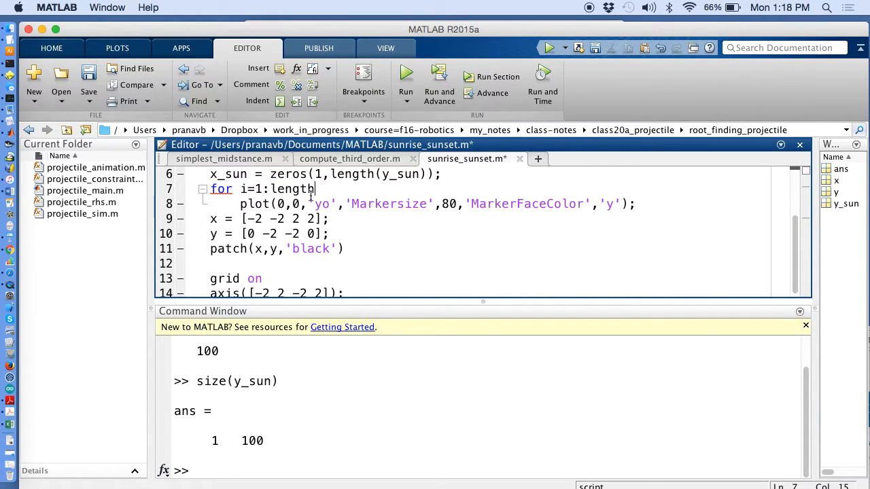
text((y_sun)
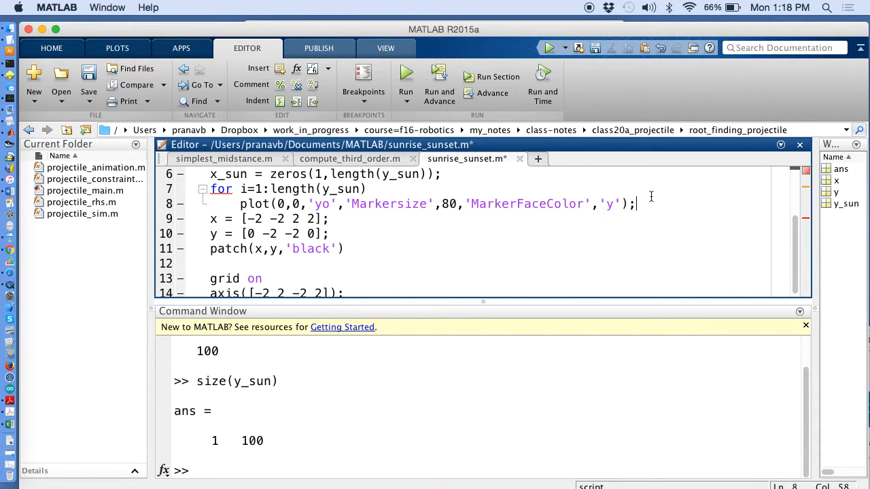
text(end)
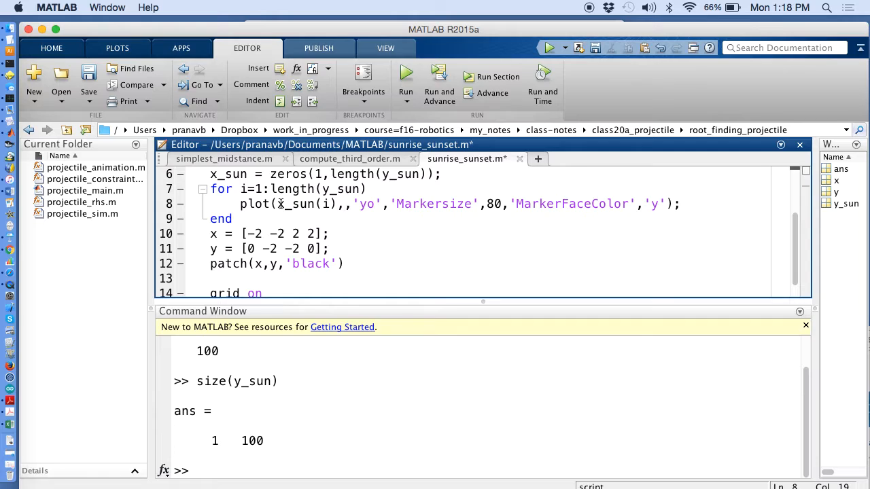
text(y_sun)
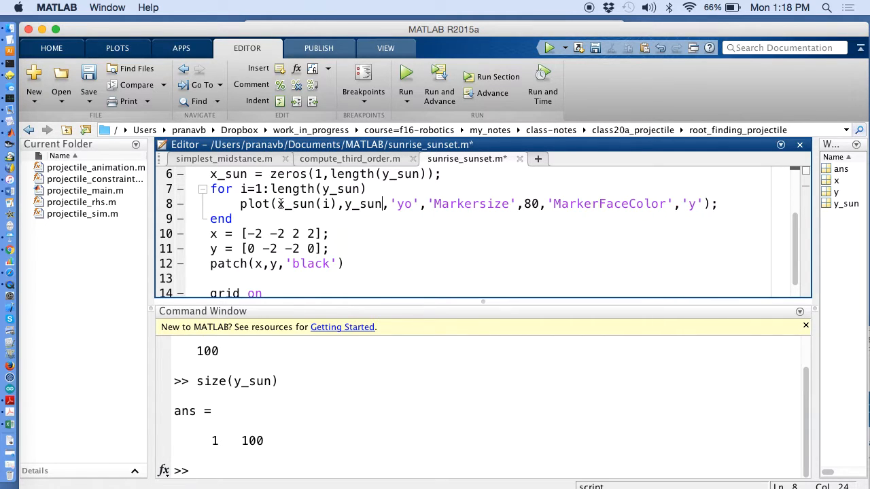
text((i))
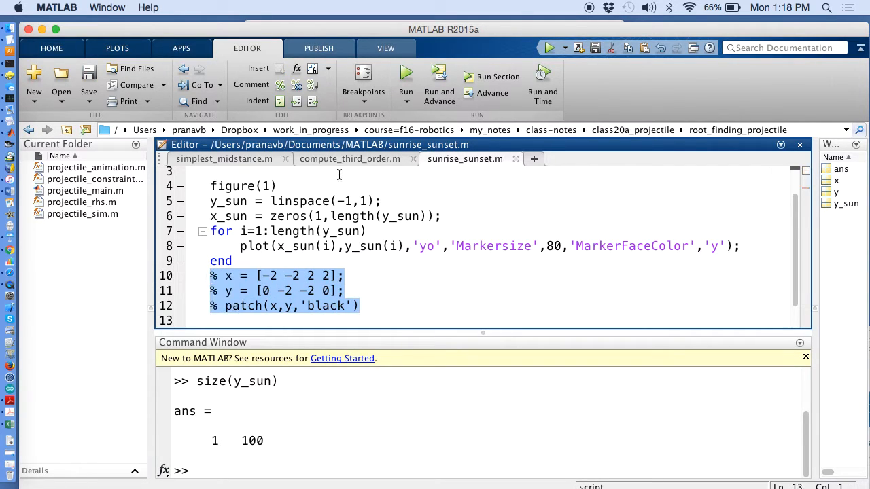
Run the script, add pause(0.1); before each plot, and rerun the sun animation.
click(406, 77)
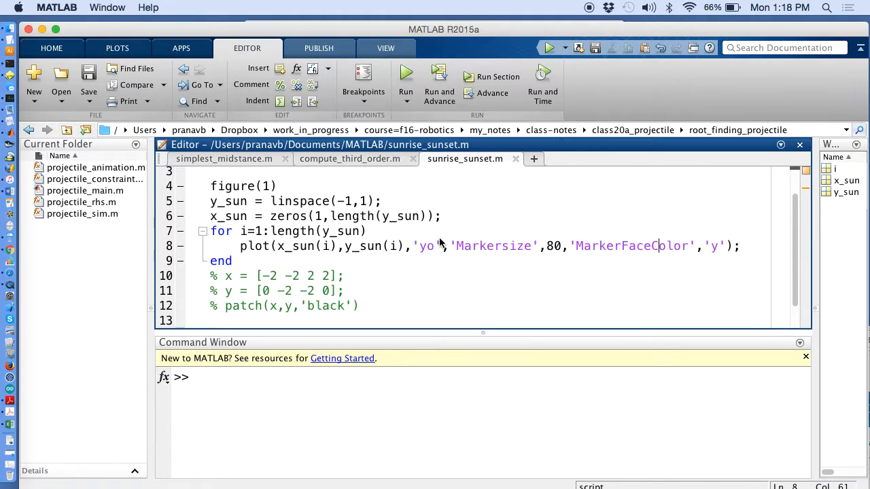
text(oays)
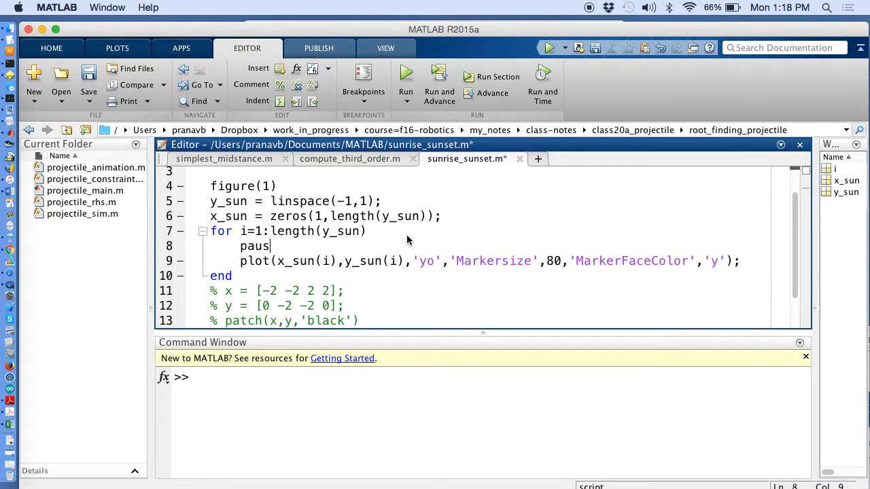
text(e(0.)
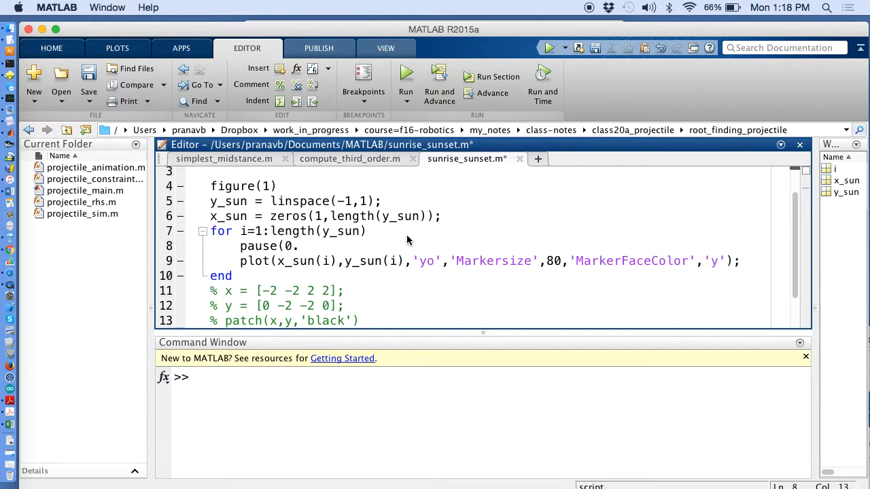
text(1);)
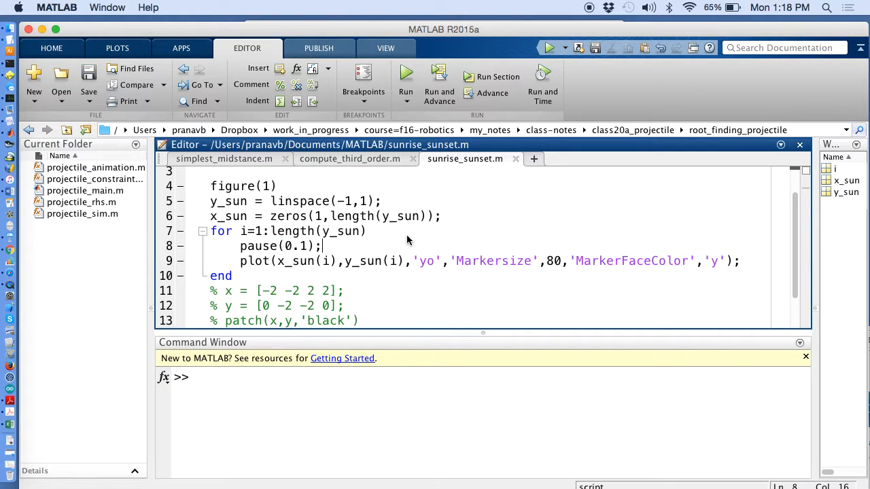
click(405, 76)
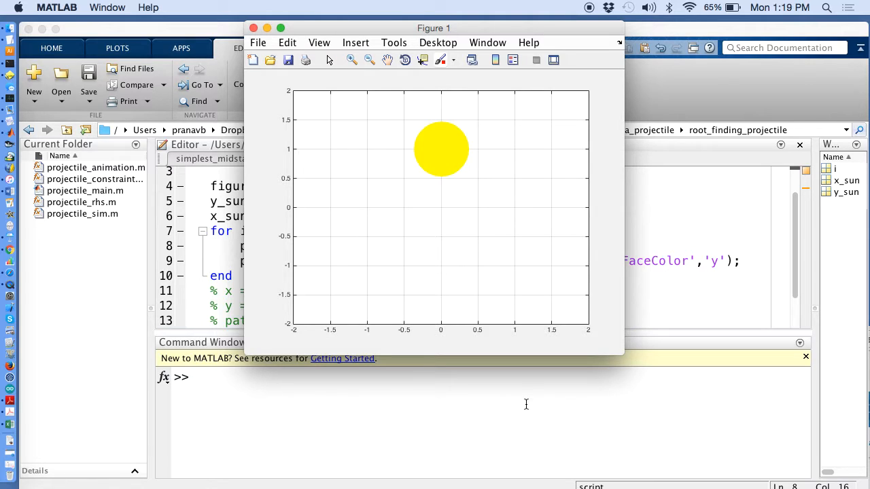
mouse_move(671, 260)
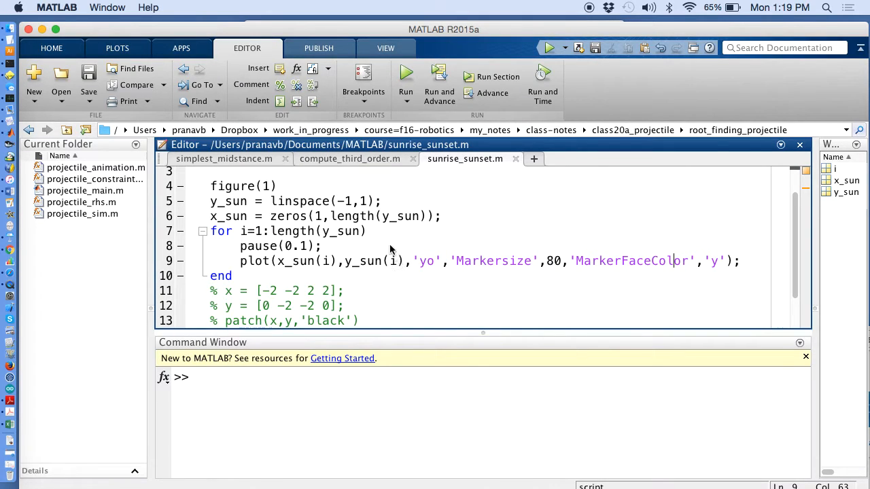
mouse_move(406, 76)
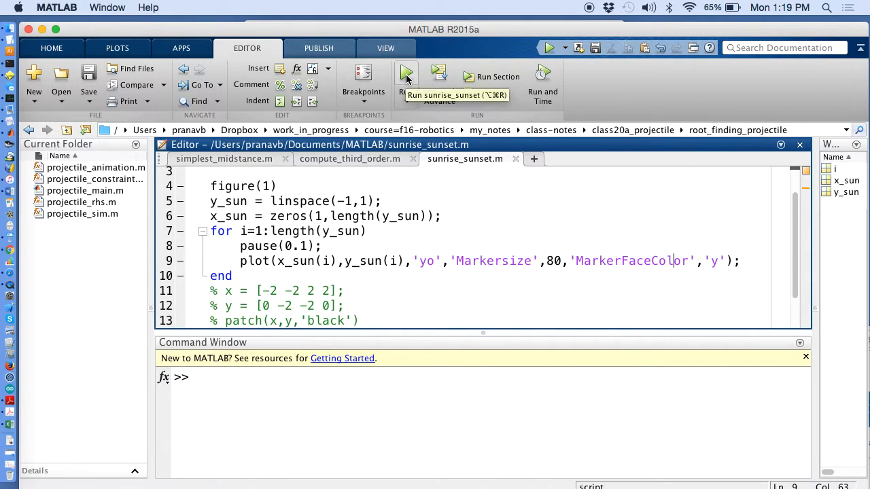
click(406, 72)
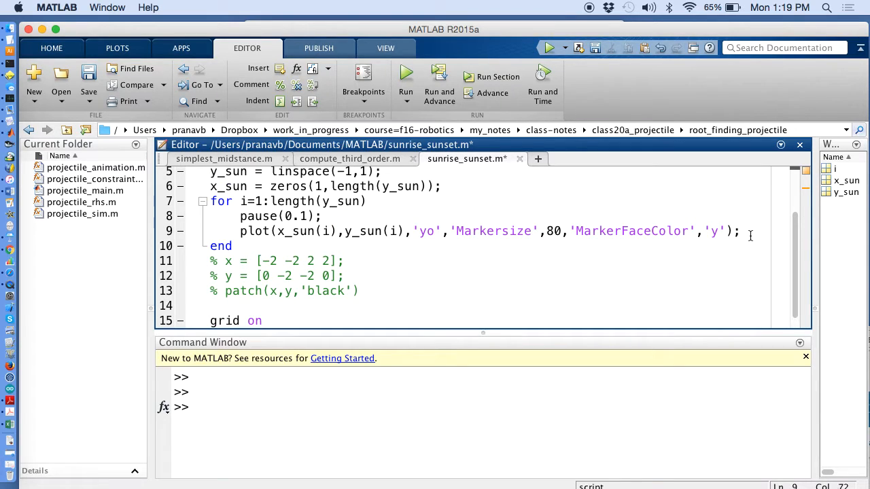
Add axis([-2 2 -2 2]); after the plot line and rerun the animation.
text(axis([-2 2 -2 2]);)
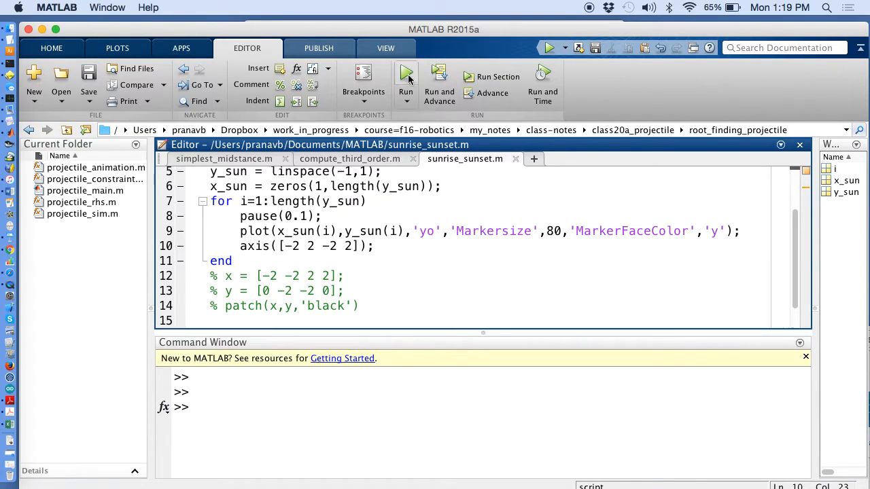
click(406, 76)
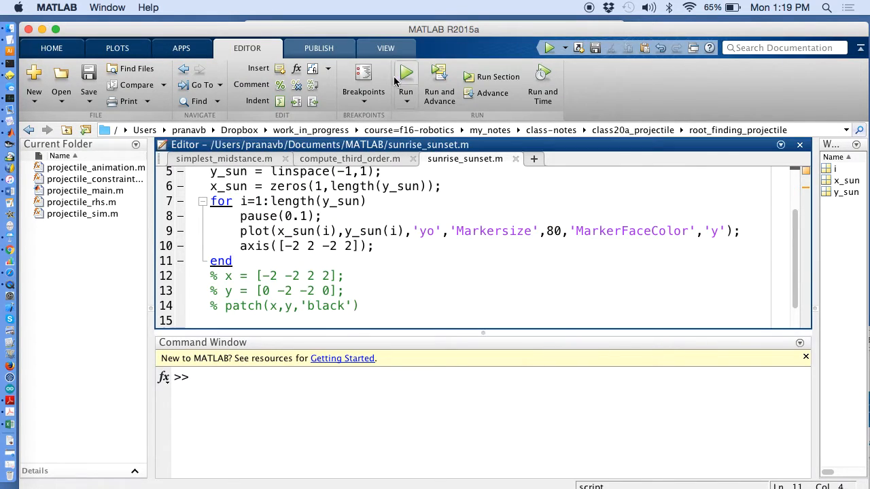
click(406, 76)
text(0)
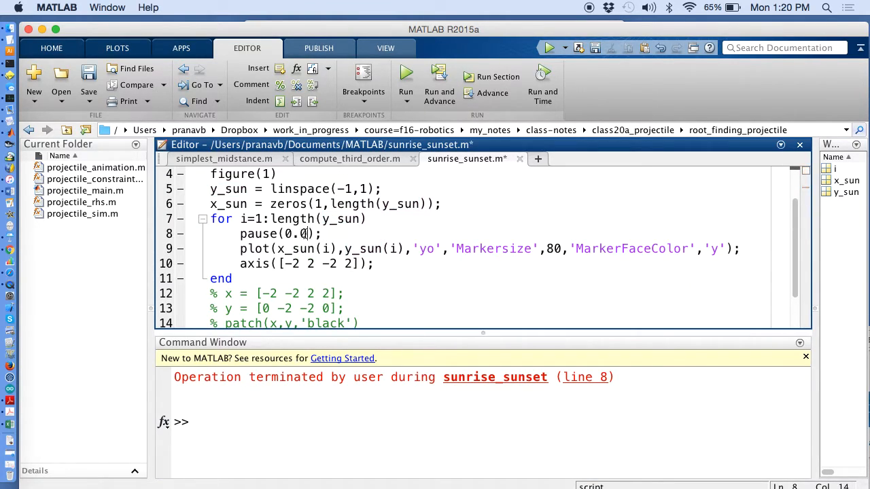
click(406, 76)
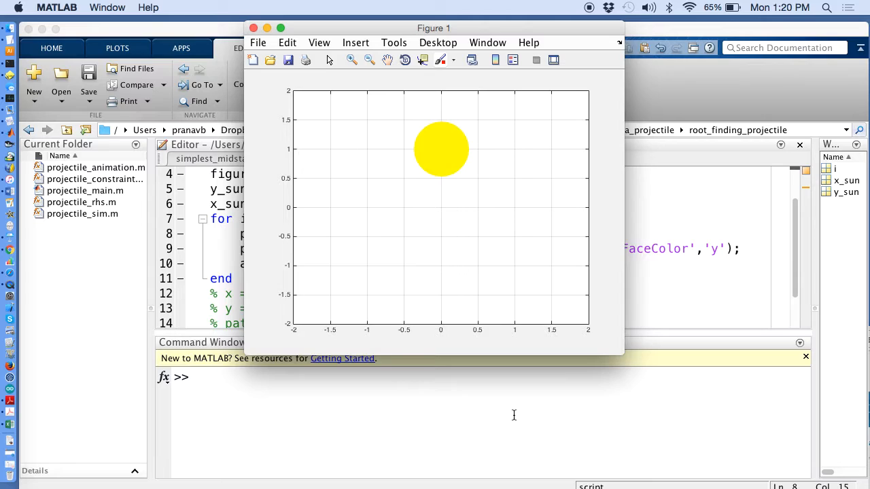
mouse_move(511, 419)
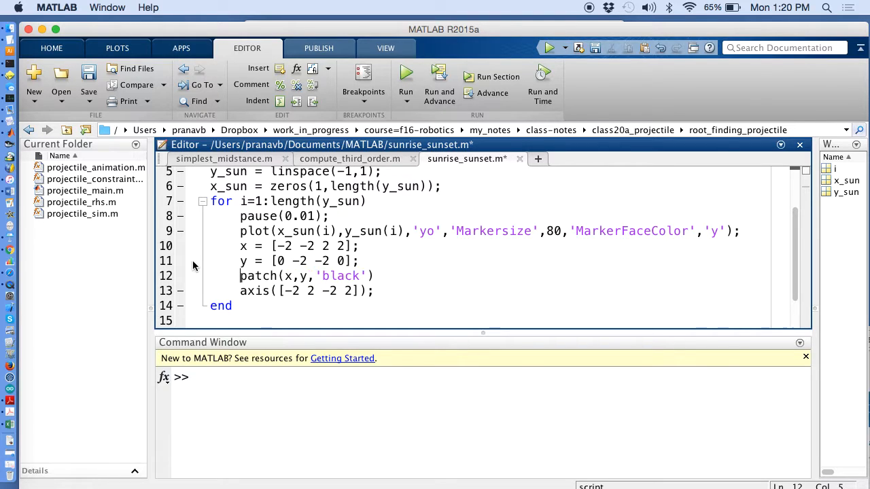
Run the script with the black ground drawn inside the loop and pause(0.01).
click(406, 76)
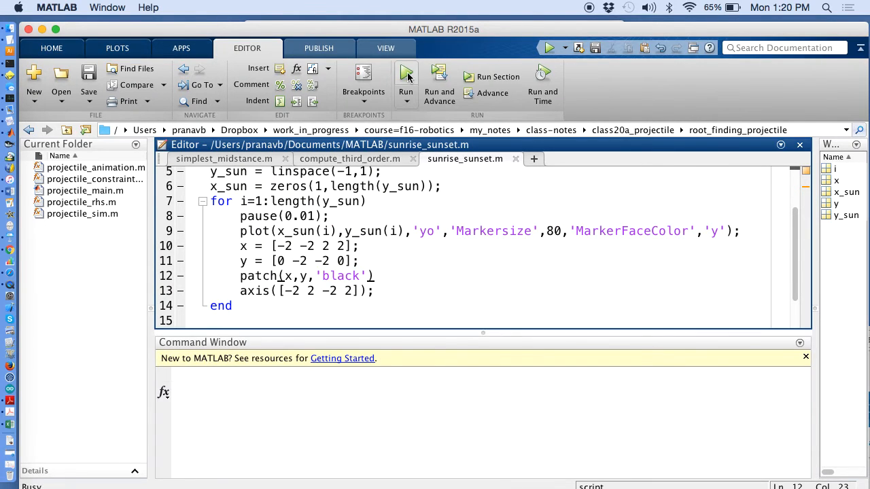
click(405, 76)
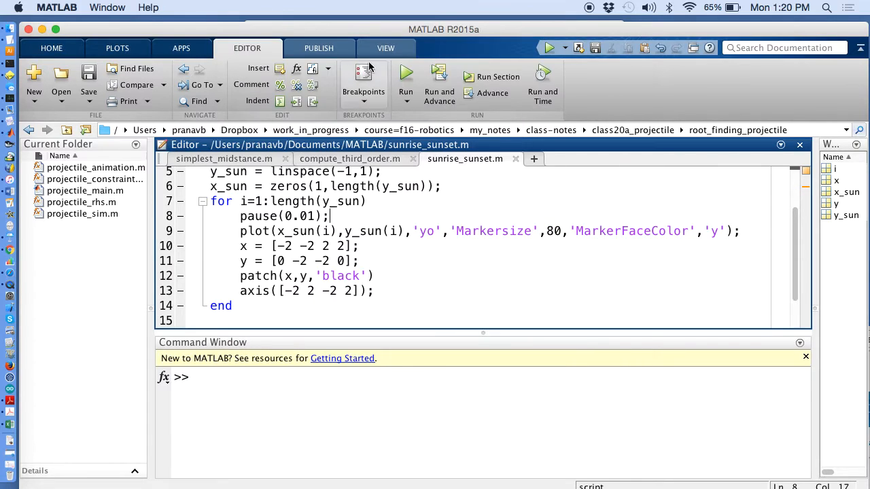
click(406, 76)
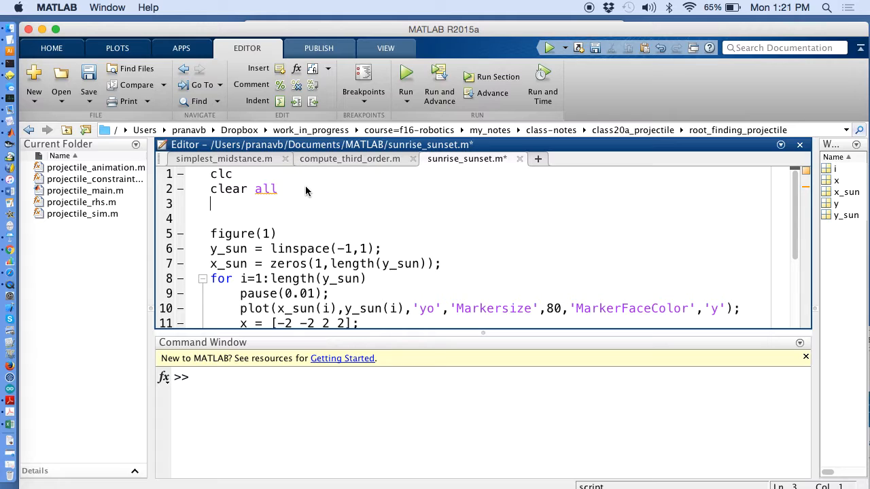
Add close all, set the patch colour to 'brown', run it, and reselect 'brown'.
text(close all)
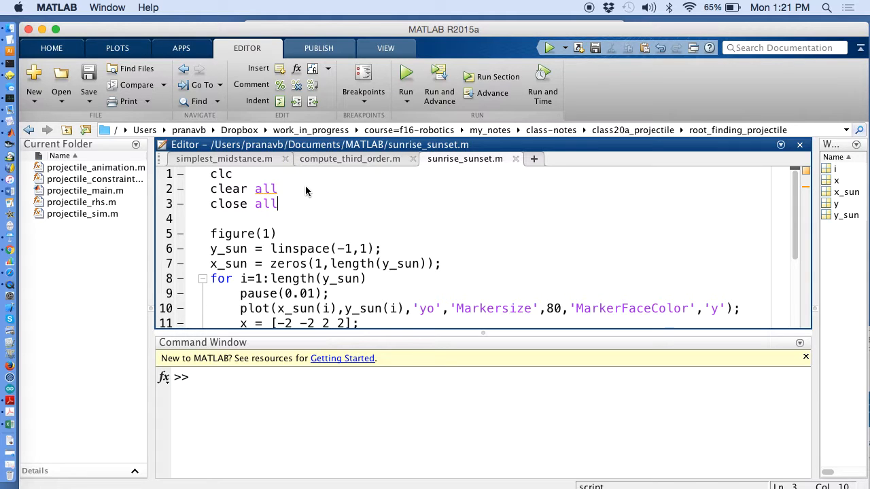
click(406, 76)
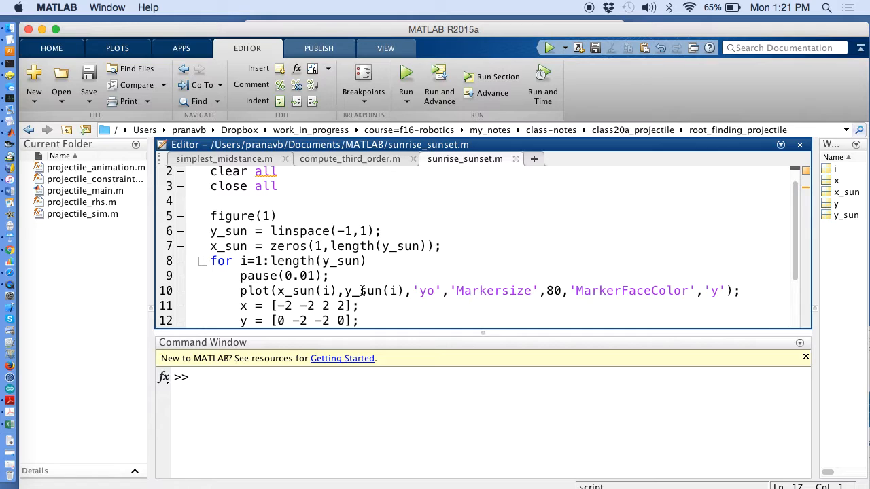
scroll(down, 3)
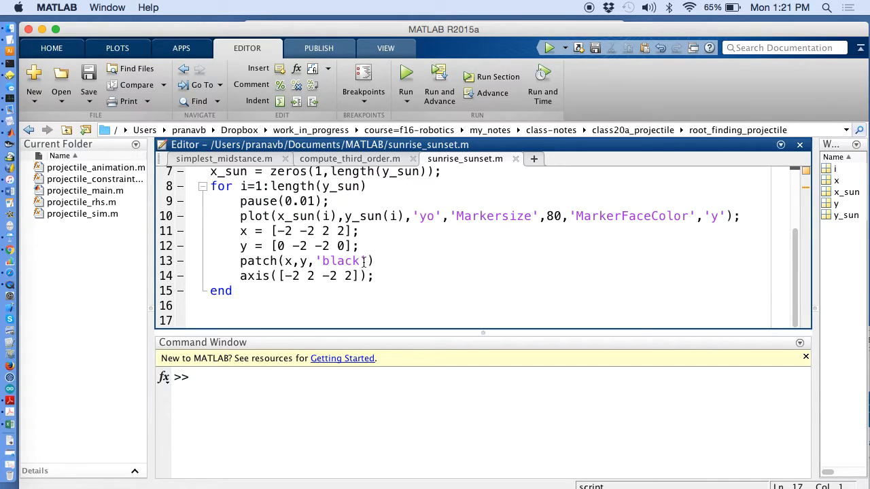
text(brown)
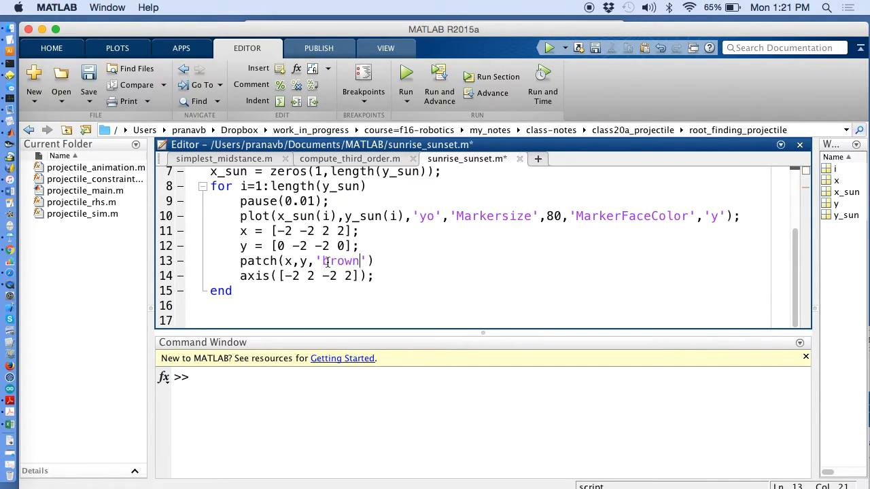
click(406, 71)
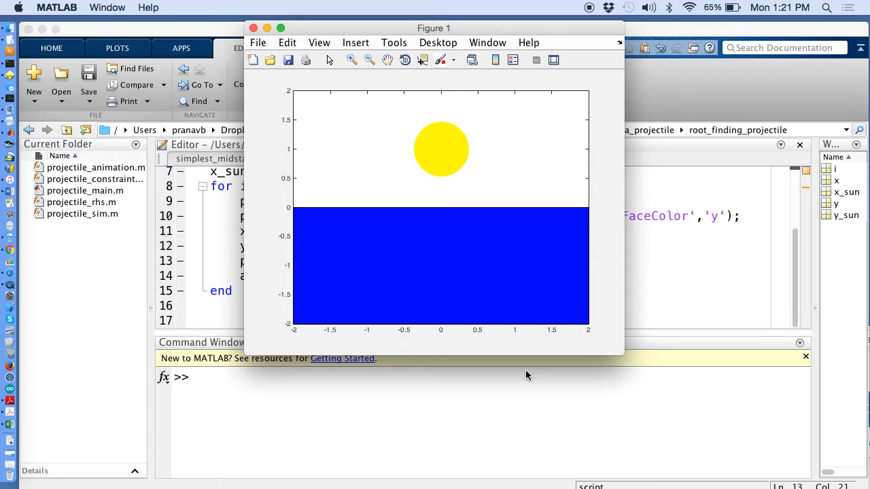
mouse_move(503, 397)
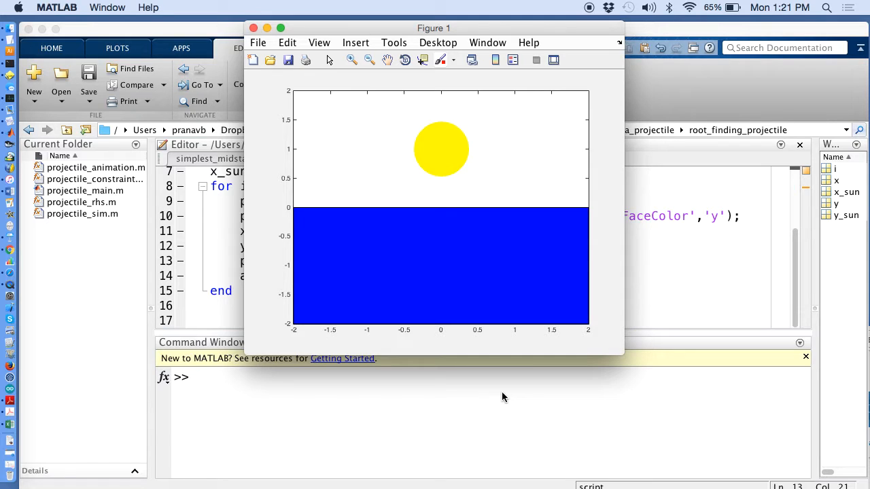
click(252, 28)
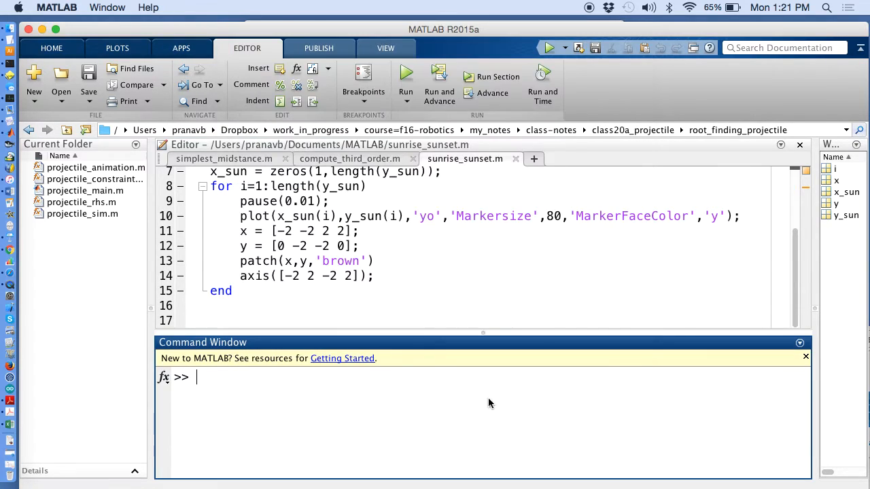
double_click(340, 261)
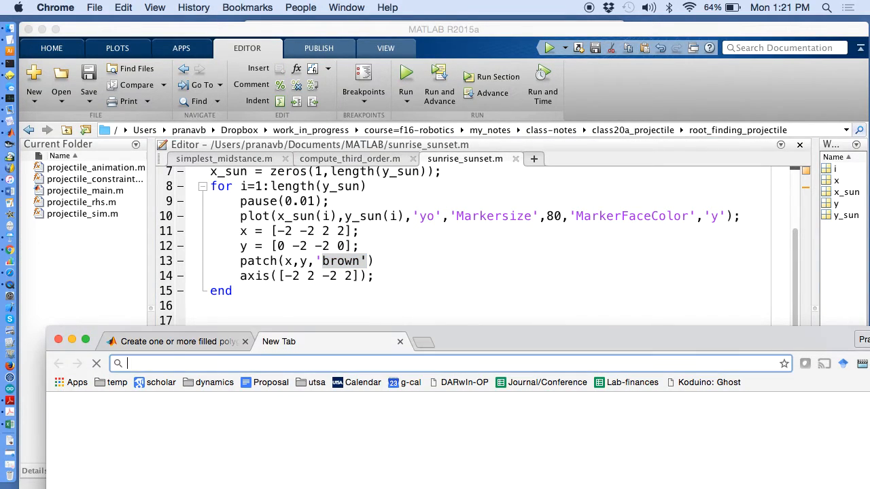
Search 'rgb brown' and scroll the RapidTables page to brown's rgb(165,42,42) row.
text(rgb brown)
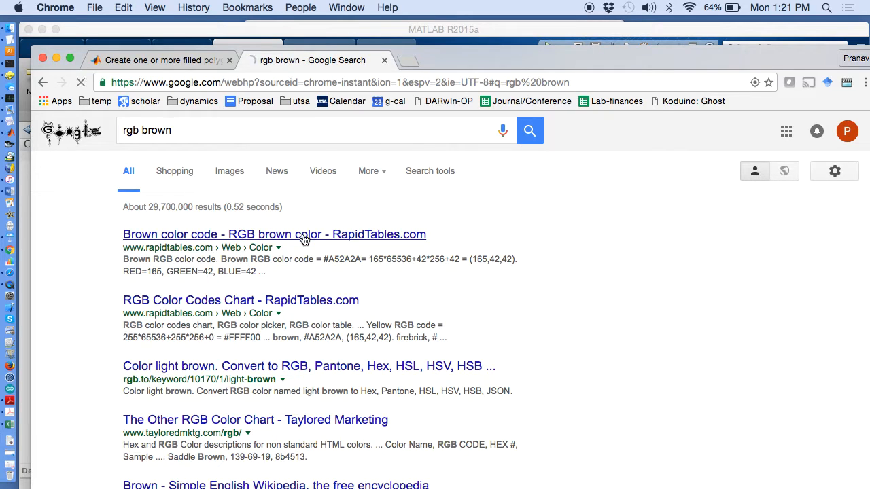
click(274, 234)
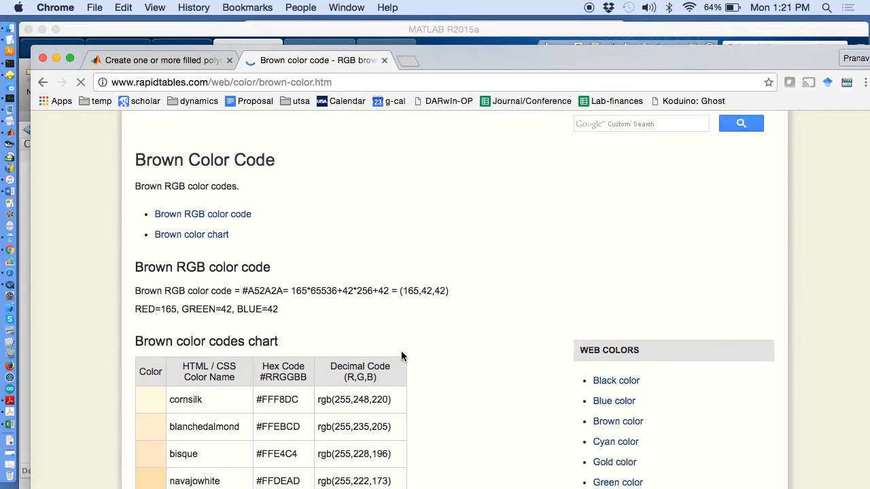
scroll(down, 3)
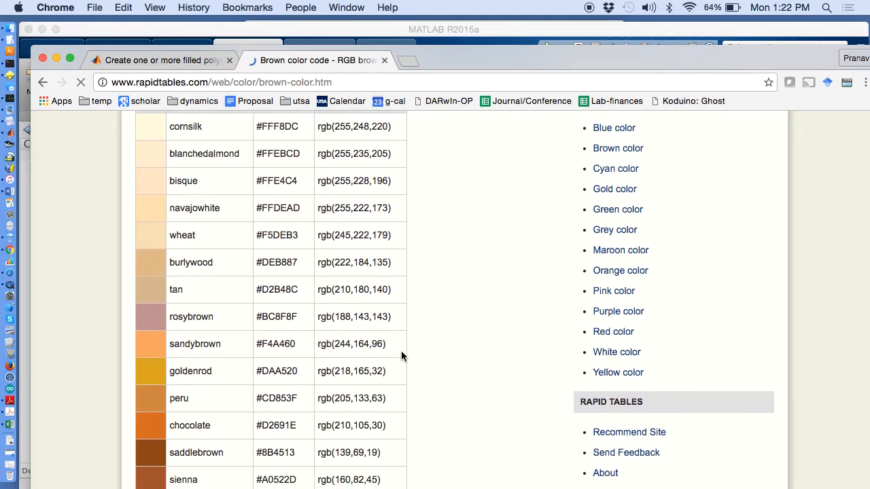
scroll(down, 3)
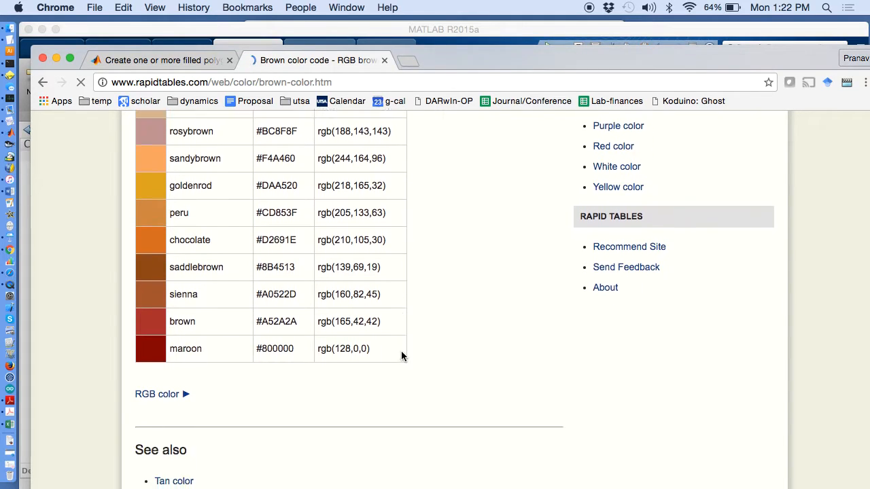
scroll(down, 3)
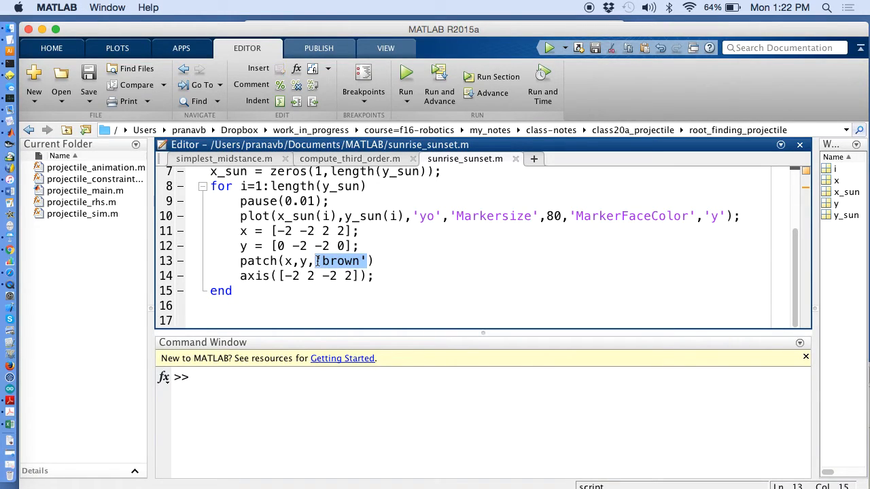
Set the patch colour to [165,42,42] and run, hitting the 0.0–1.0 colour-range error.
text([165,42,42])
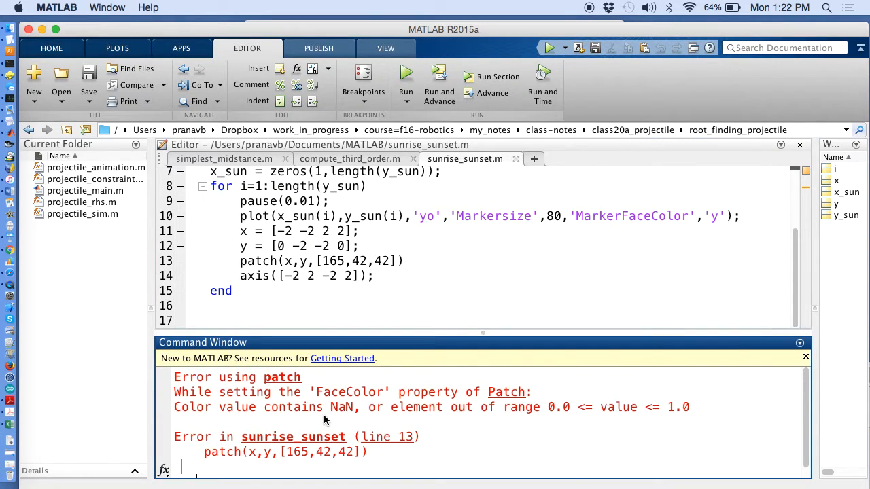
mouse_move(314, 306)
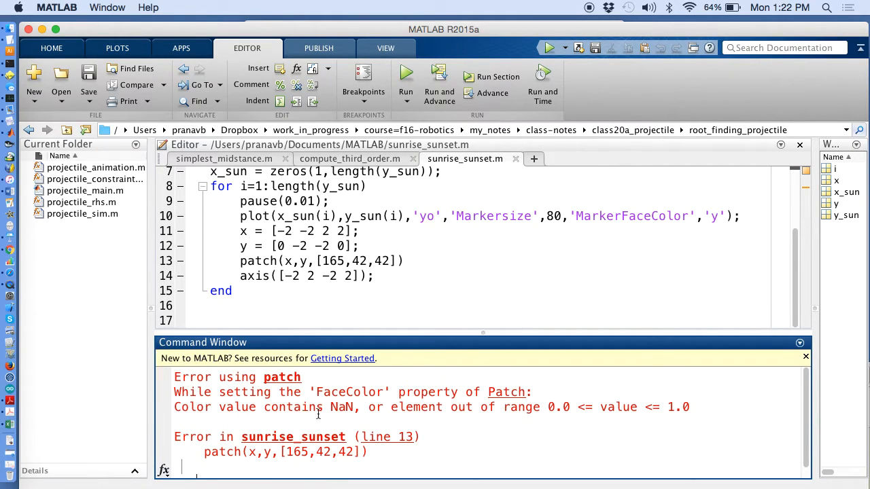
mouse_move(435, 414)
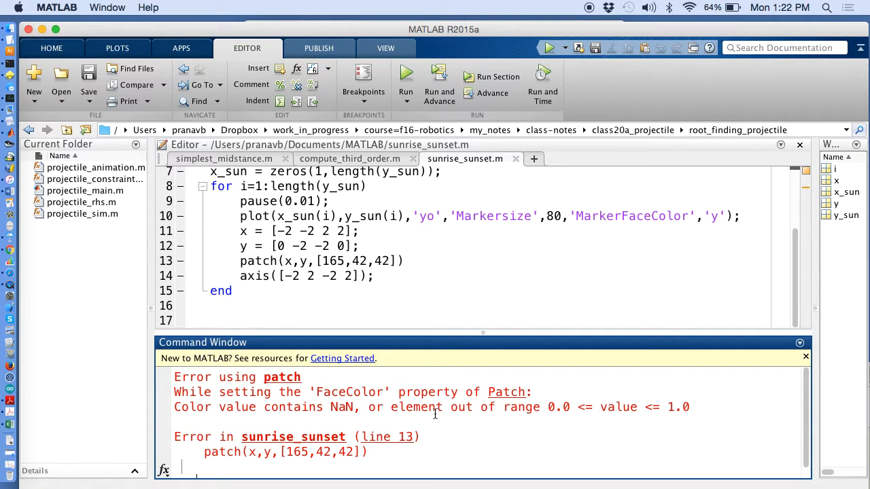
mouse_move(554, 406)
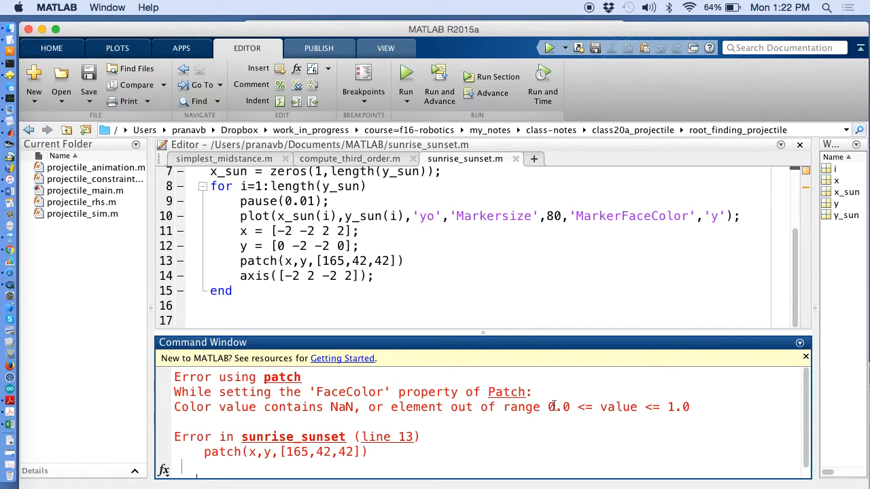
drag(548, 407, 689, 407)
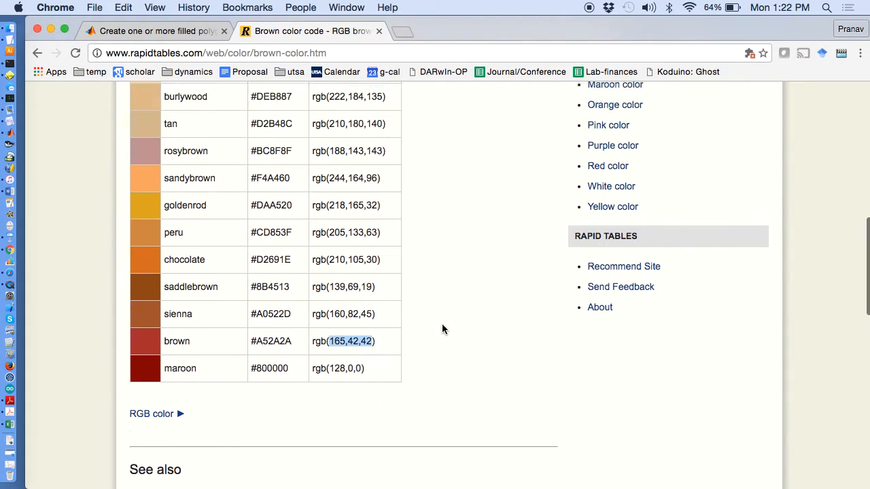
Scale the patch colour to [165/255,42/255,42/255], run to see brown ground, then close the figure.
scroll(up, 3)
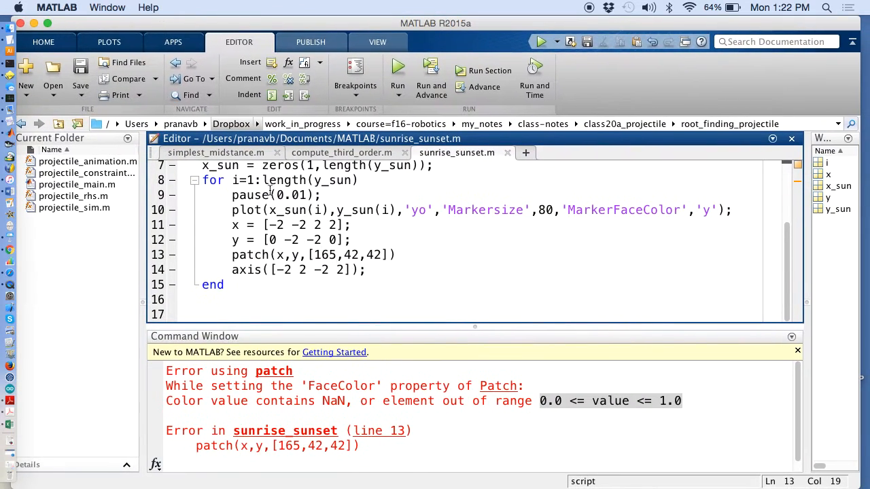
text(/255)
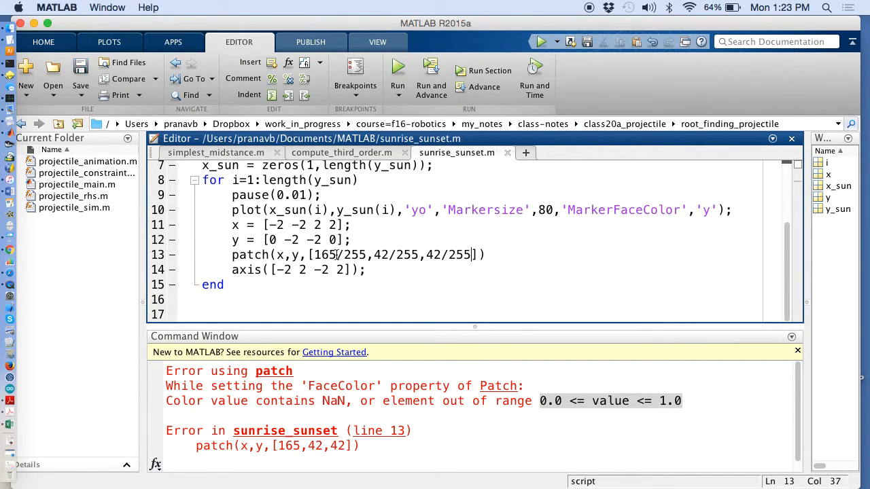
click(398, 70)
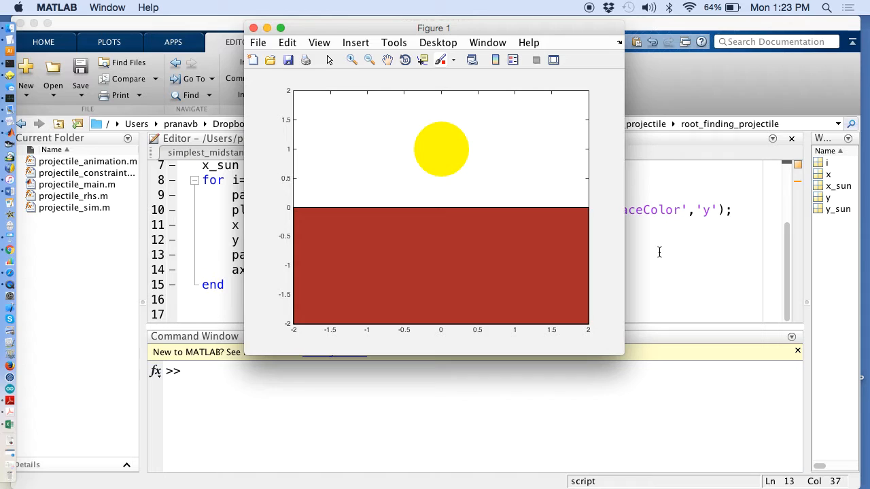
click(254, 28)
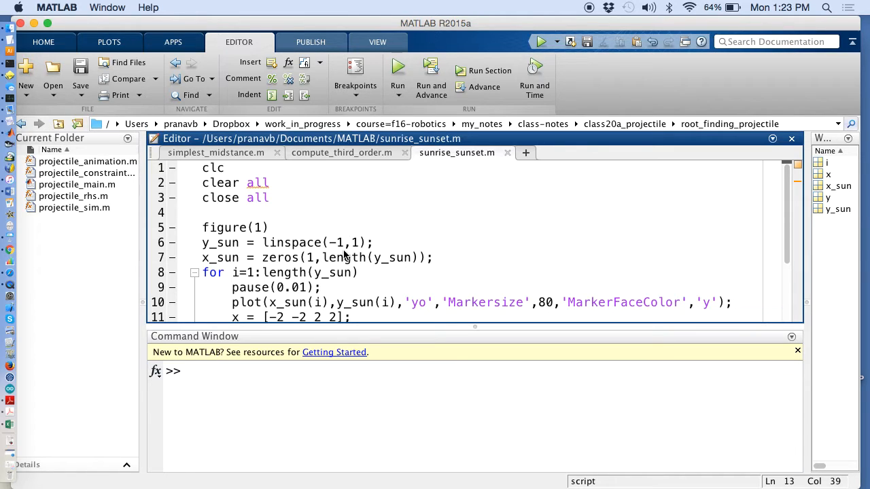
Rewrite line 6 as y_sun = [linspace(-1,1) linspace(1,-1)] so the sun rises then sets.
key(enter)
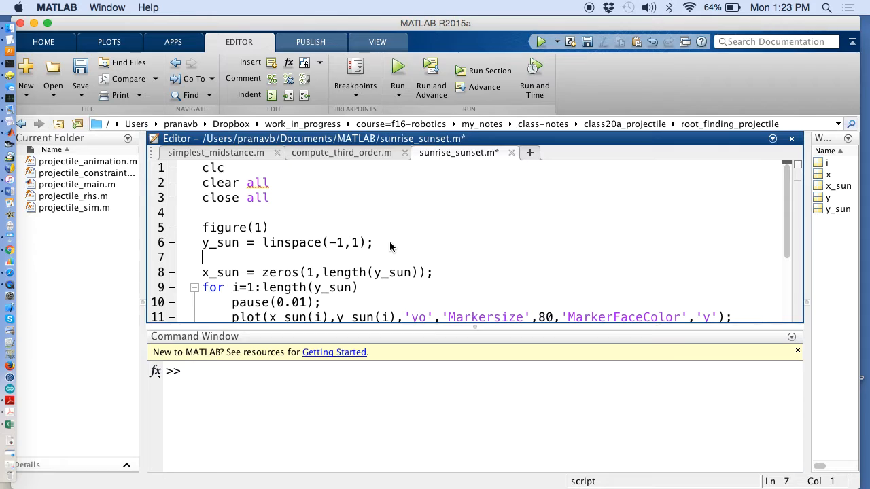
text(y_sun)
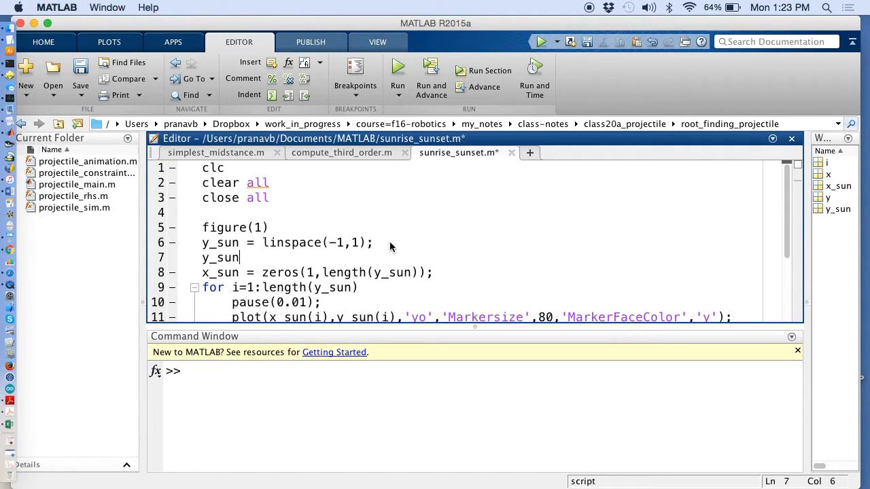
double_click(220, 257)
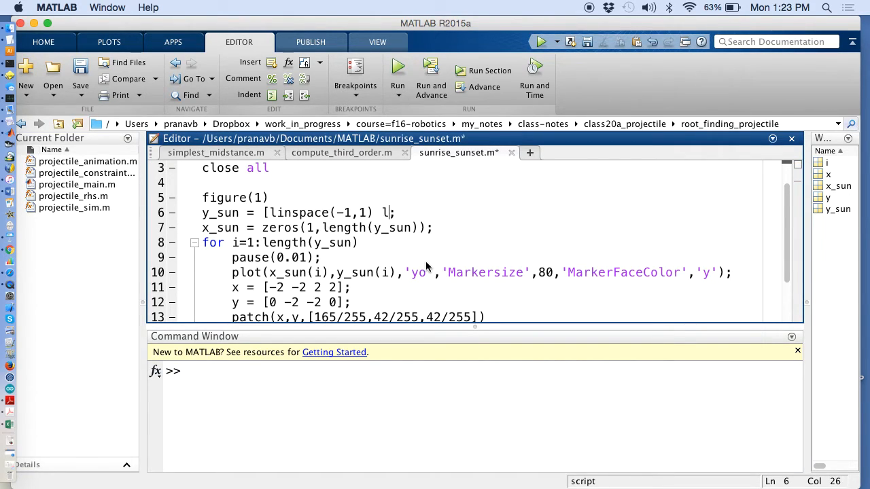
text(inspace*)
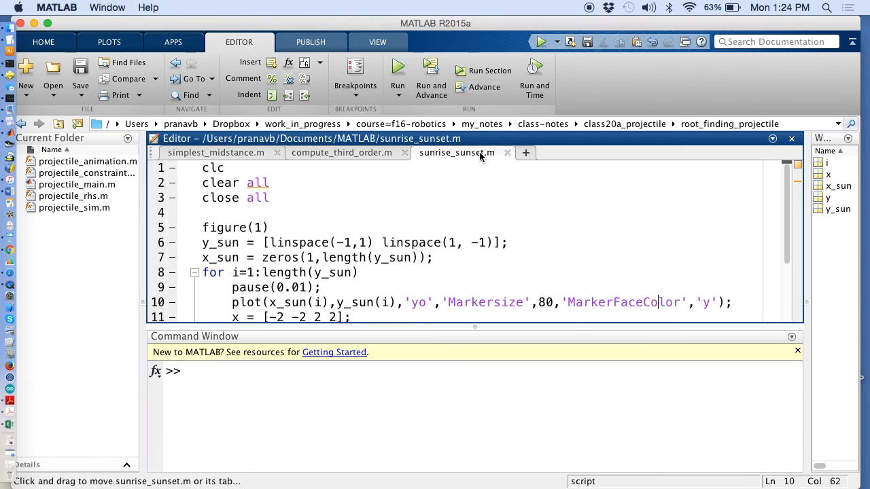
mouse_move(550, 184)
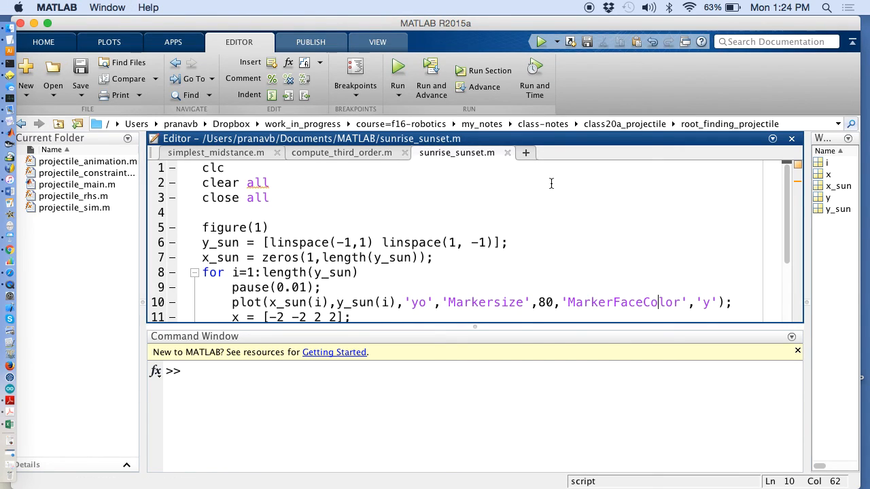